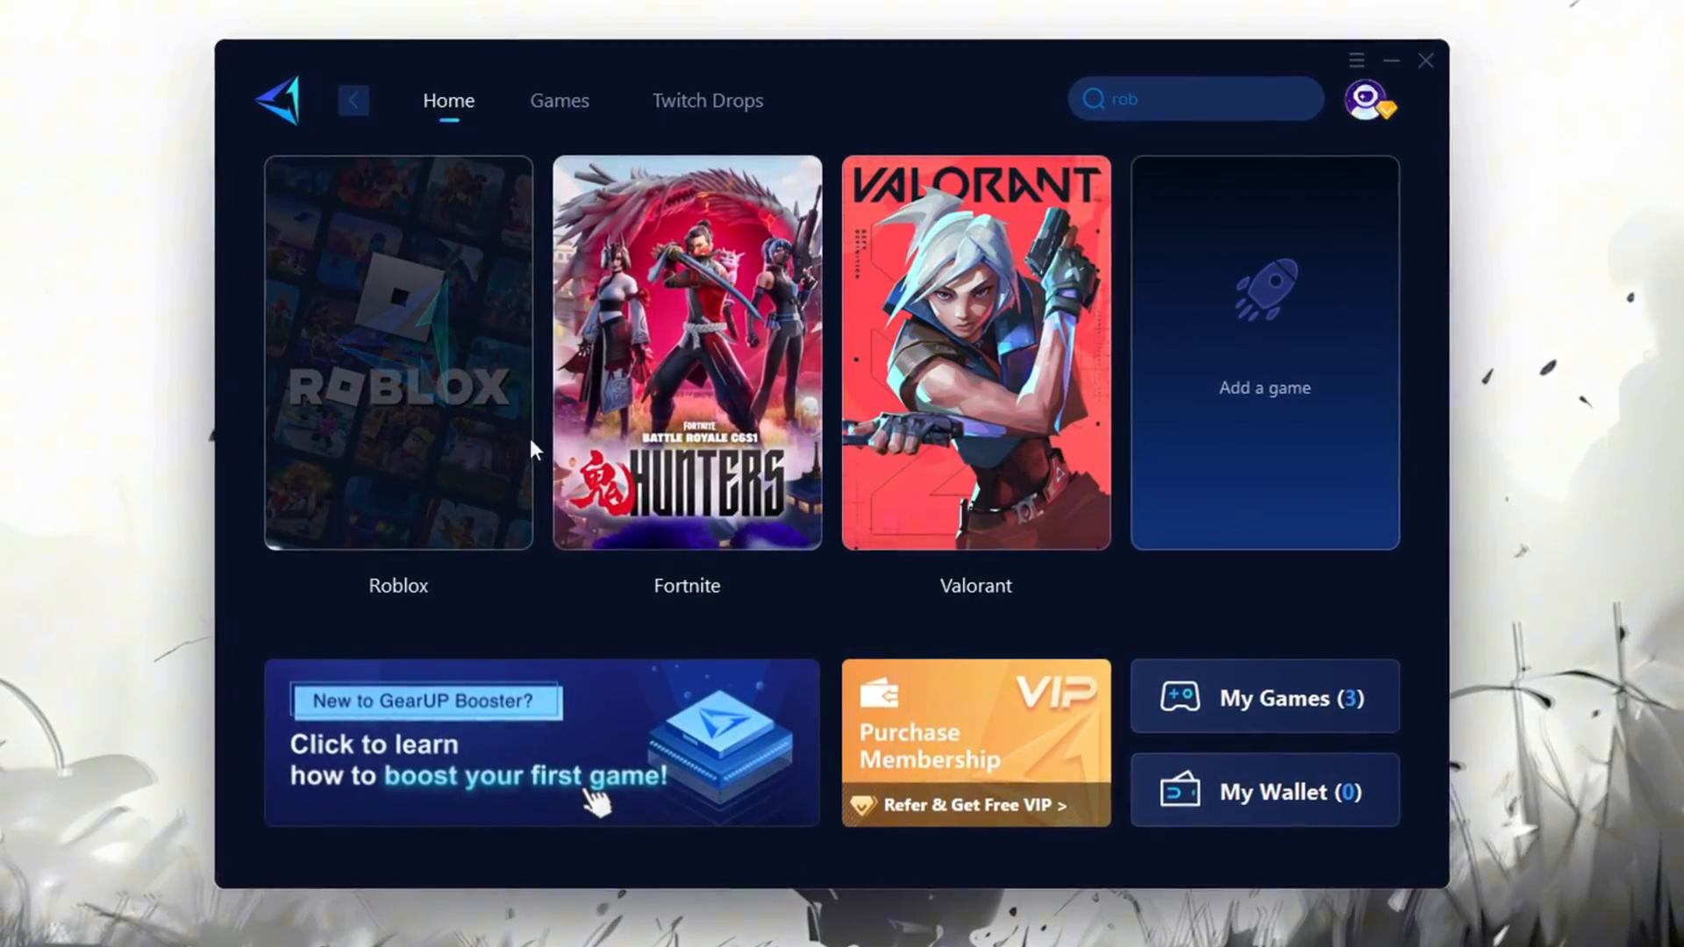
Open the %temp% folder and send all its files to the Recycle Bin
{"action": "left_click", "coordinate": [398, 354]}
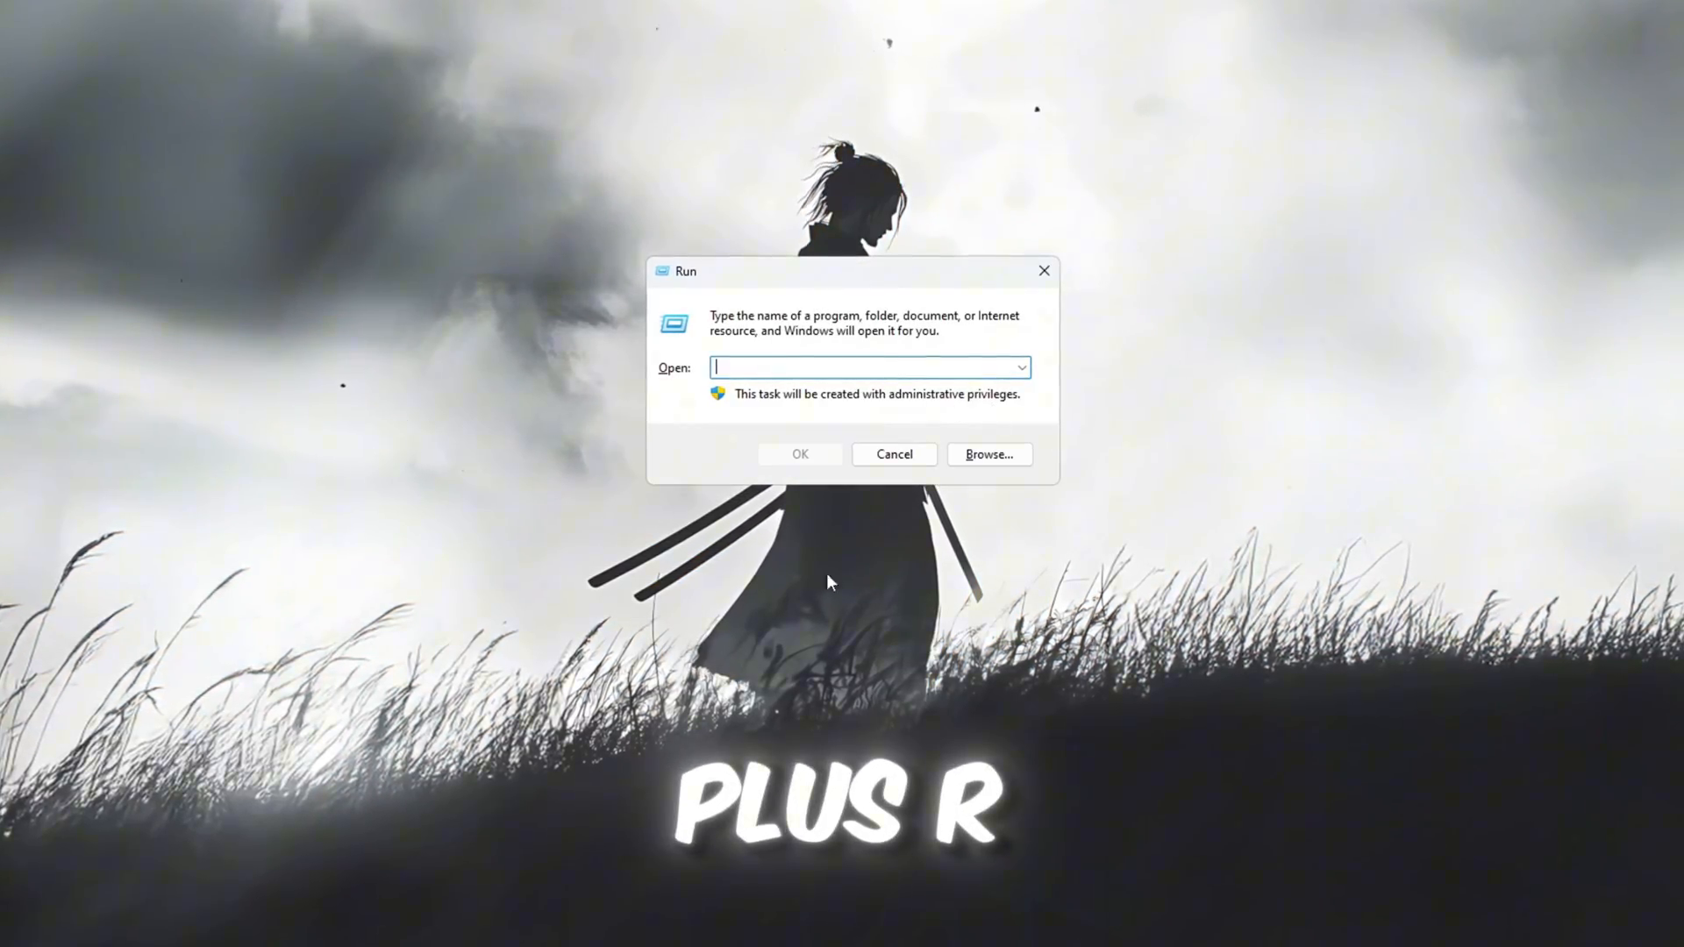
{"action": "type", "text": "%temp%"}
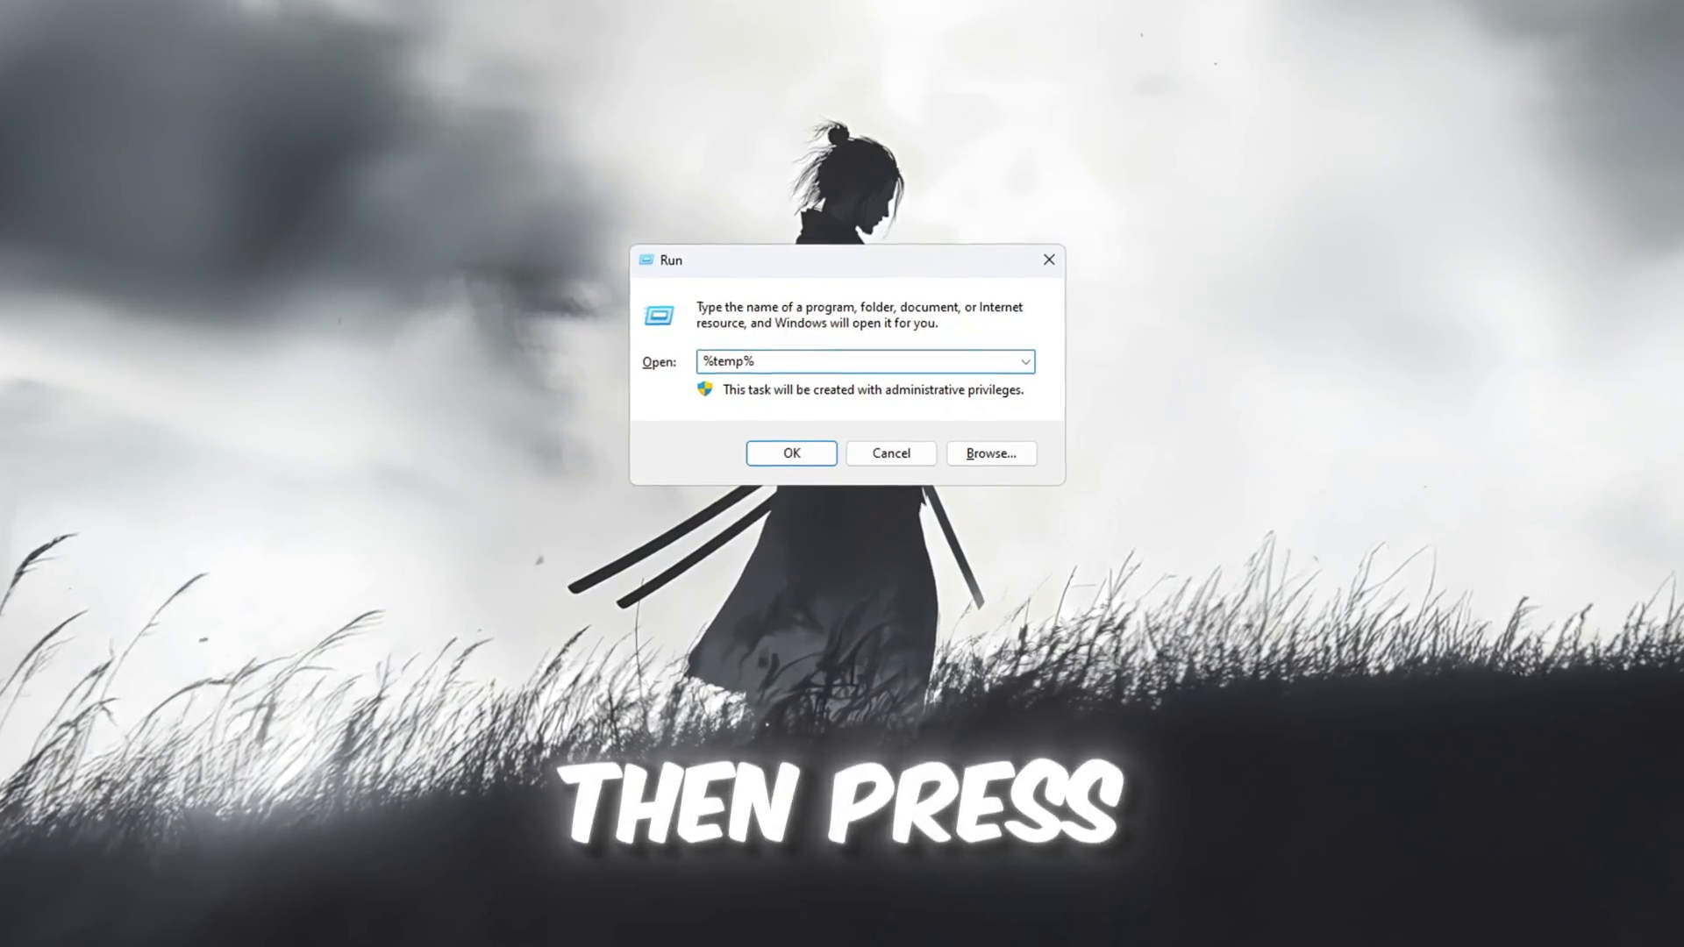
{"action": "left_click", "coordinate": [790, 453]}
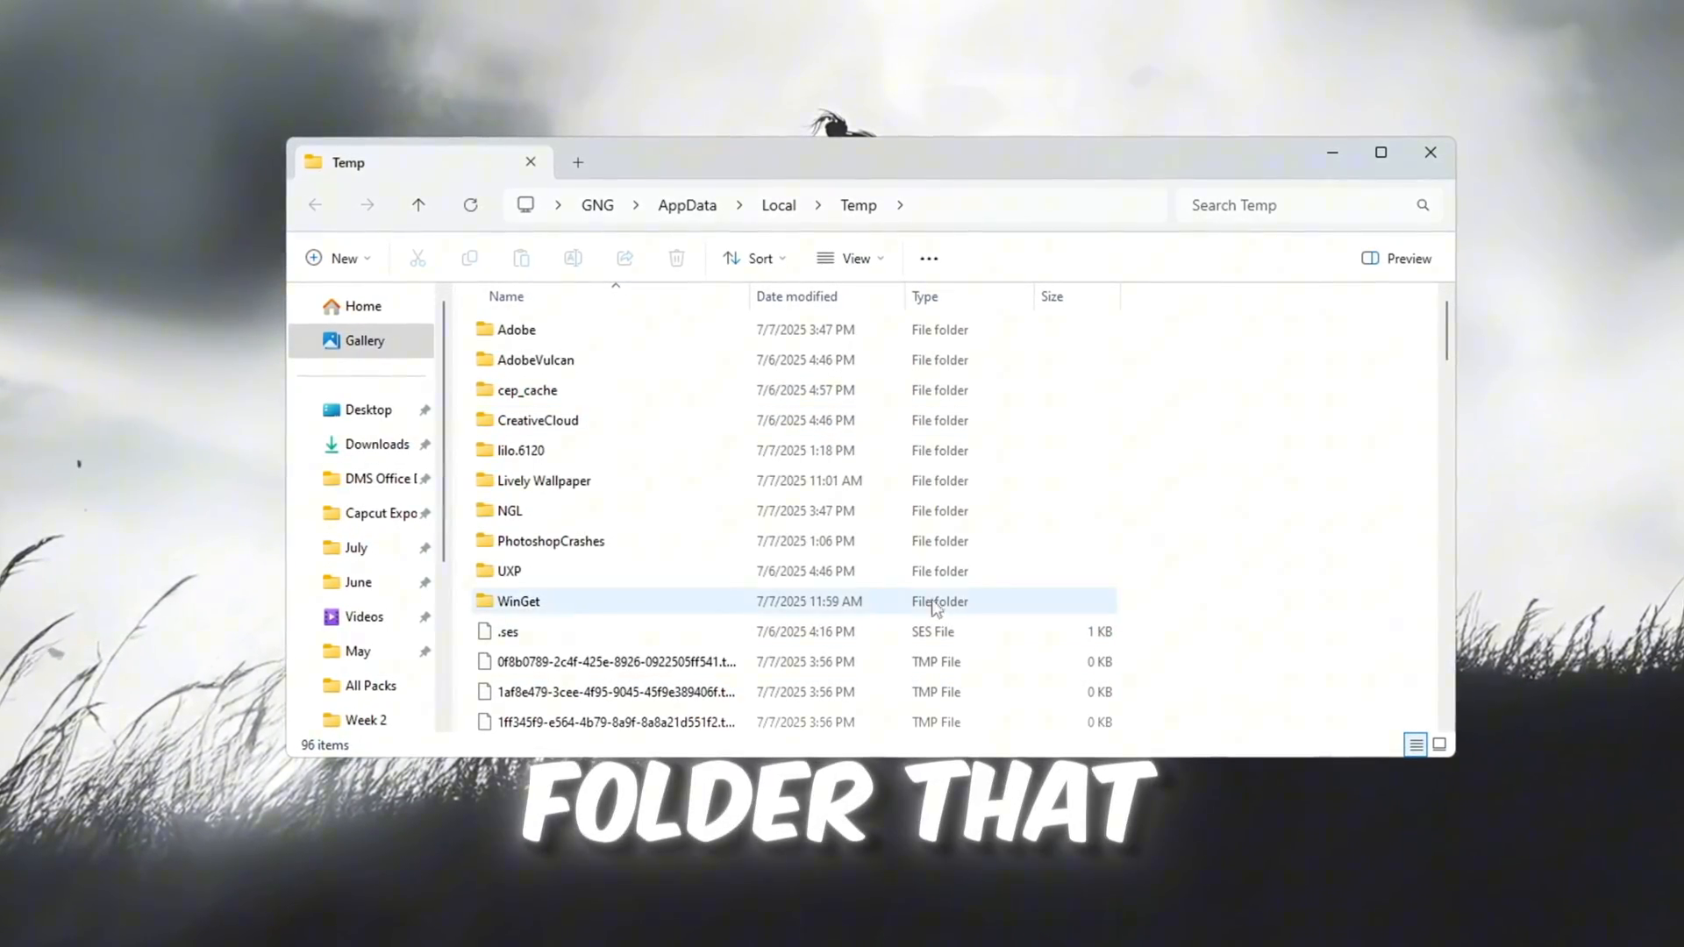
{"action": "key", "text": "ctrl+a"}
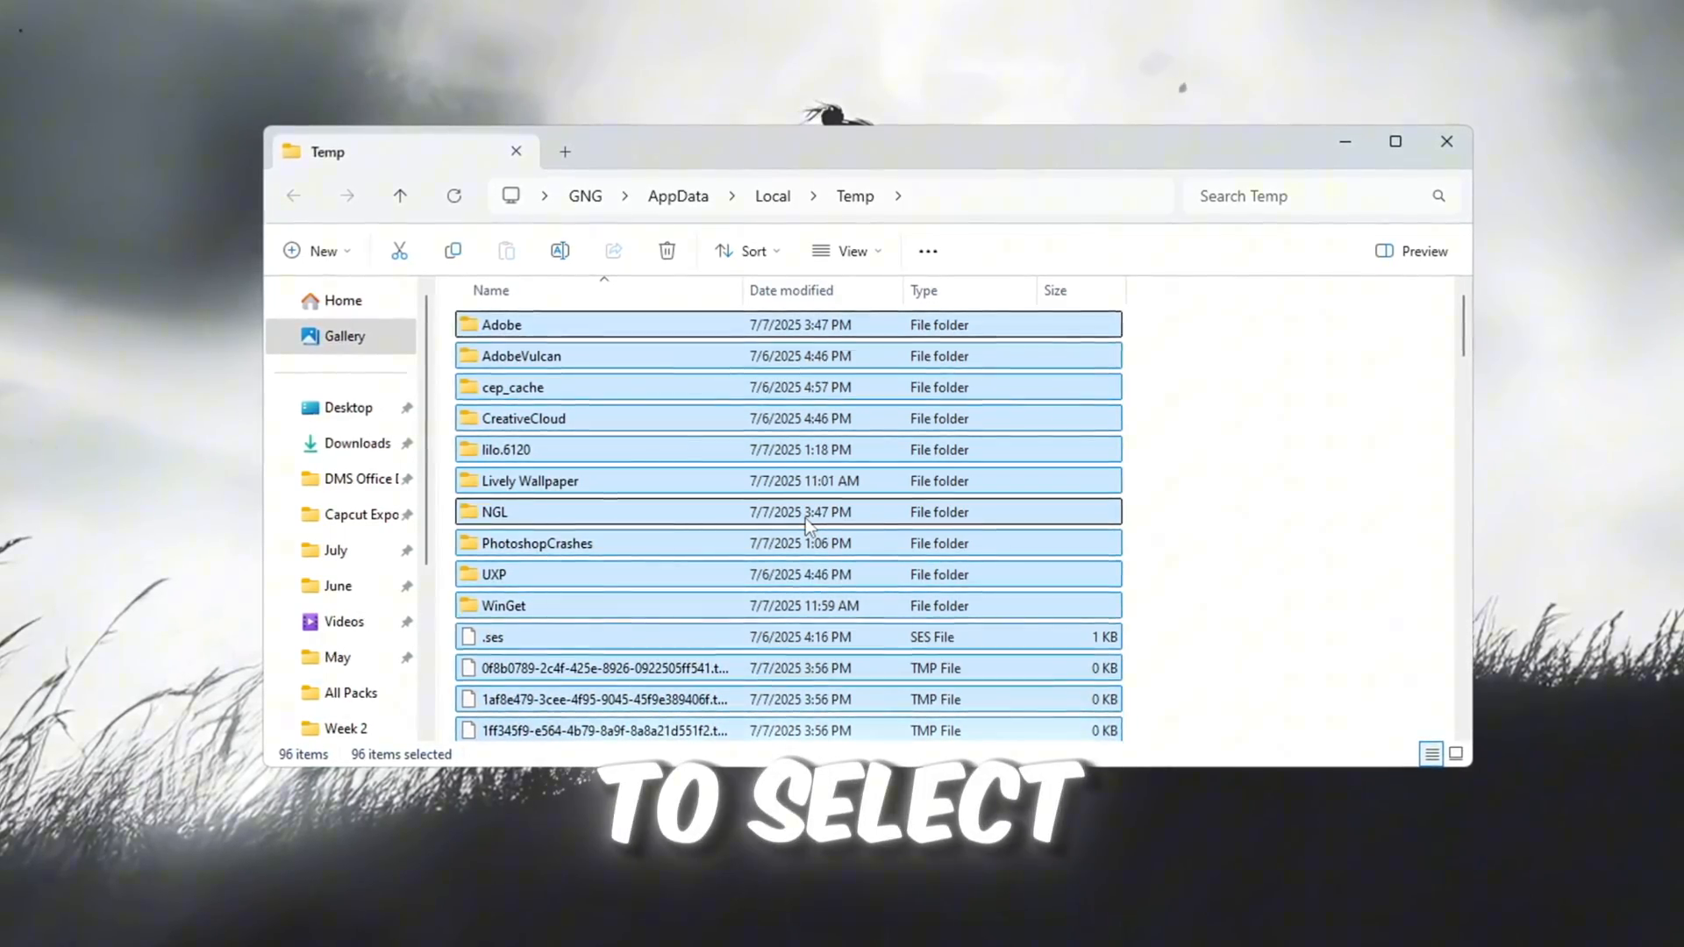
{"action": "left_click", "coordinate": [666, 250]}
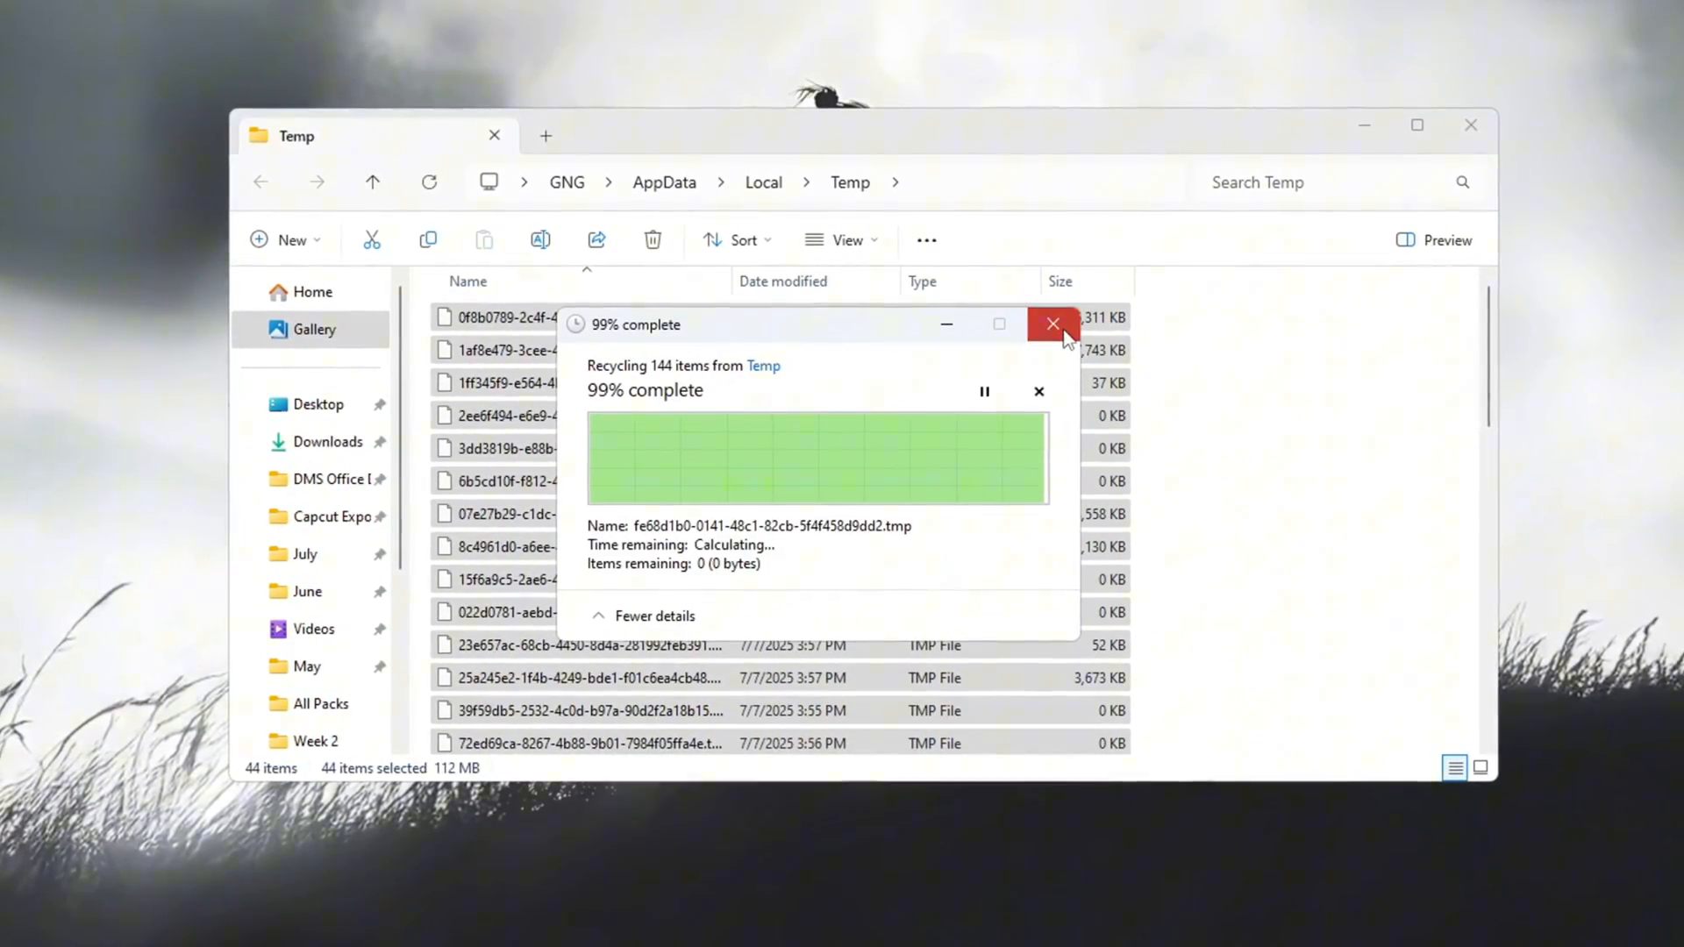
Open C:\Windows\Temp through Run and delete both files inside it
{"action": "left_click", "coordinate": [1052, 324]}
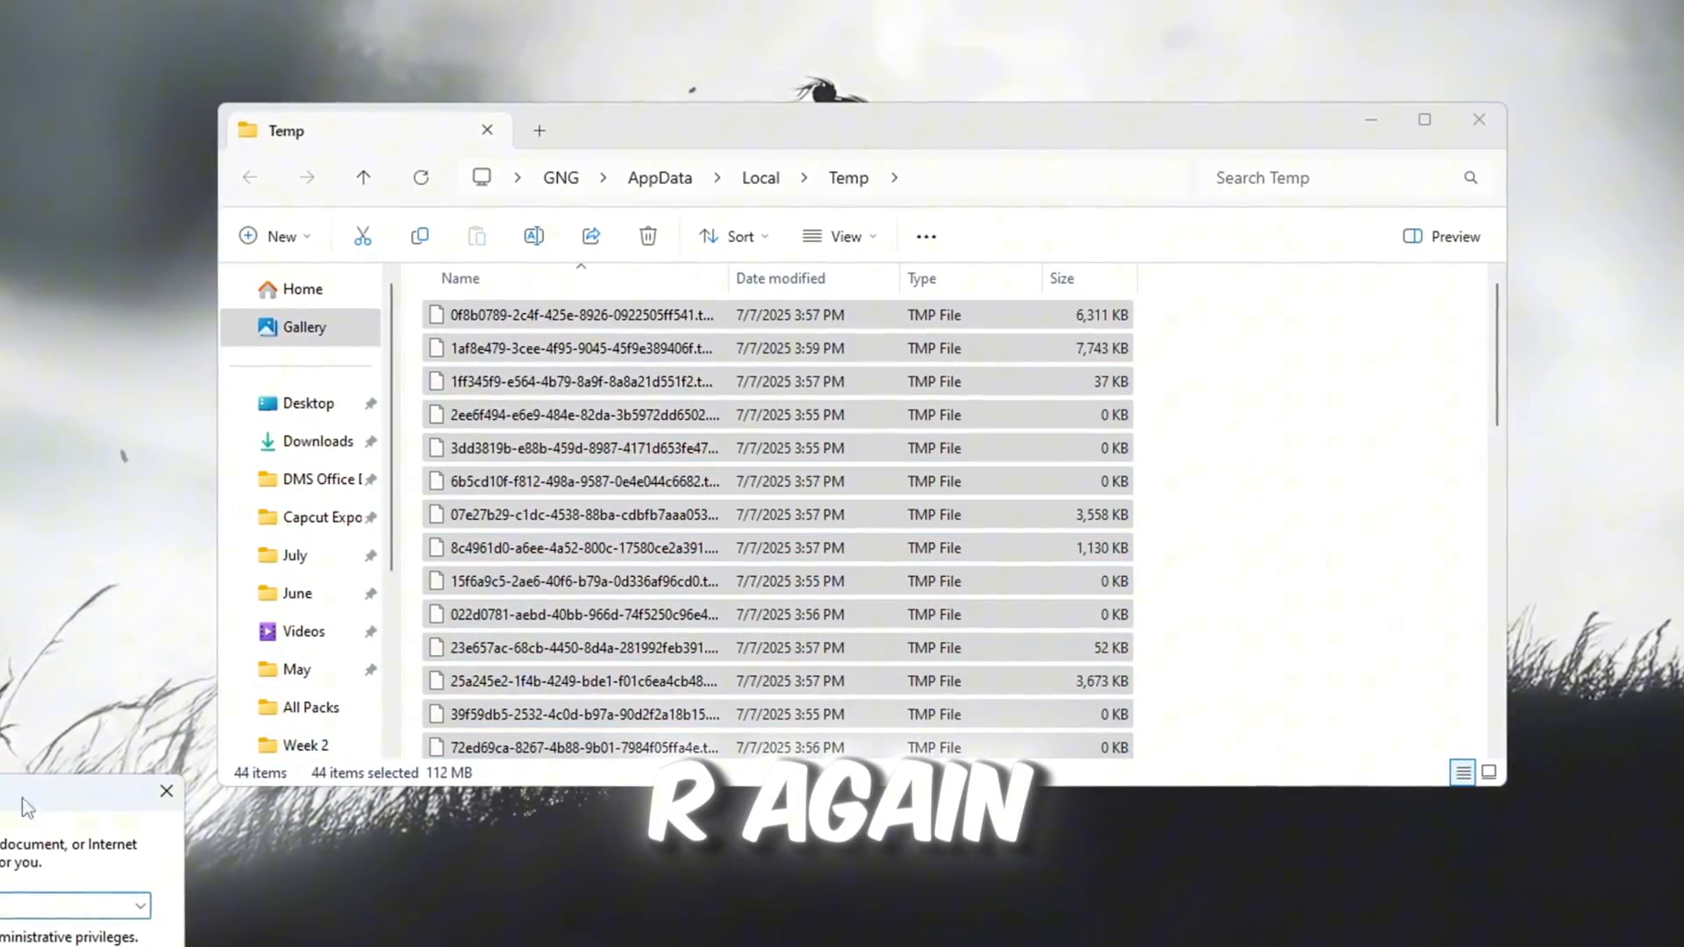
{"action": "type", "text": "tem"}
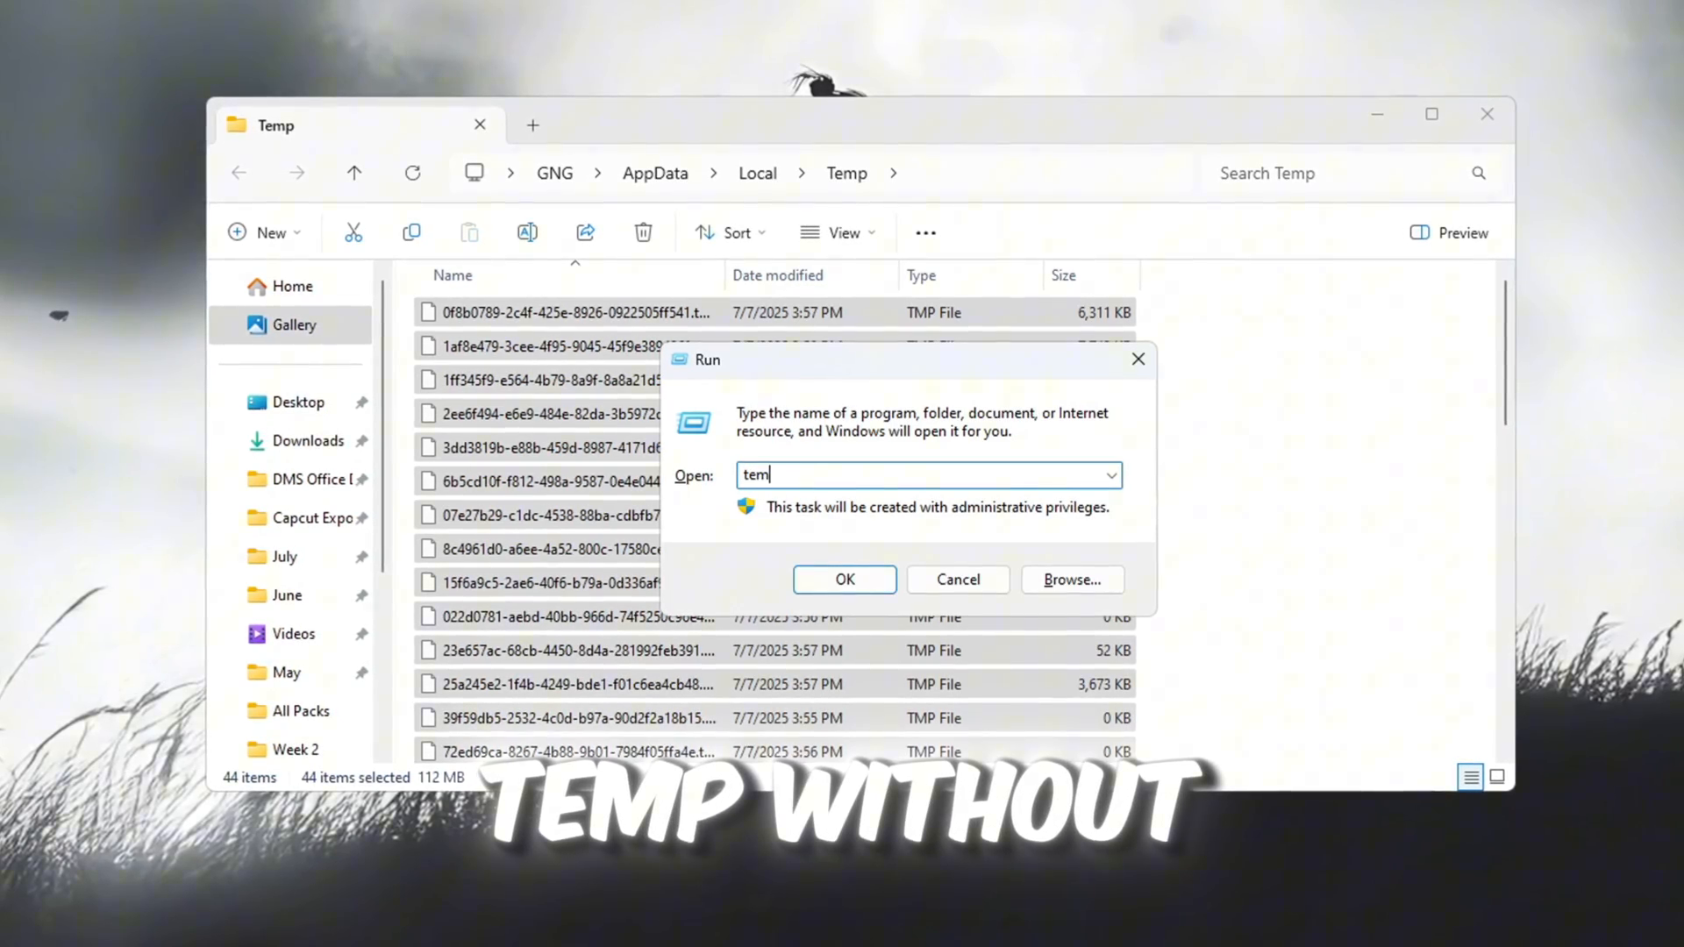
{"action": "key", "text": "Return"}
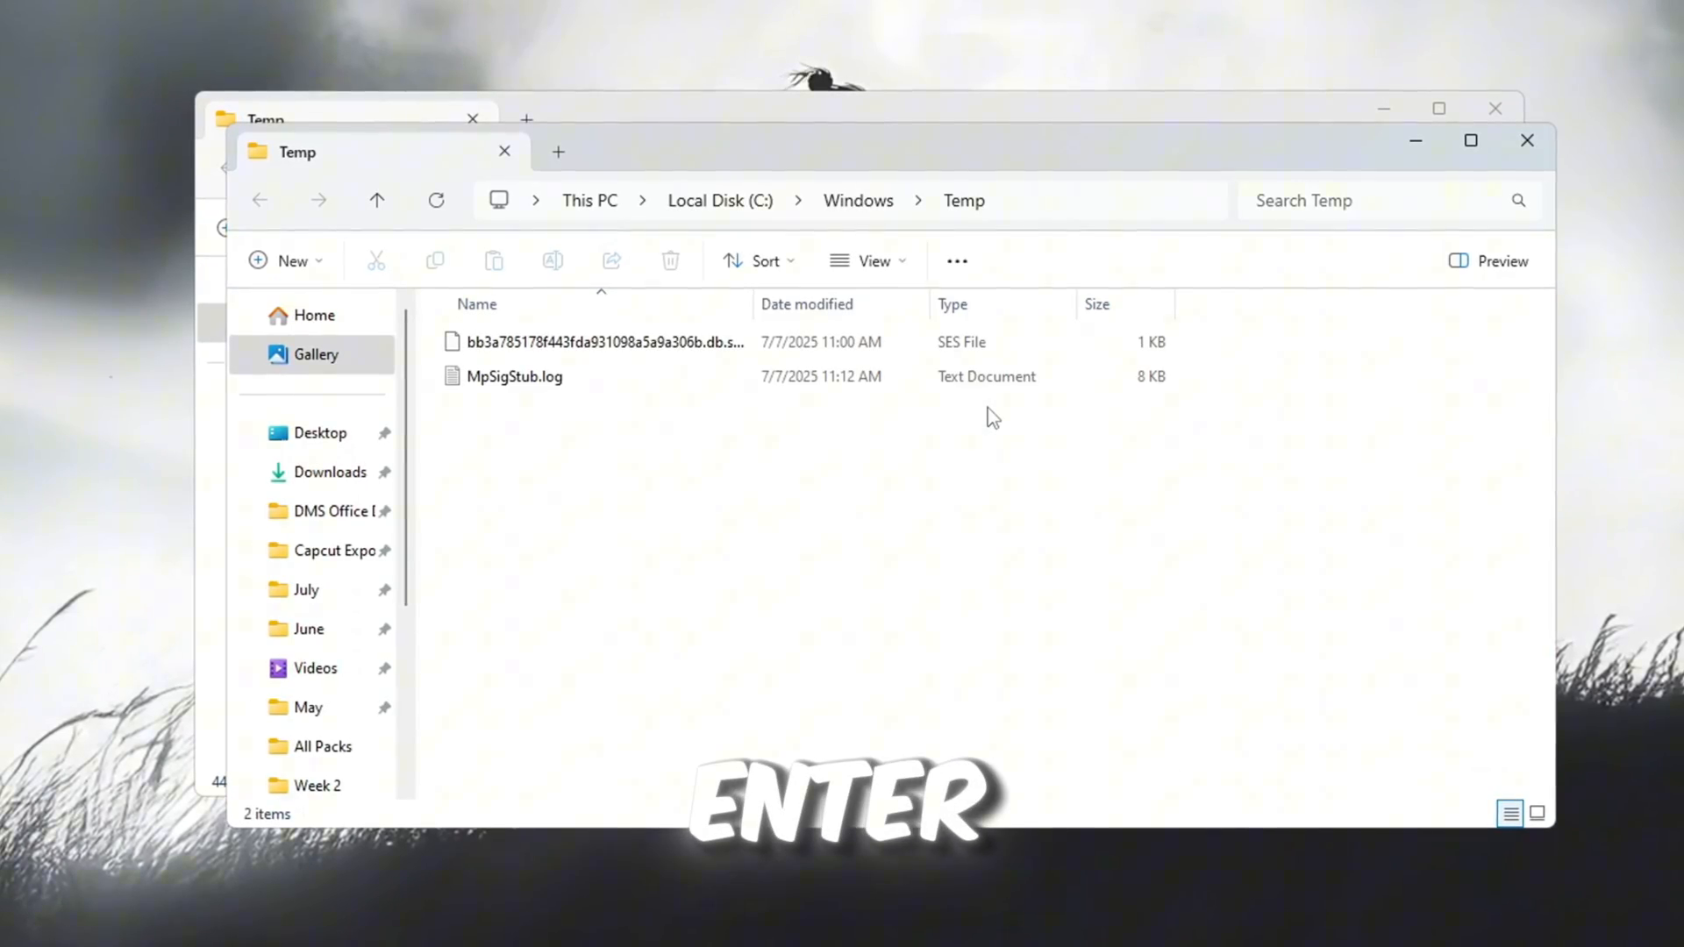
{"action": "key", "text": "ctrl+a"}
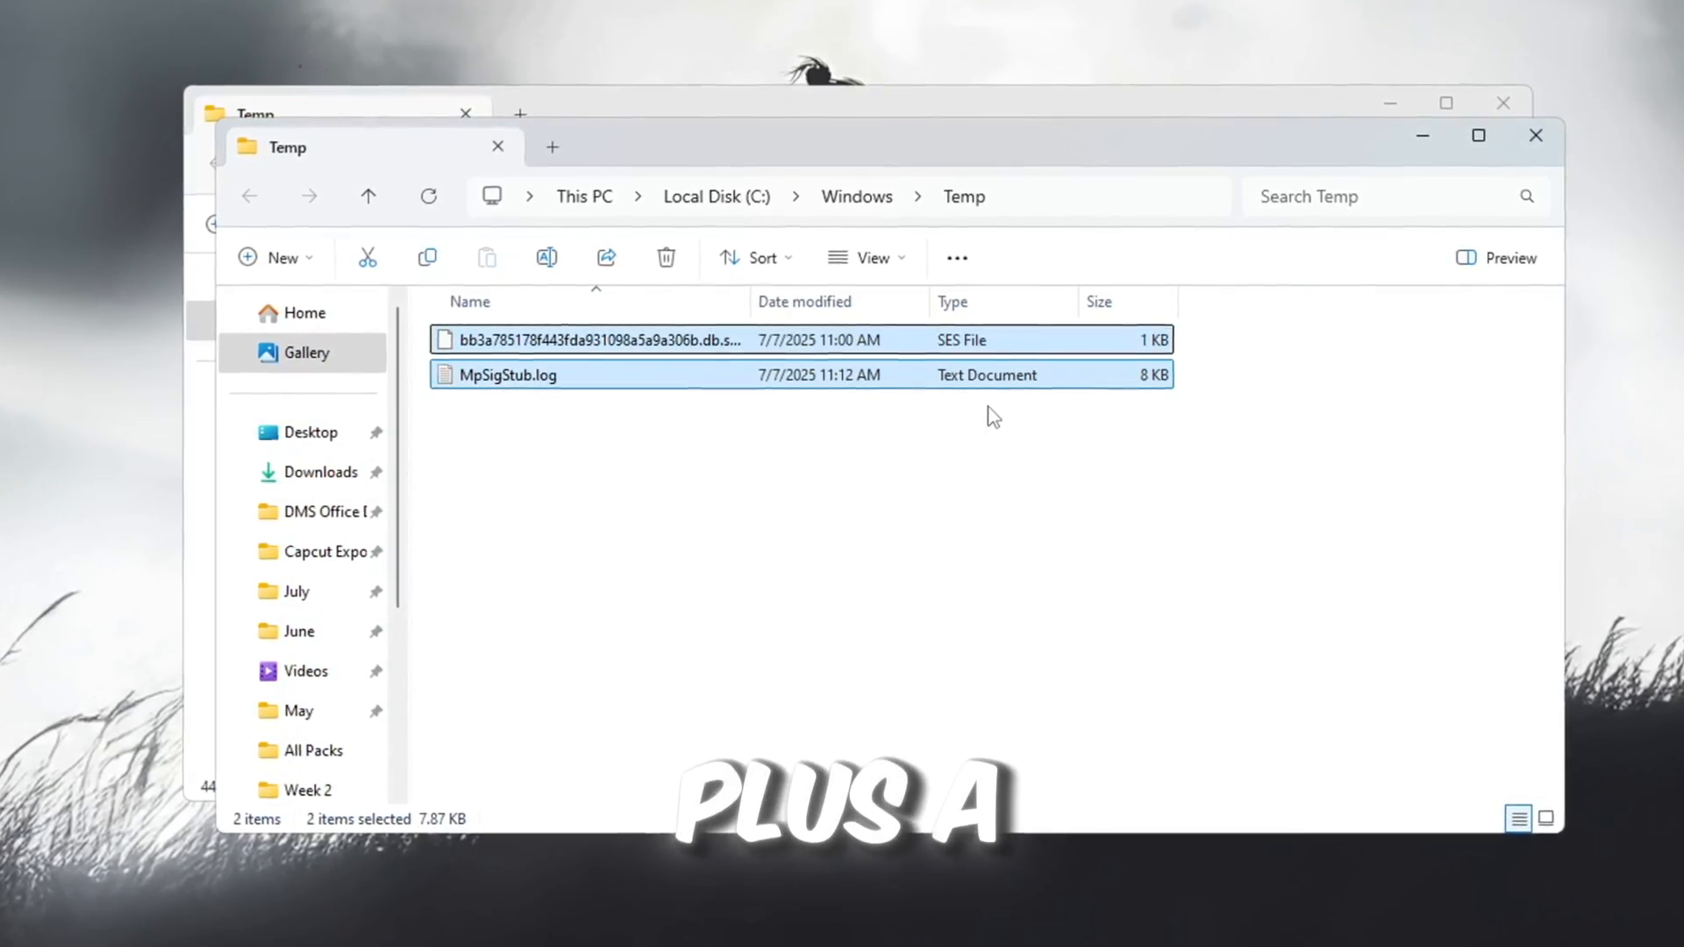
{"action": "key", "text": "Delete"}
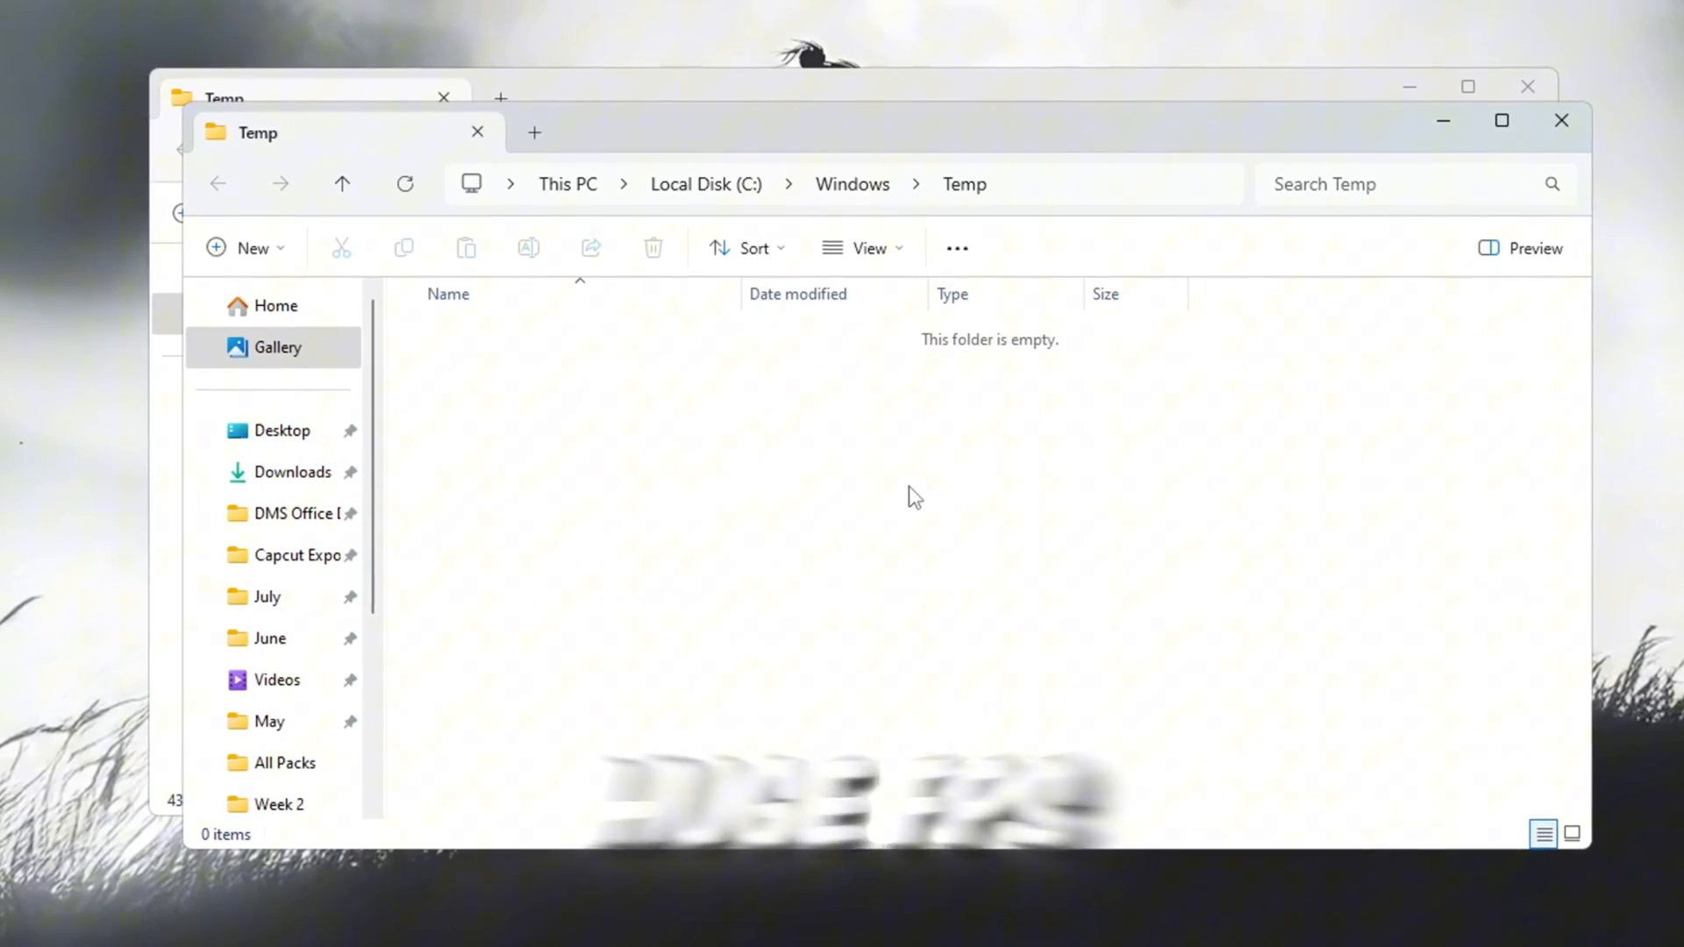
{"action": "mouse_move", "coordinate": [1571, 115]}
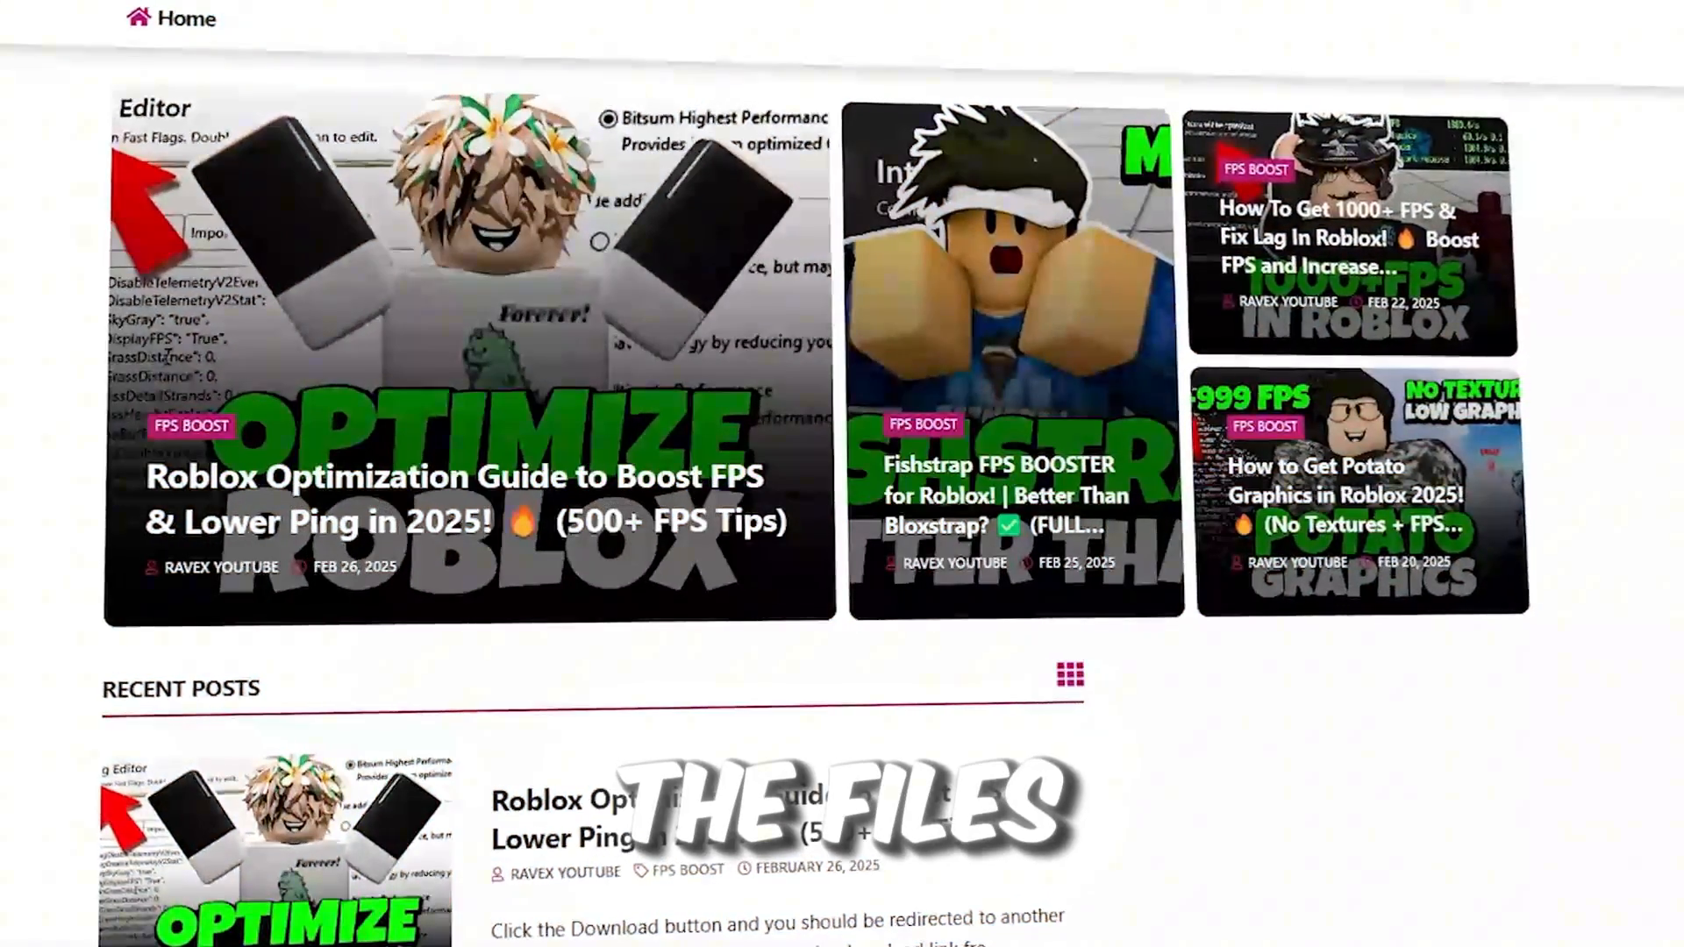
{"action": "scroll", "scroll_direction": "down", "scroll_amount": 3}
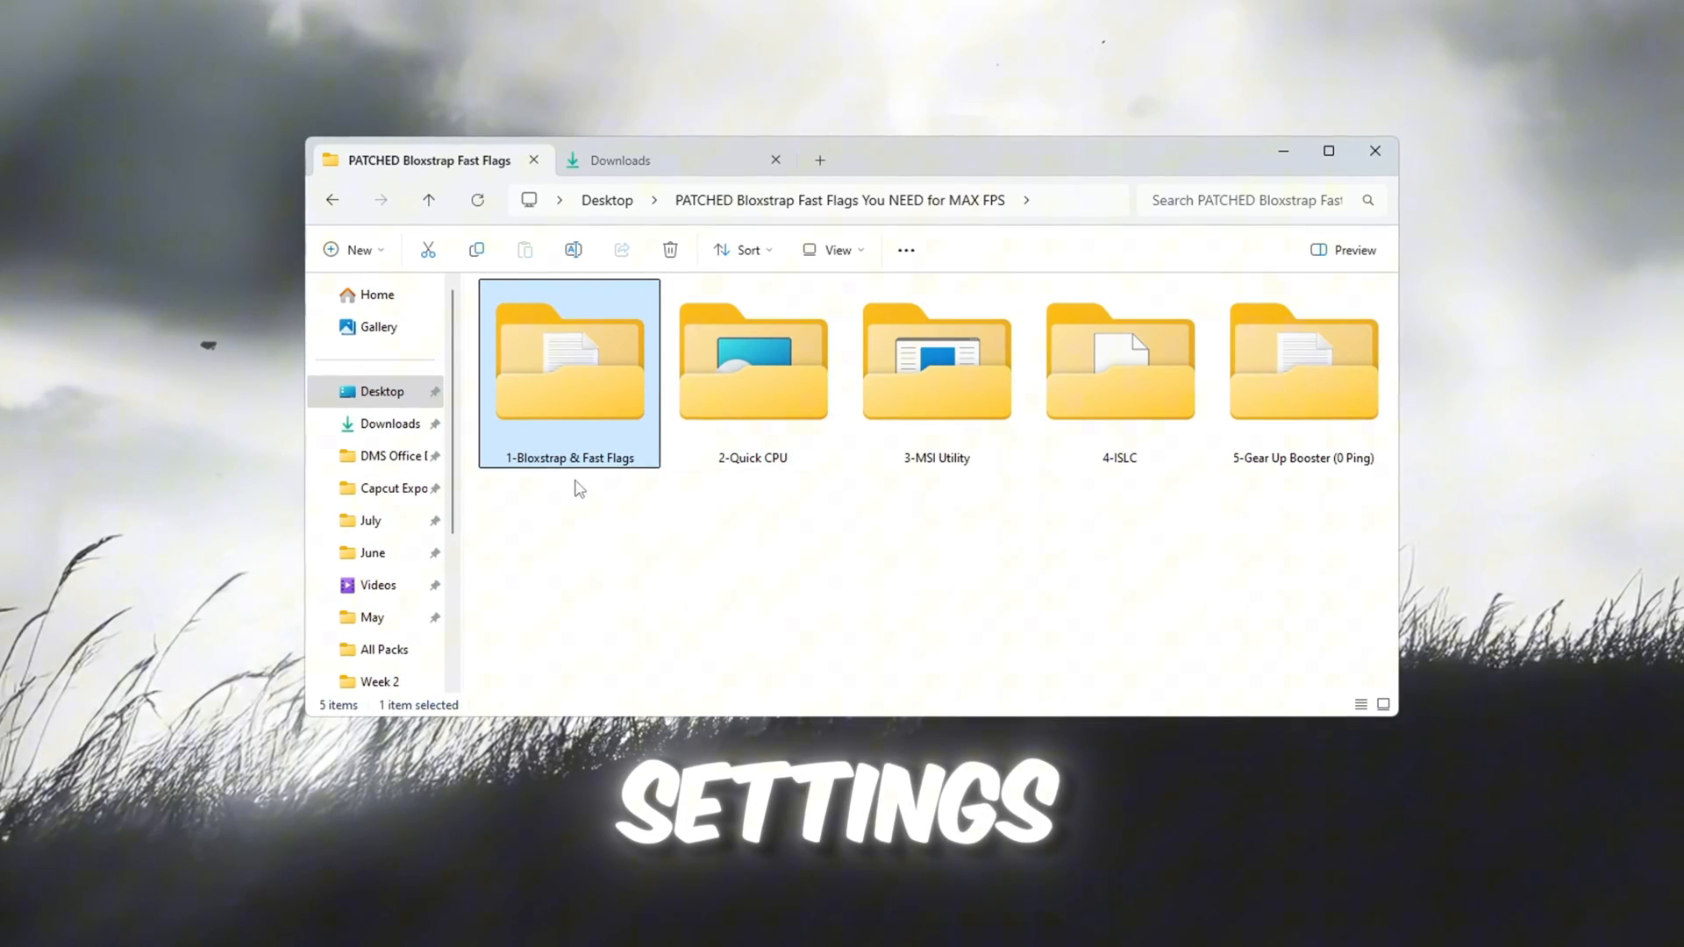
Open the 1-Bloxstrap & Fast Flags folder and select Bloxstrap.exe
{"action": "double_click", "coordinate": [569, 362]}
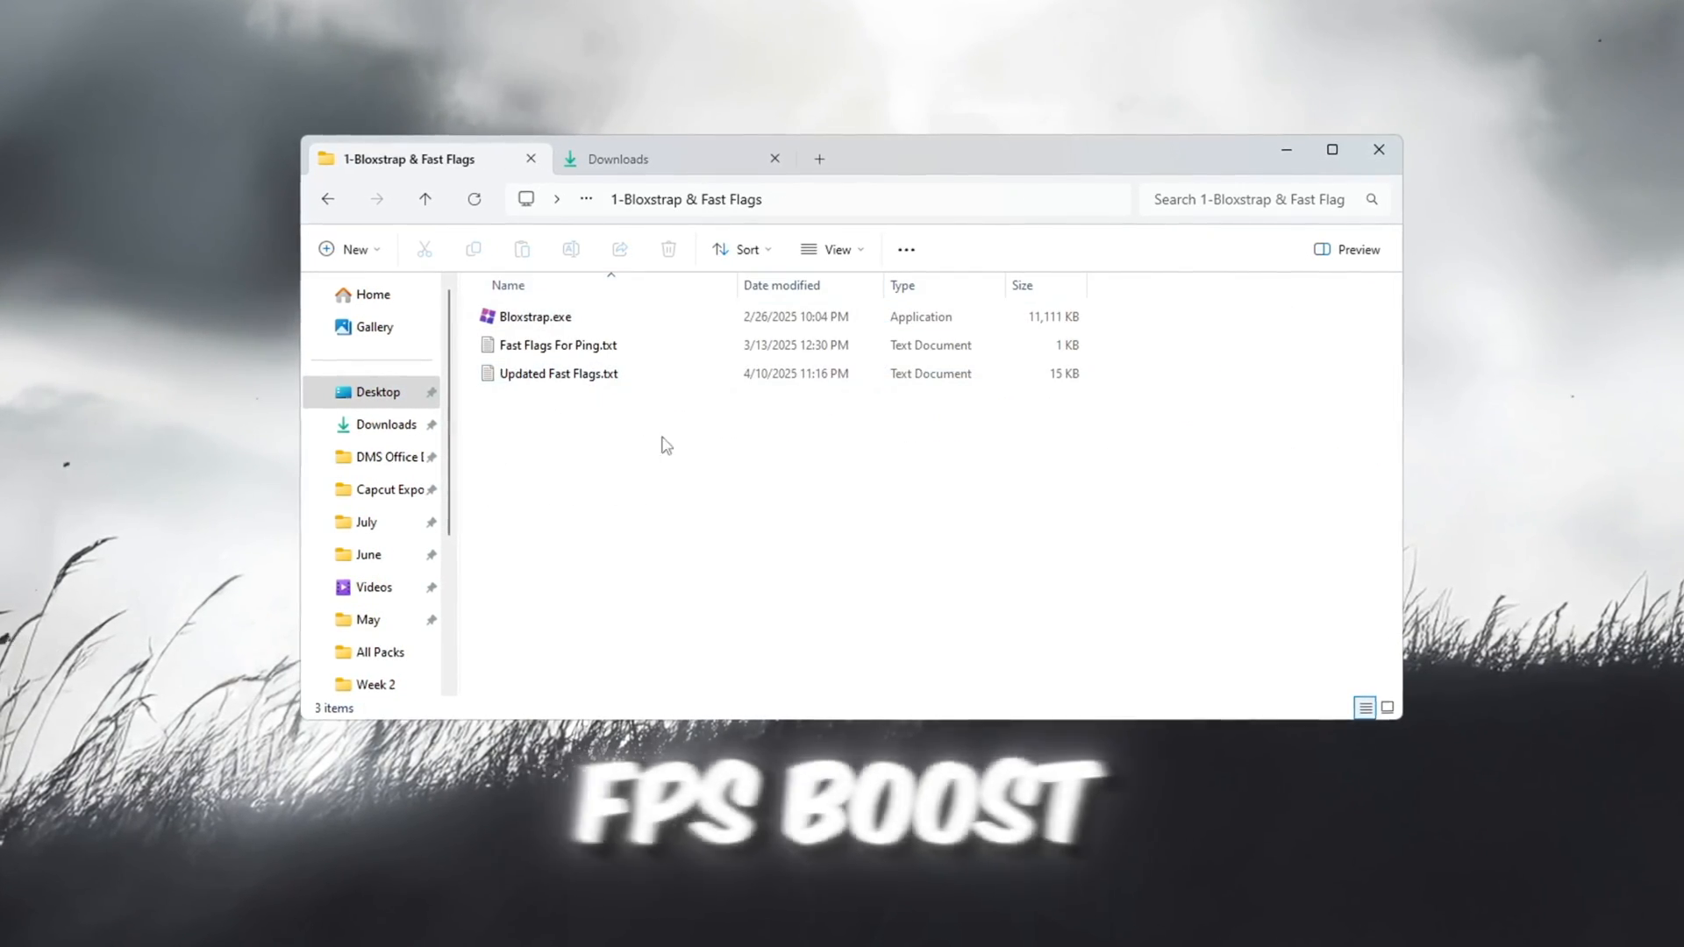
{"action": "left_click", "coordinate": [531, 315]}
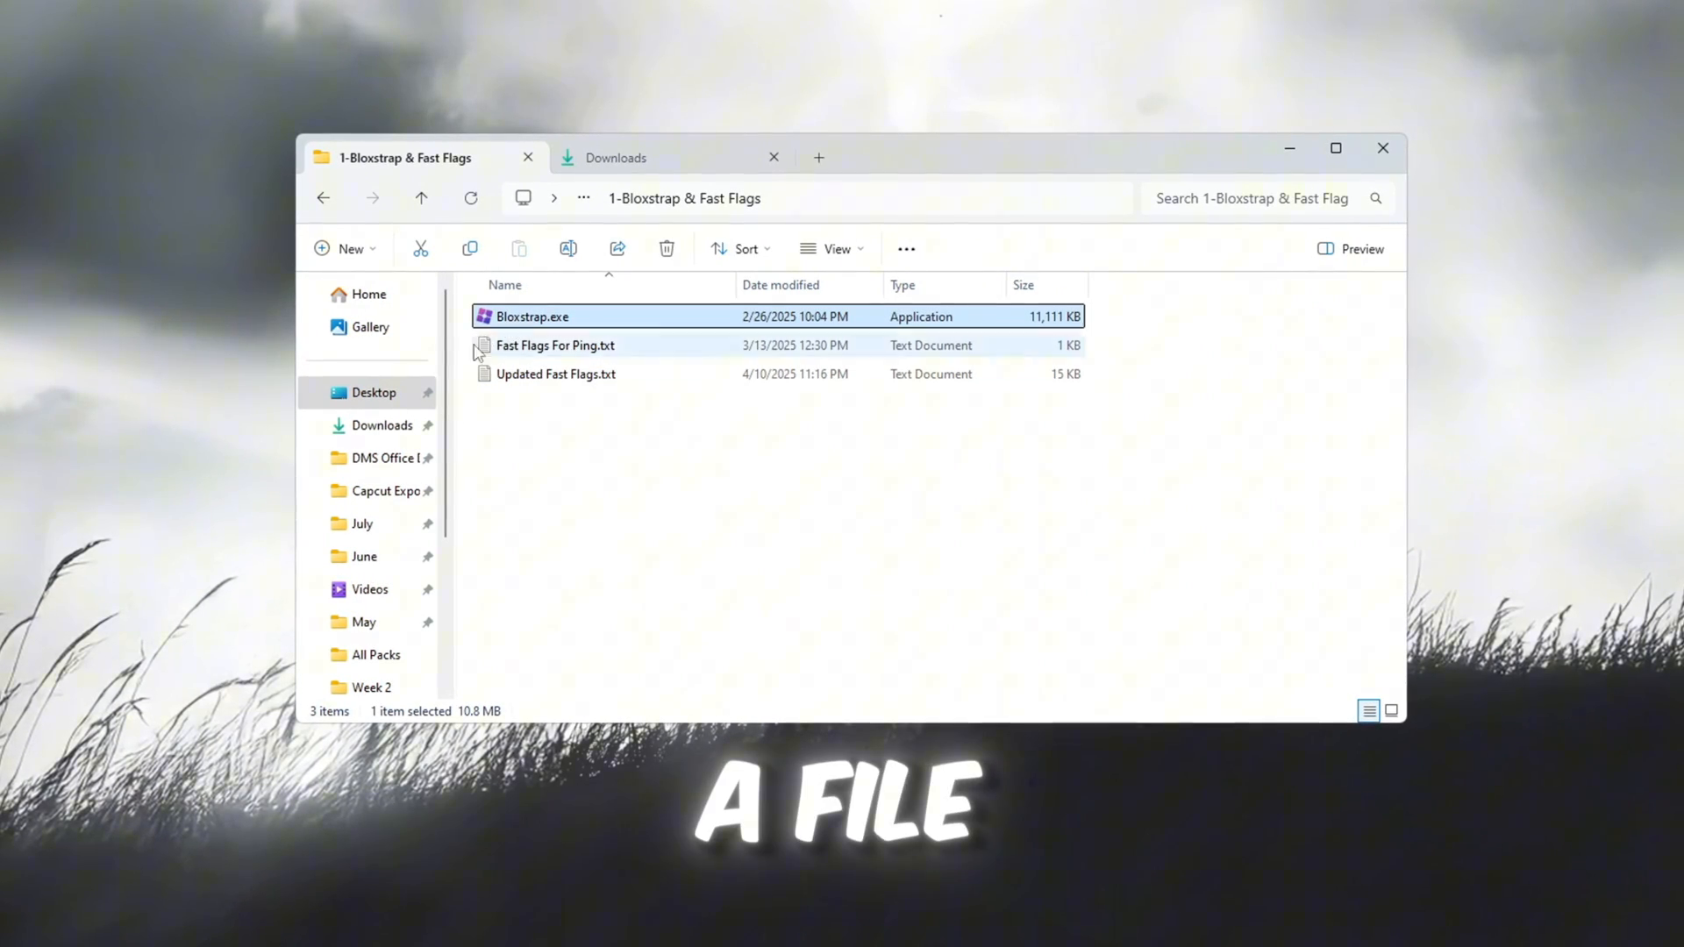
{"action": "mouse_move", "coordinate": [530, 316]}
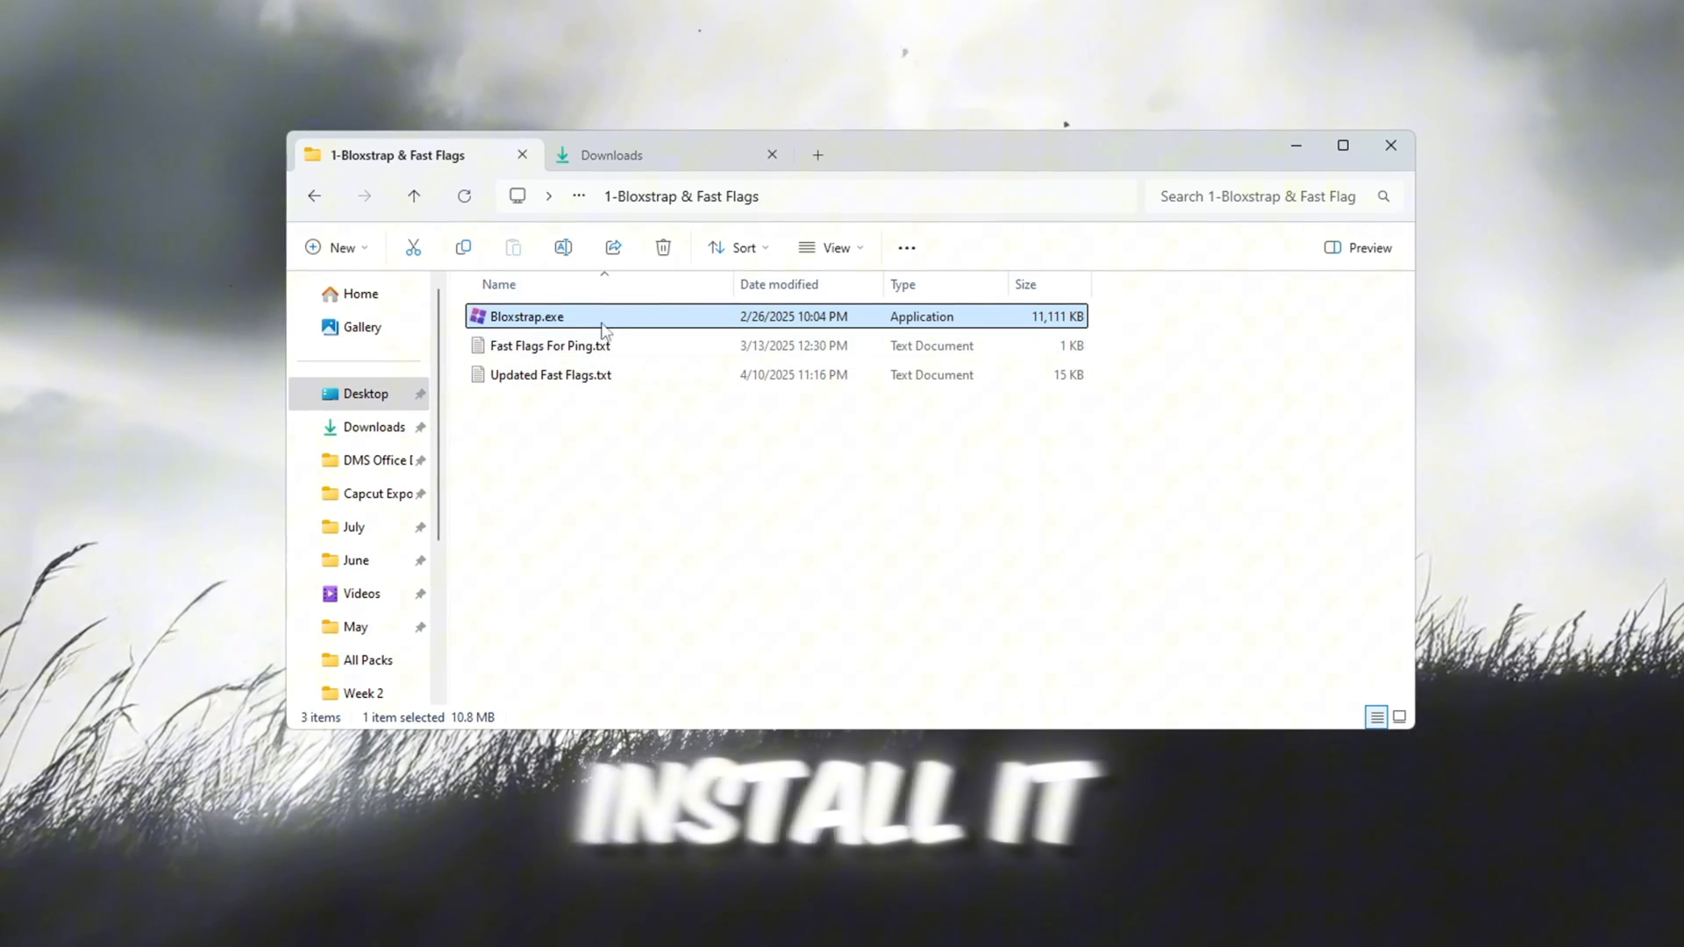
{"action": "mouse_move", "coordinate": [523, 316]}
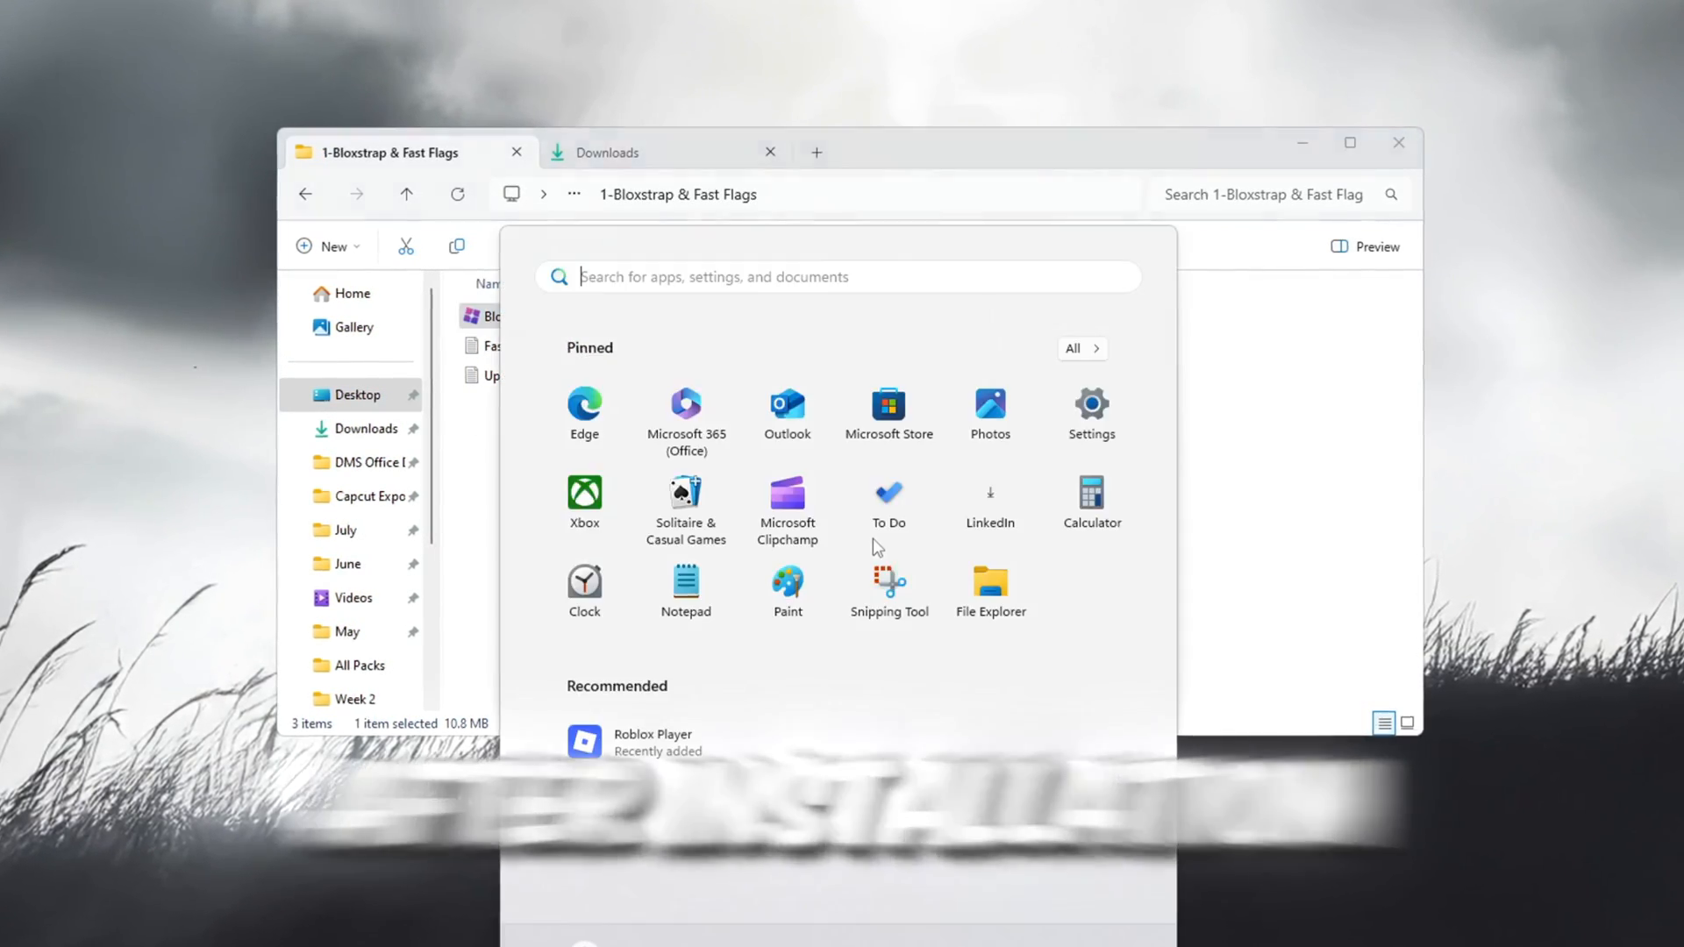
{"action": "type", "text": "bloxstrap"}
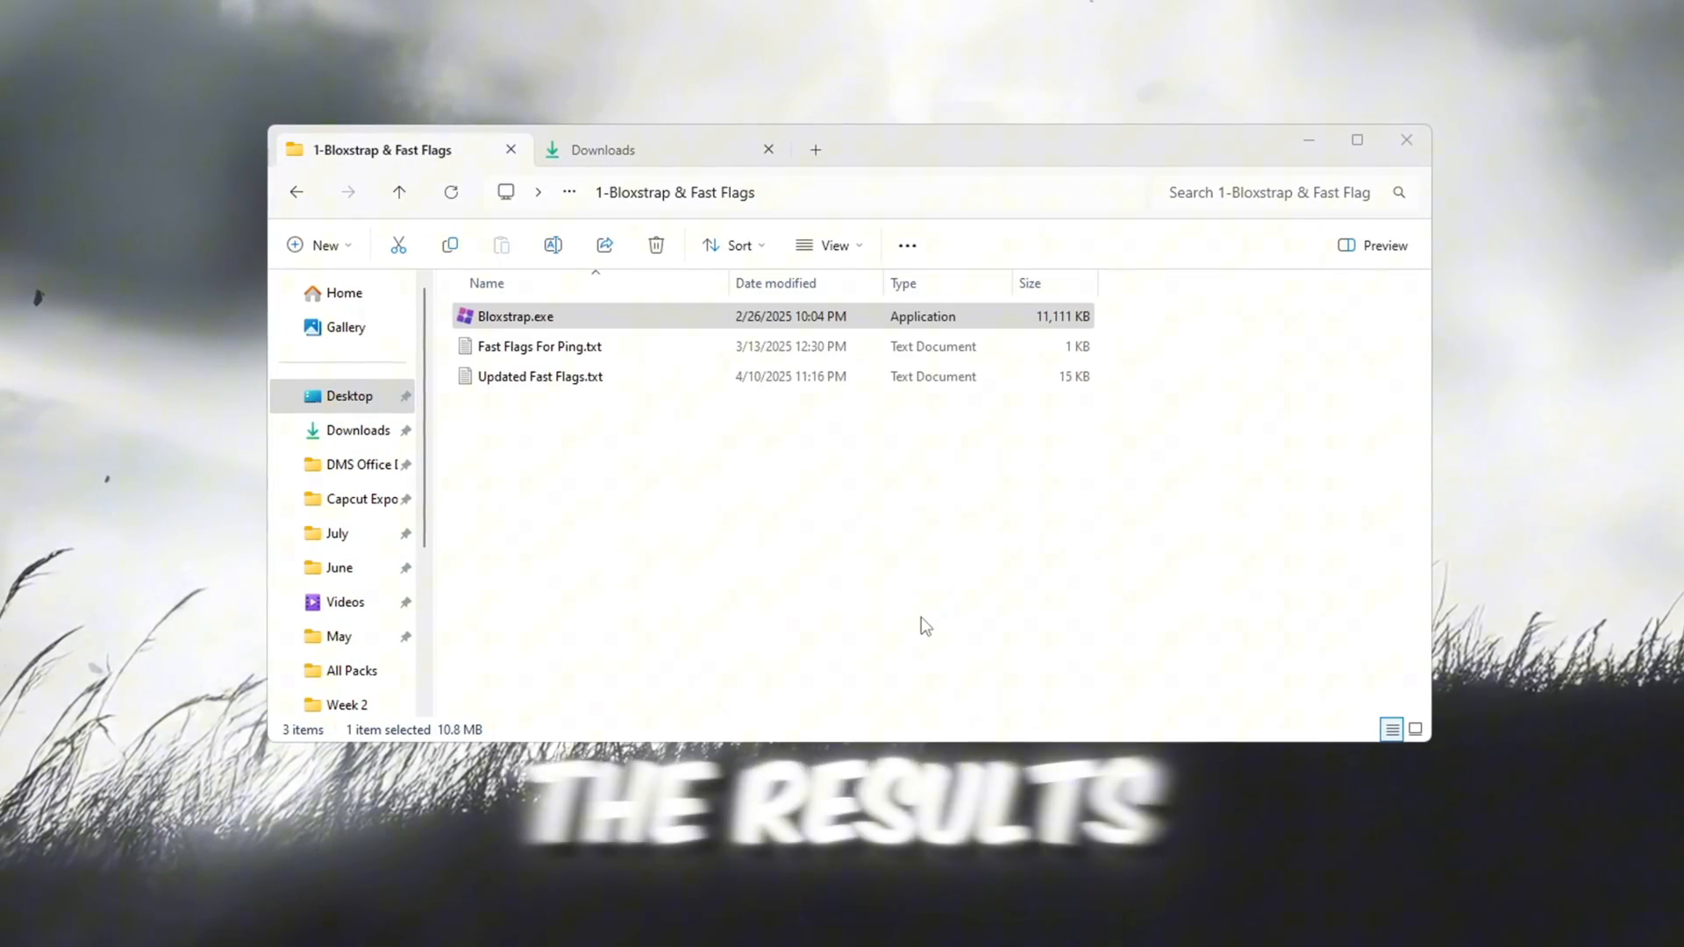
Launch Bloxstrap and reach the Fast Flag Editor under Engine Settings
{"action": "double_click", "coordinate": [515, 316]}
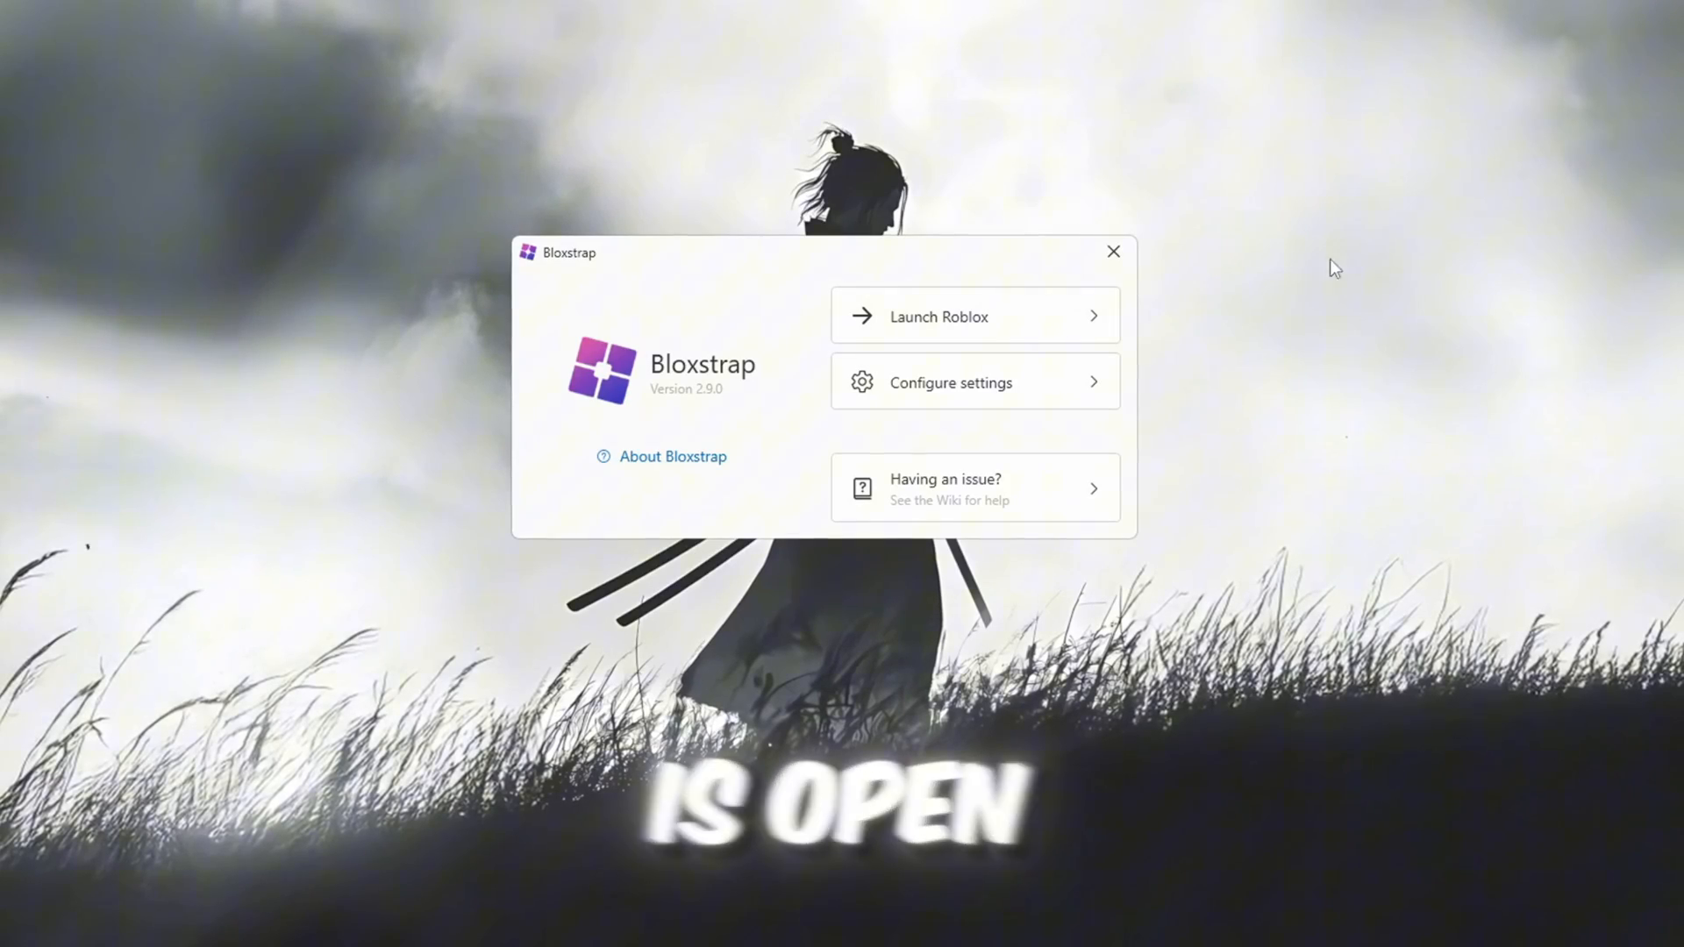
{"action": "left_click", "coordinate": [949, 382]}
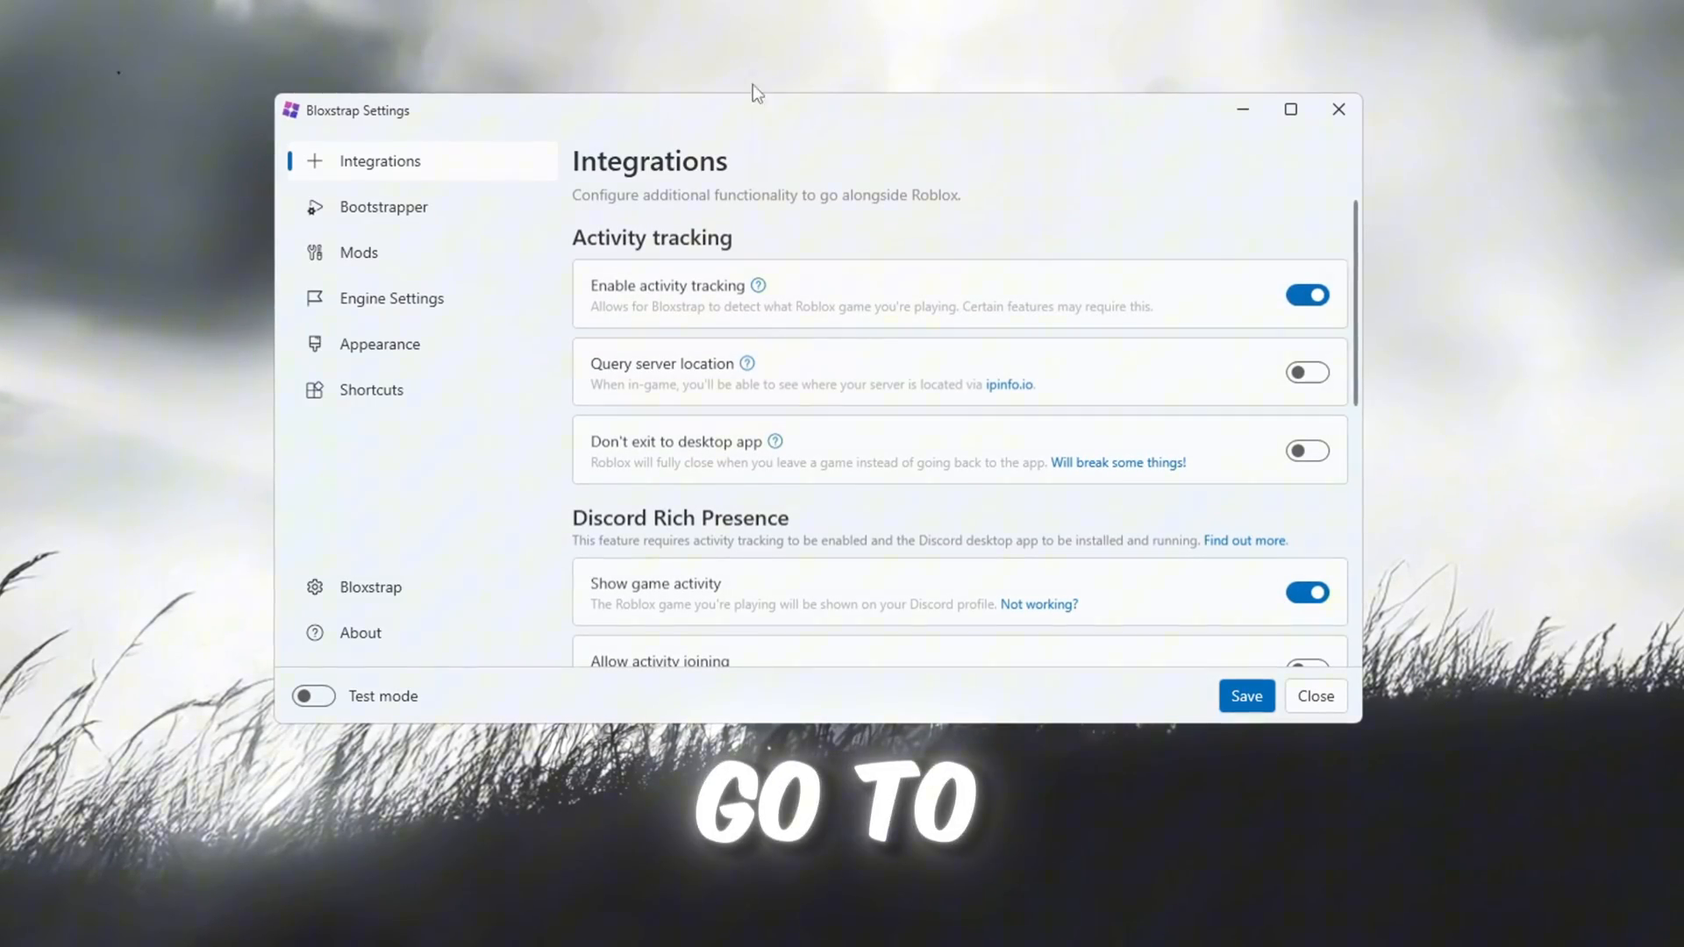
{"action": "left_click", "coordinate": [391, 297]}
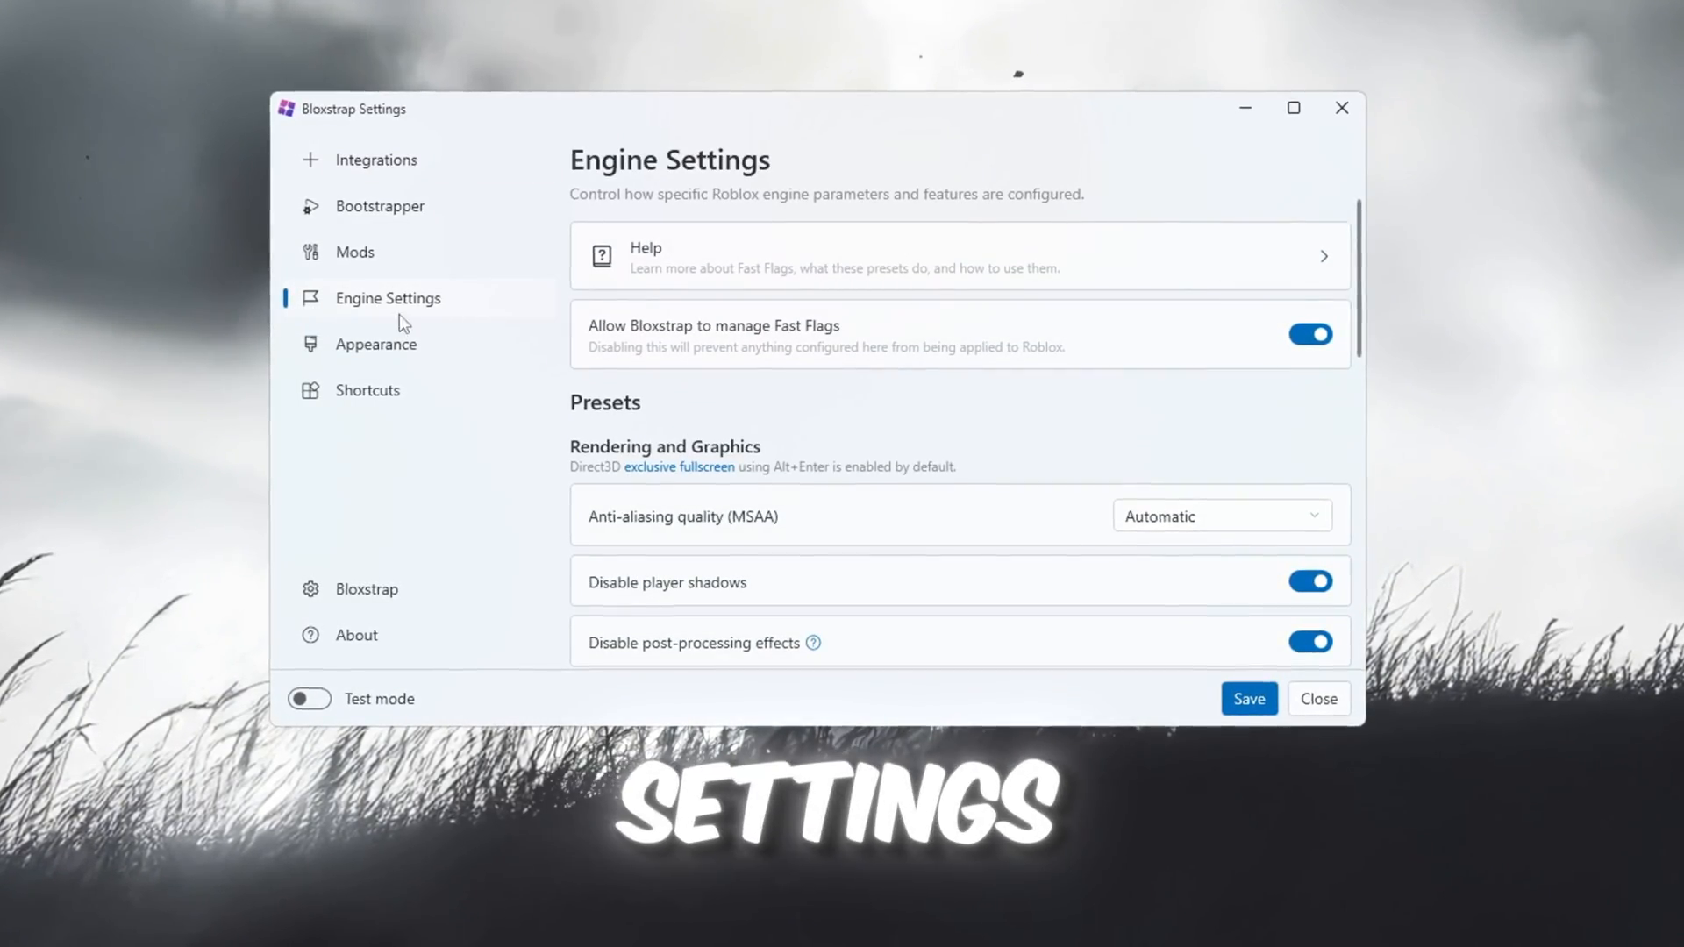
{"action": "scroll", "scroll_direction": "down", "scroll_amount": 3}
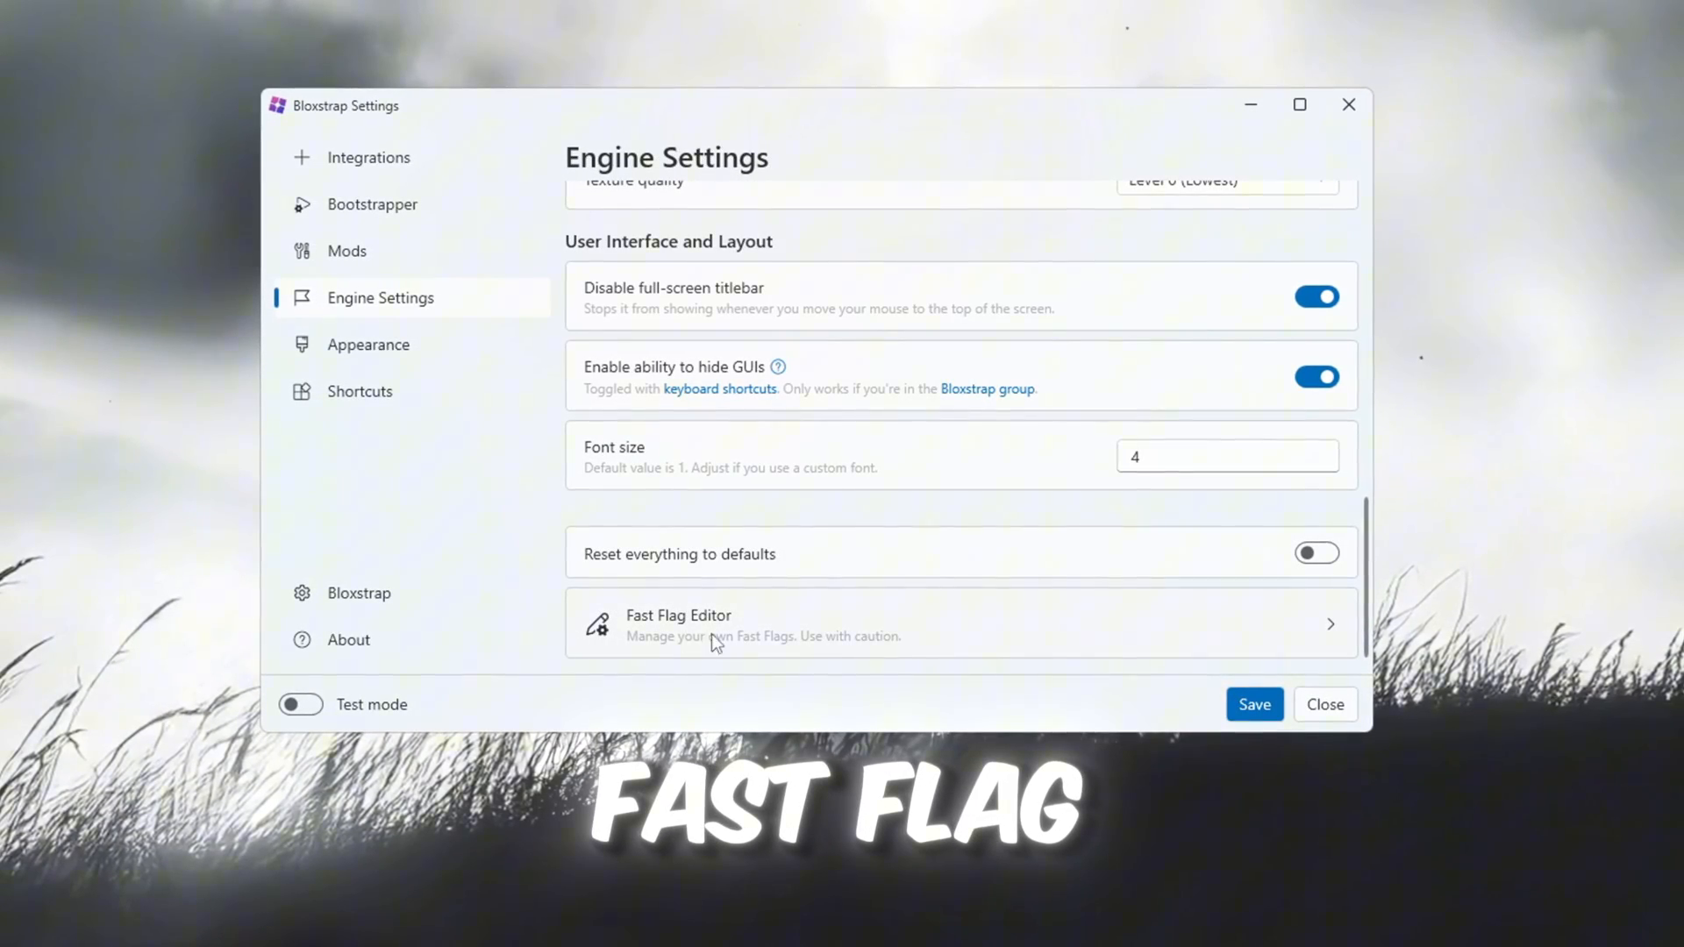
{"action": "left_click", "coordinate": [679, 623]}
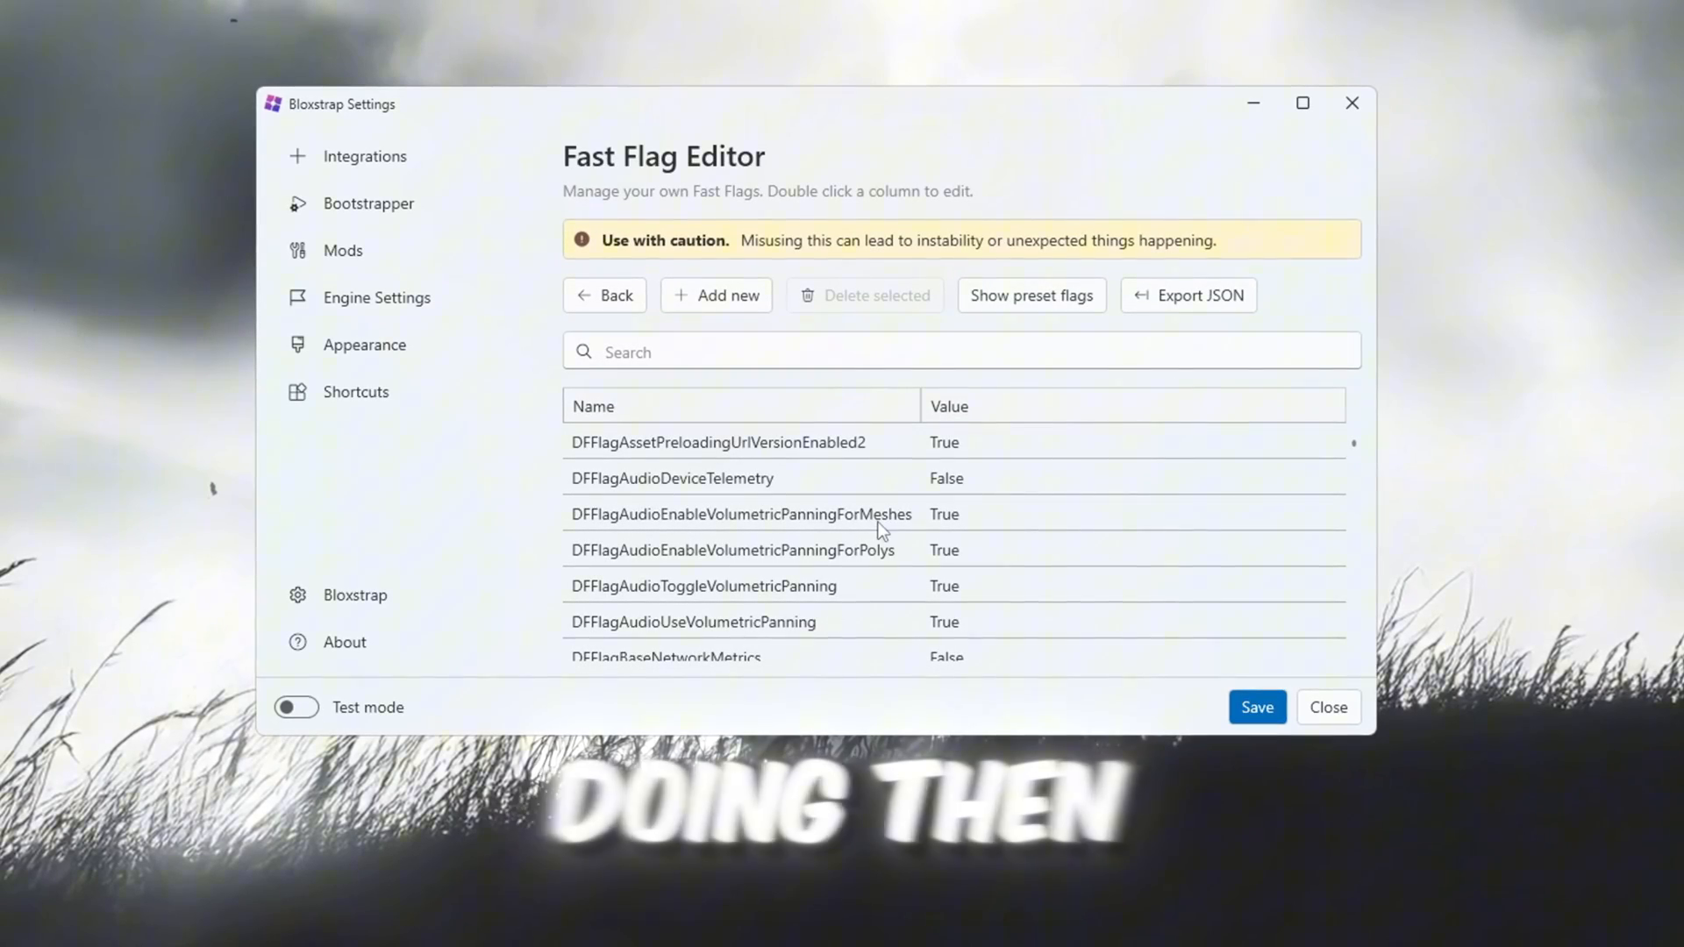
{"action": "left_click", "coordinate": [716, 296]}
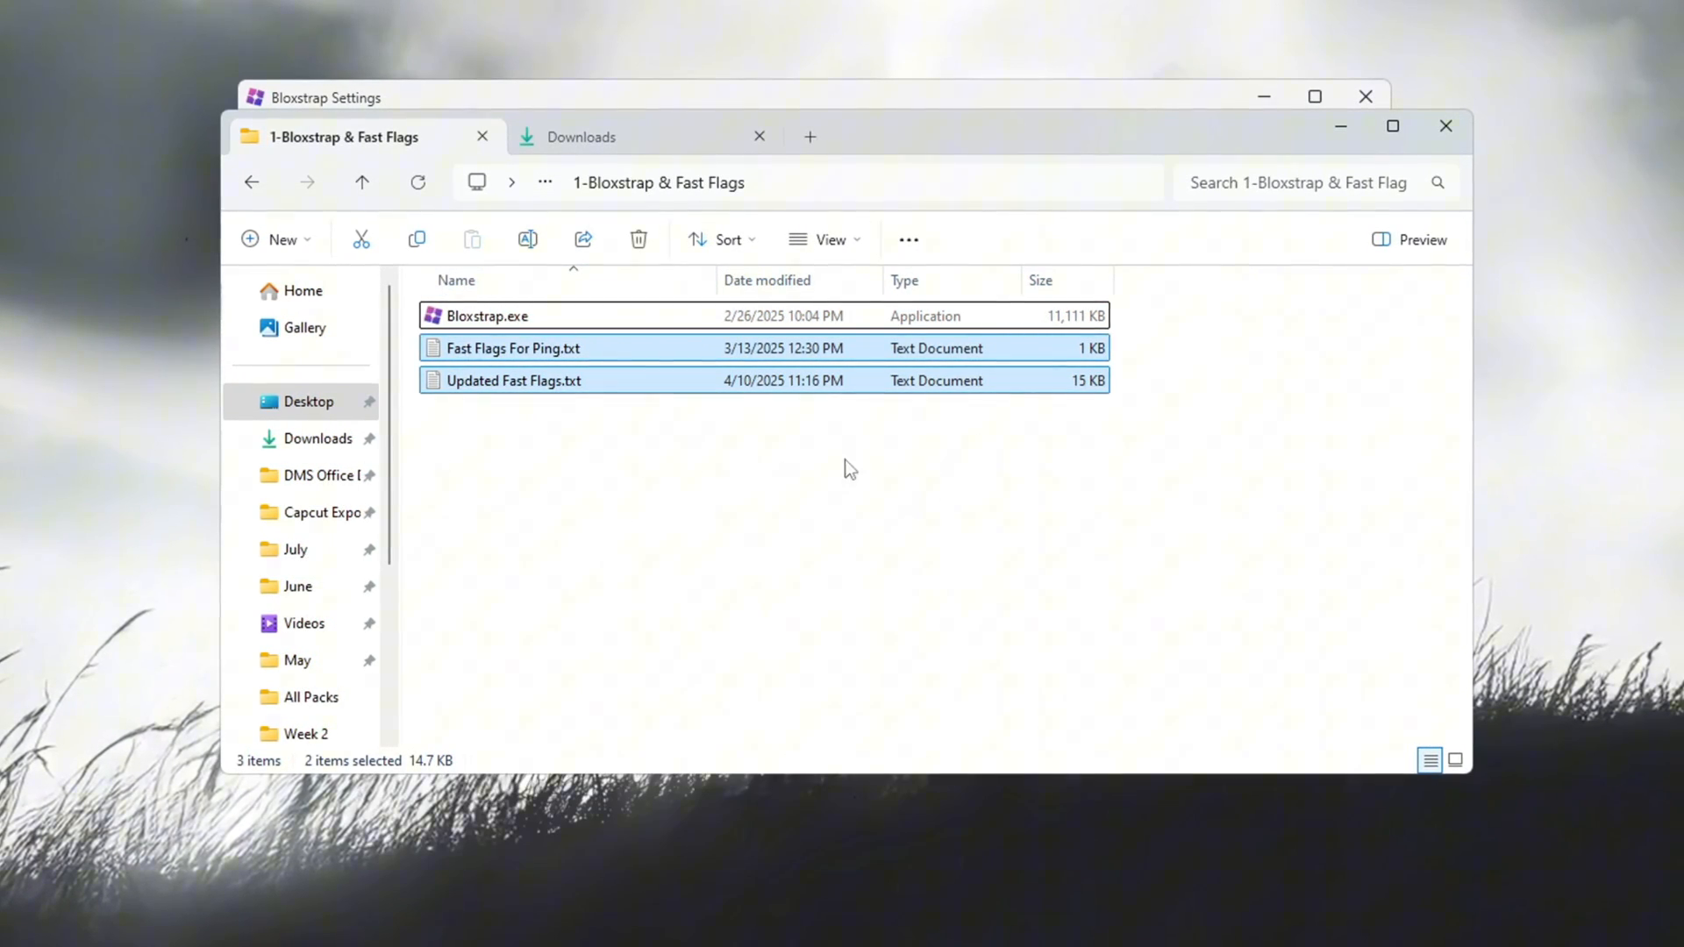
Review the Updated Fast Flags file, then open Fast Flags For Ping.txt
{"action": "left_click", "coordinate": [512, 380]}
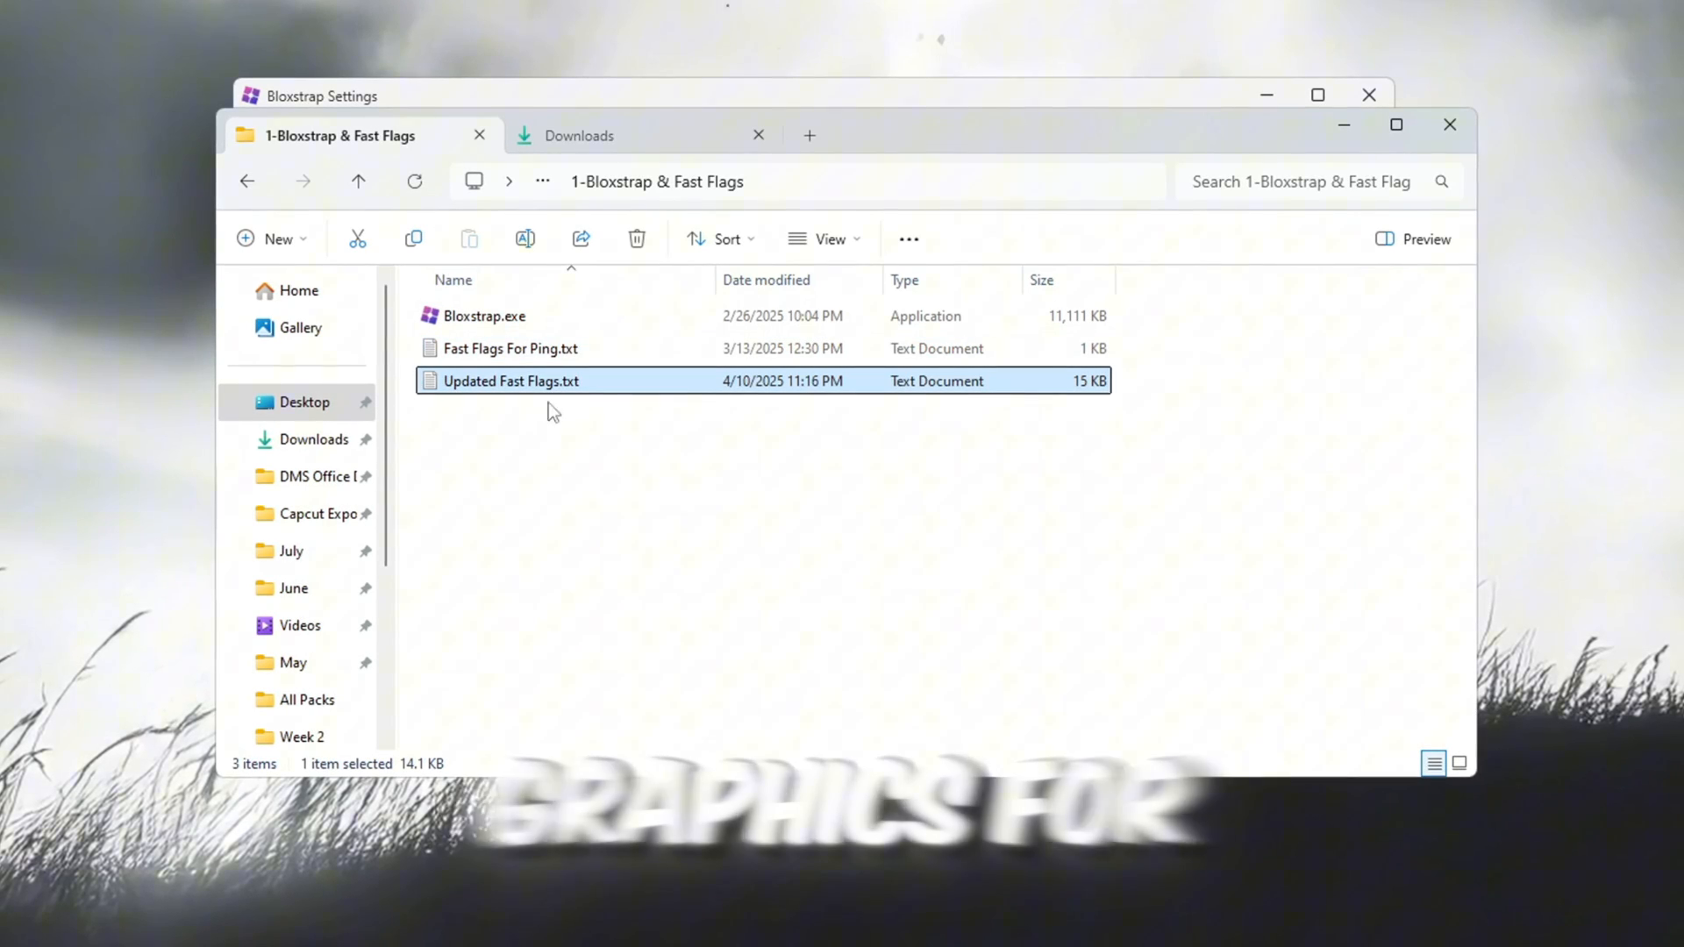
{"action": "mouse_move", "coordinate": [412, 238]}
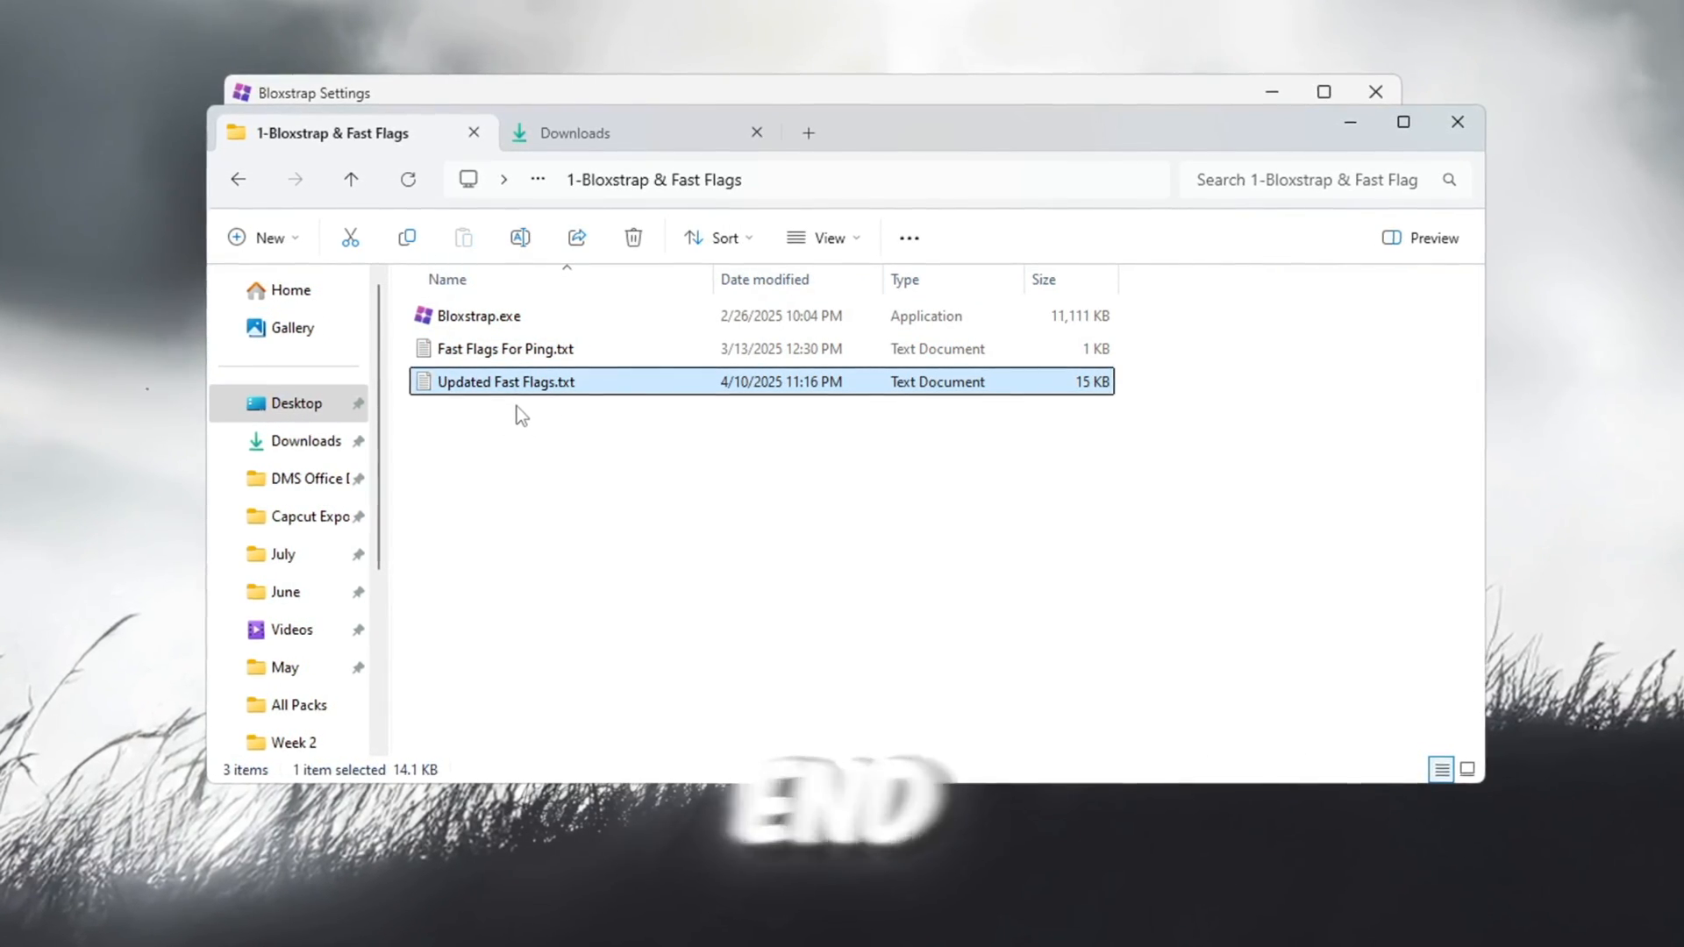
{"action": "left_click", "coordinate": [502, 348]}
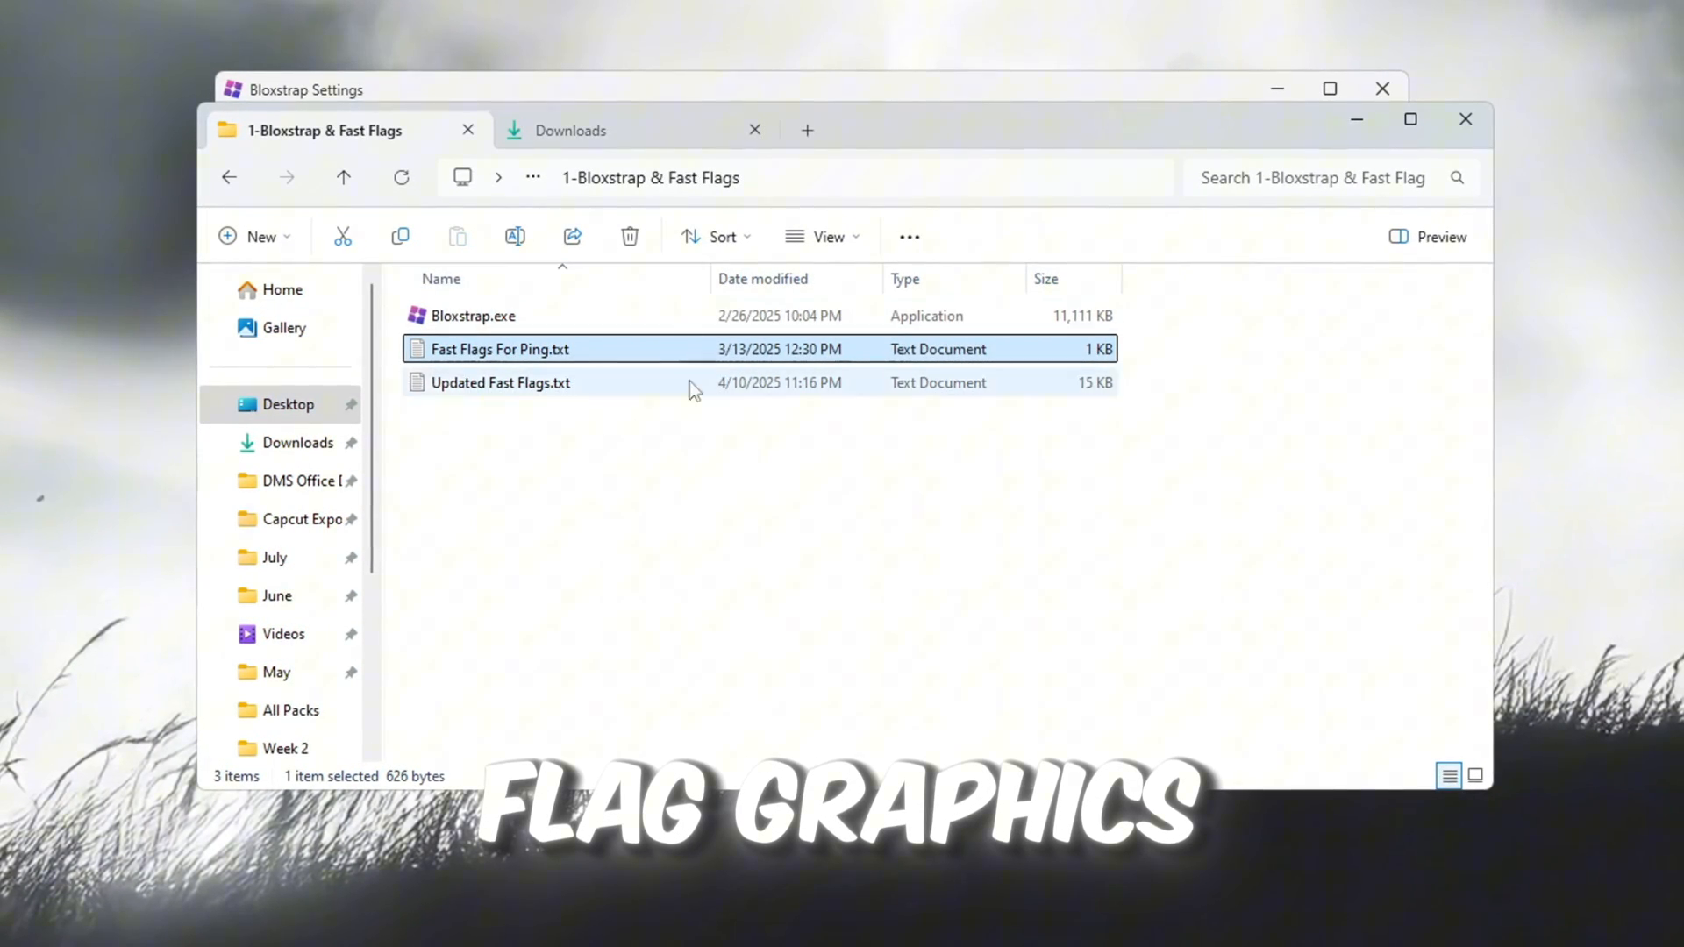
{"action": "mouse_move", "coordinate": [513, 370]}
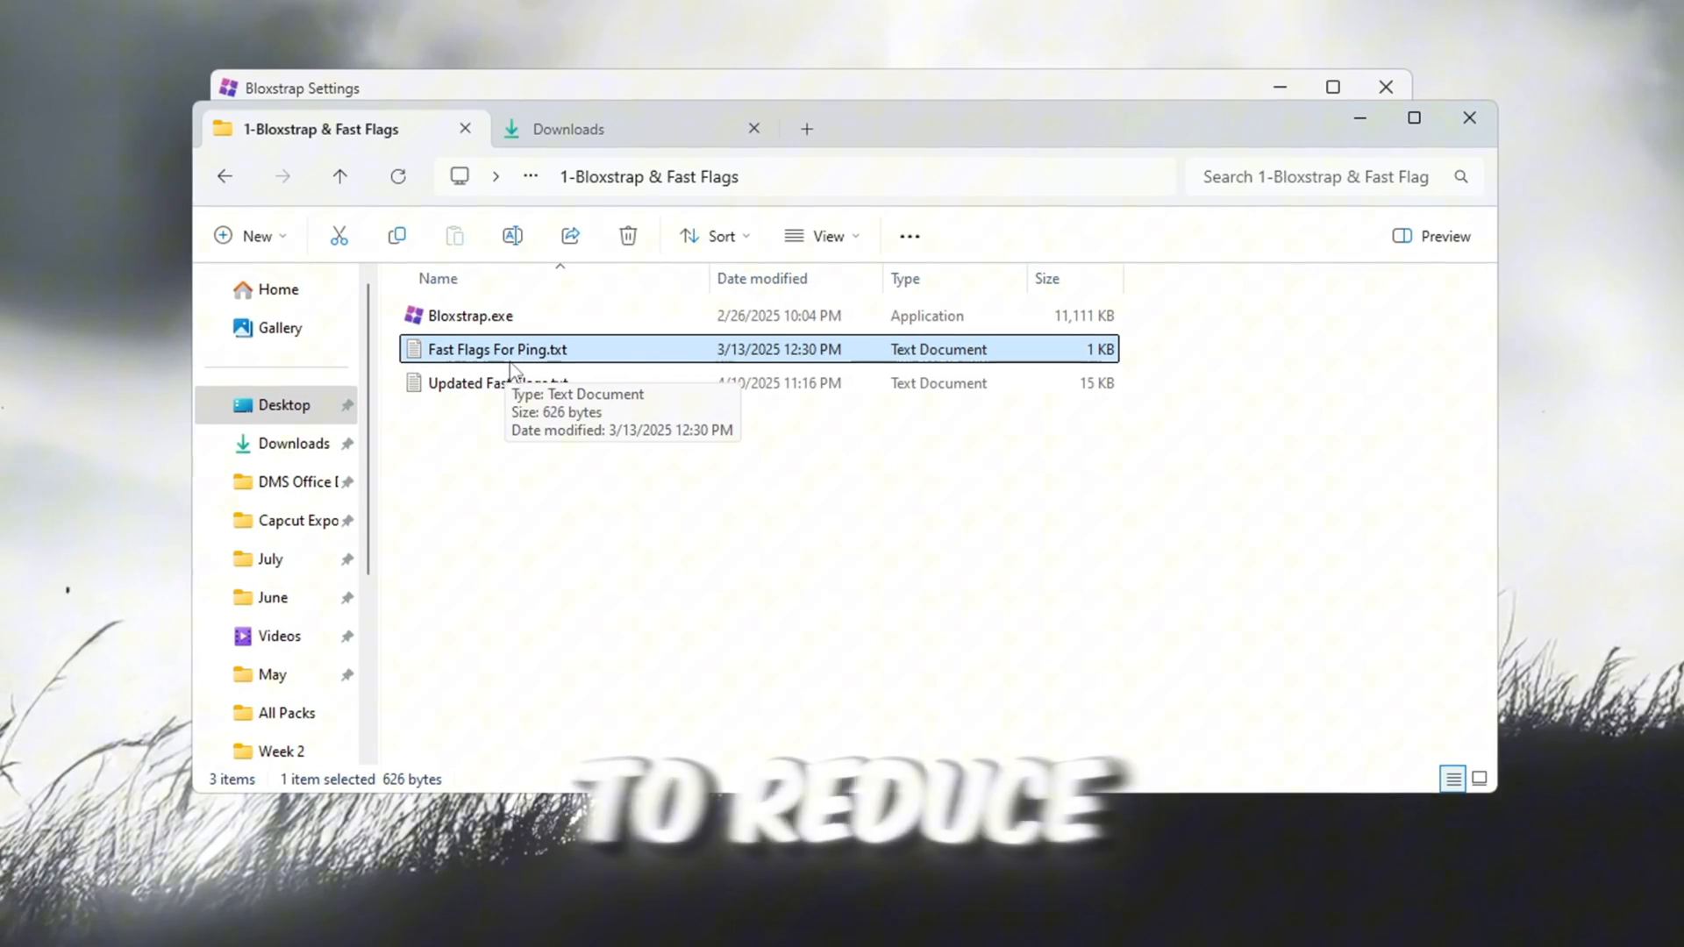
{"action": "left_click", "coordinate": [494, 383]}
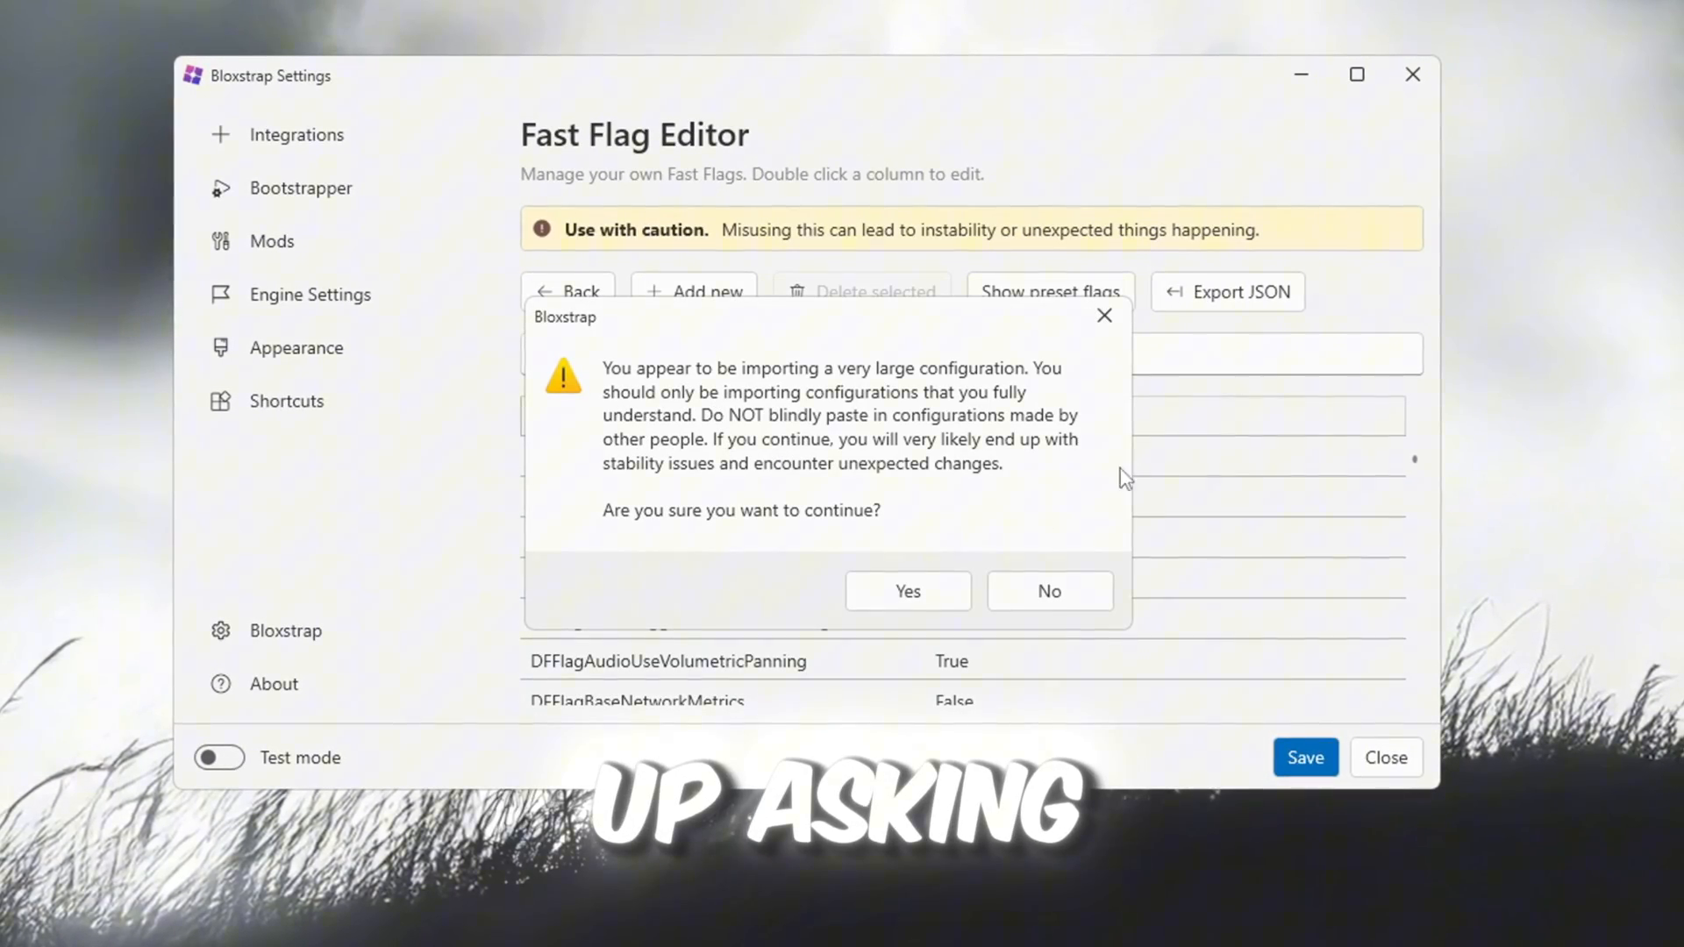
Accept the large fast flag import, save, and close Bloxstrap Settings
{"action": "left_click", "coordinate": [906, 591]}
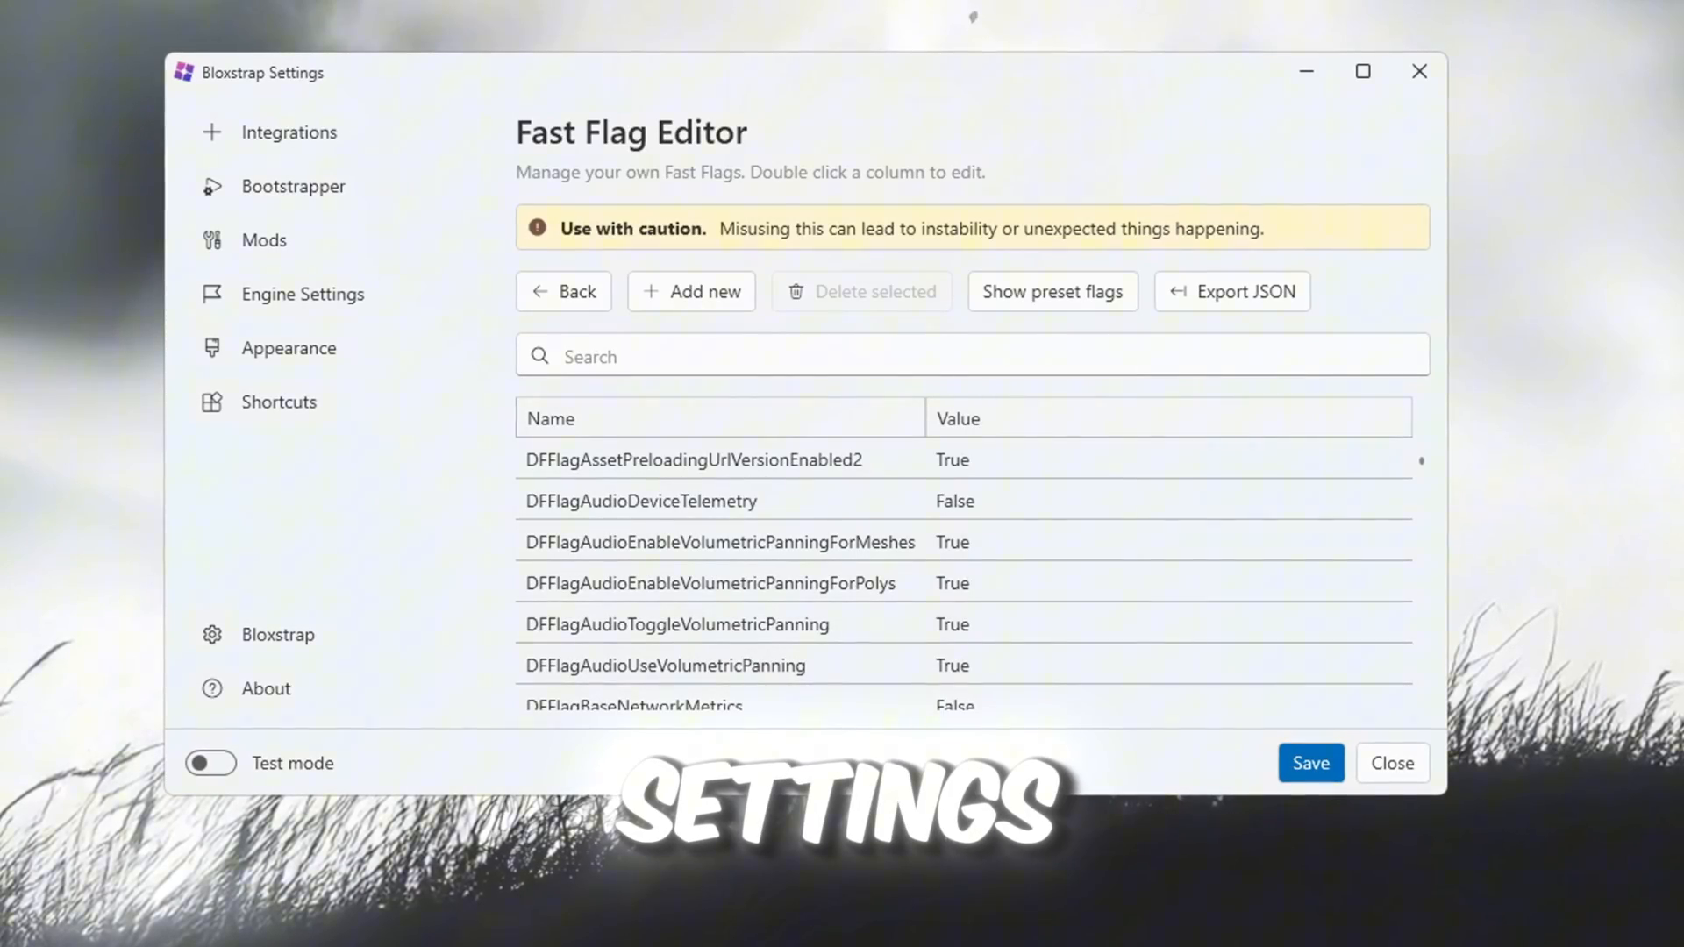
{"action": "left_click", "coordinate": [1310, 762]}
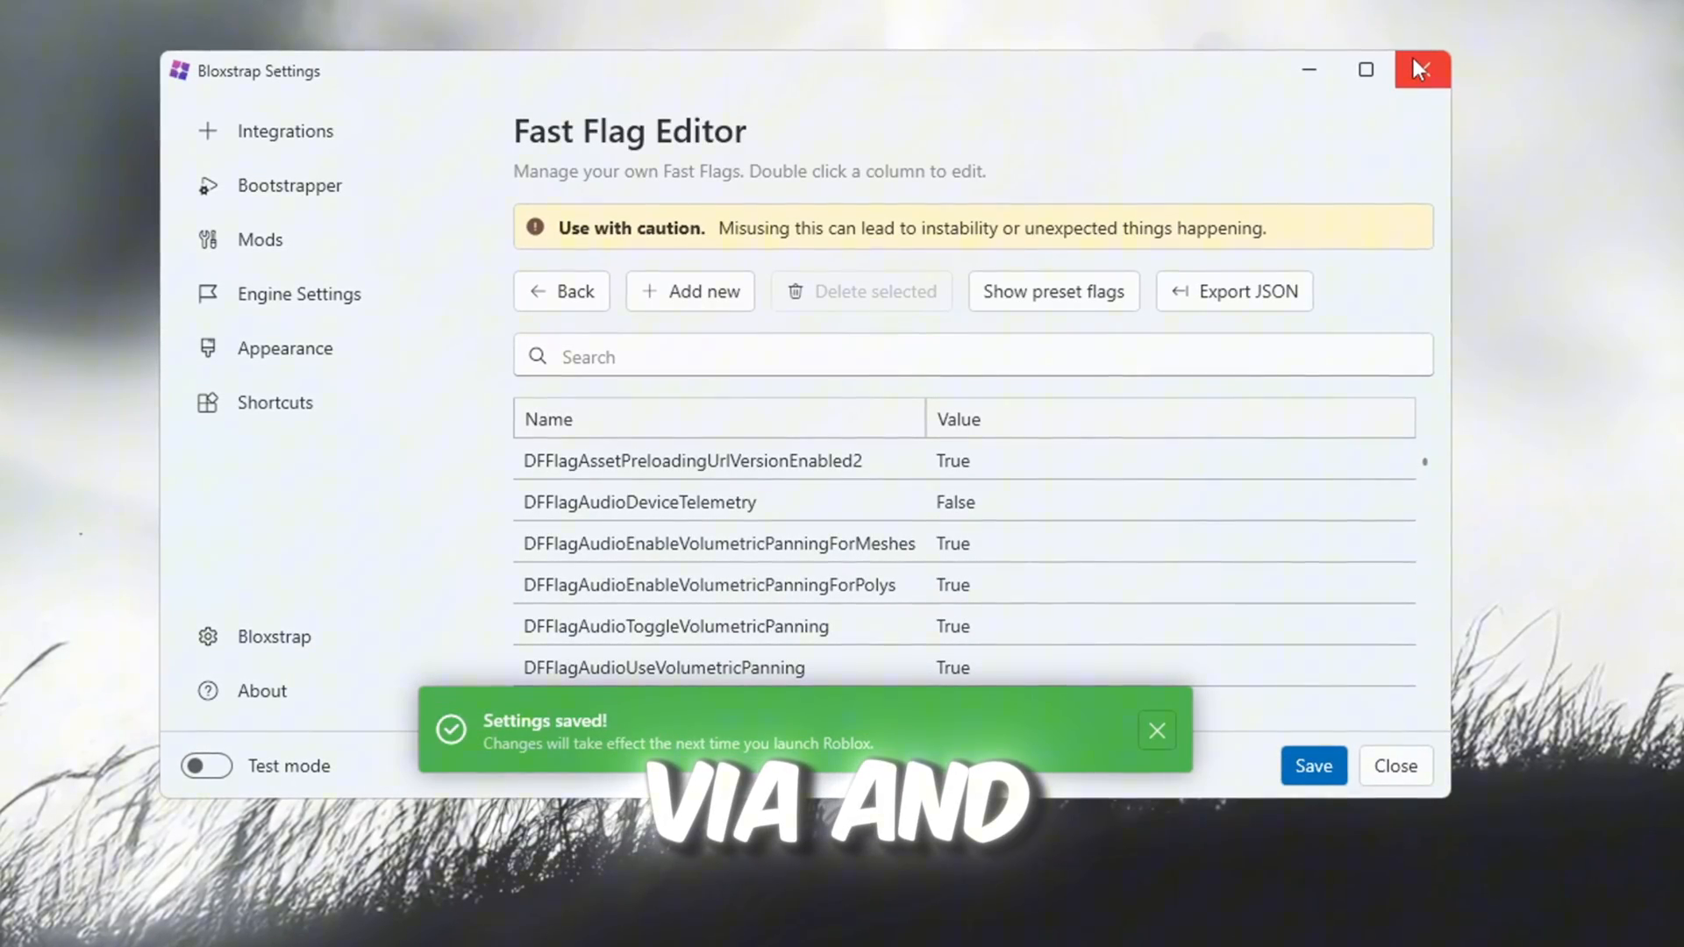
{"action": "left_click", "coordinate": [1157, 731]}
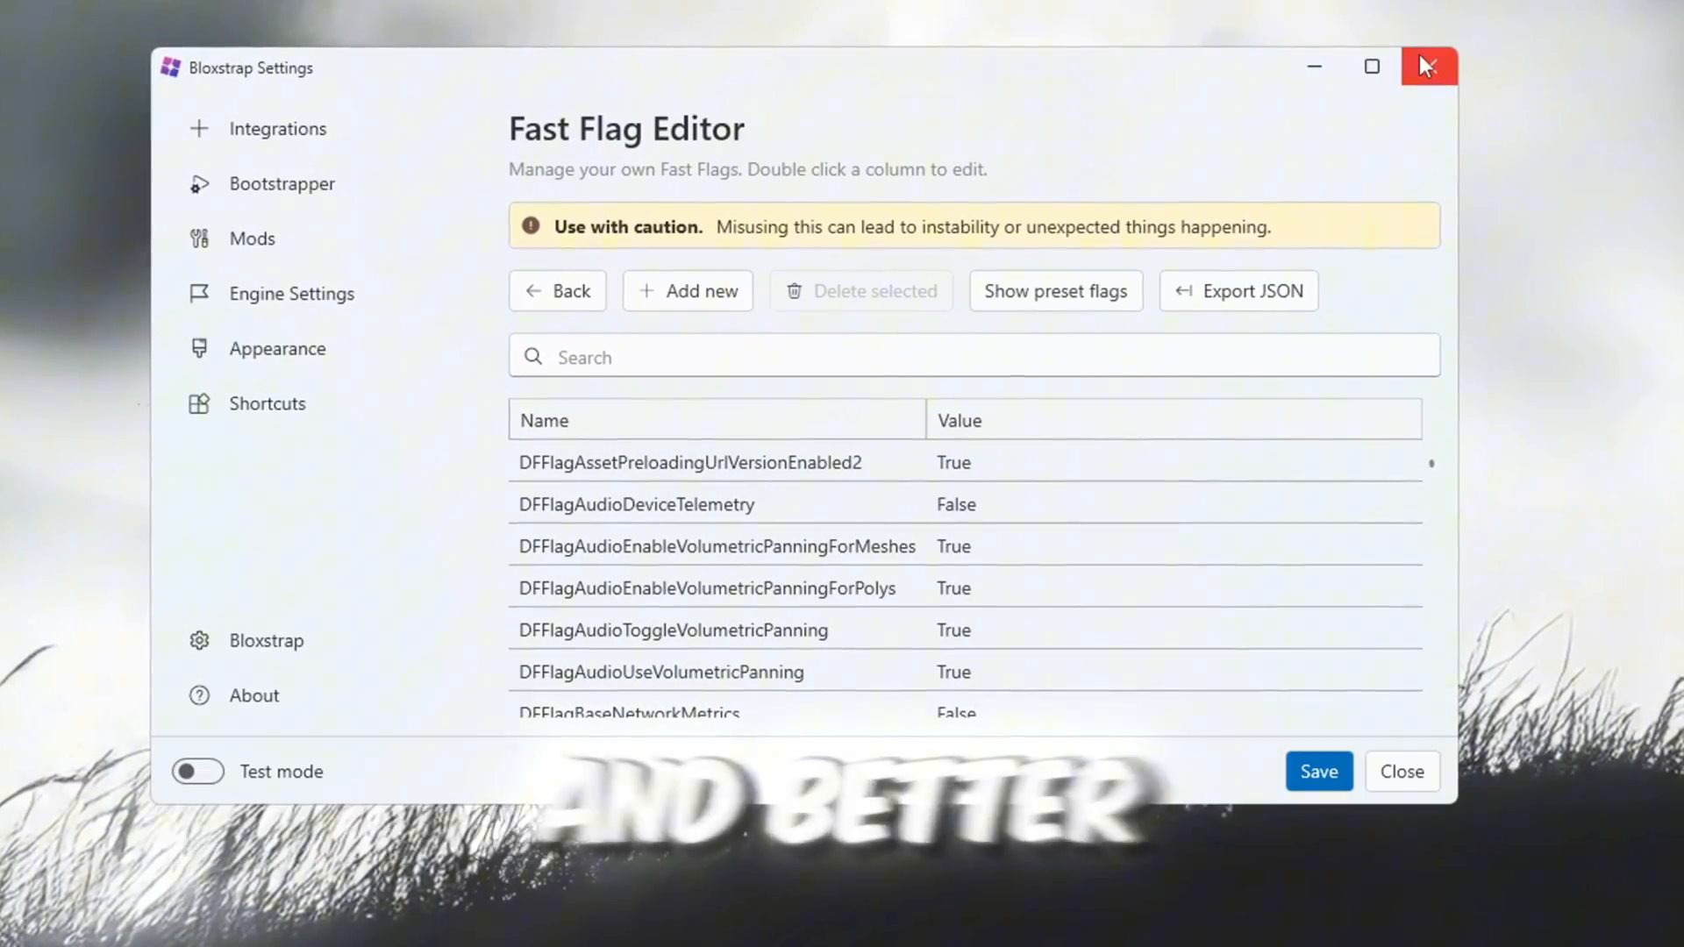
{"action": "left_click", "coordinate": [1429, 65]}
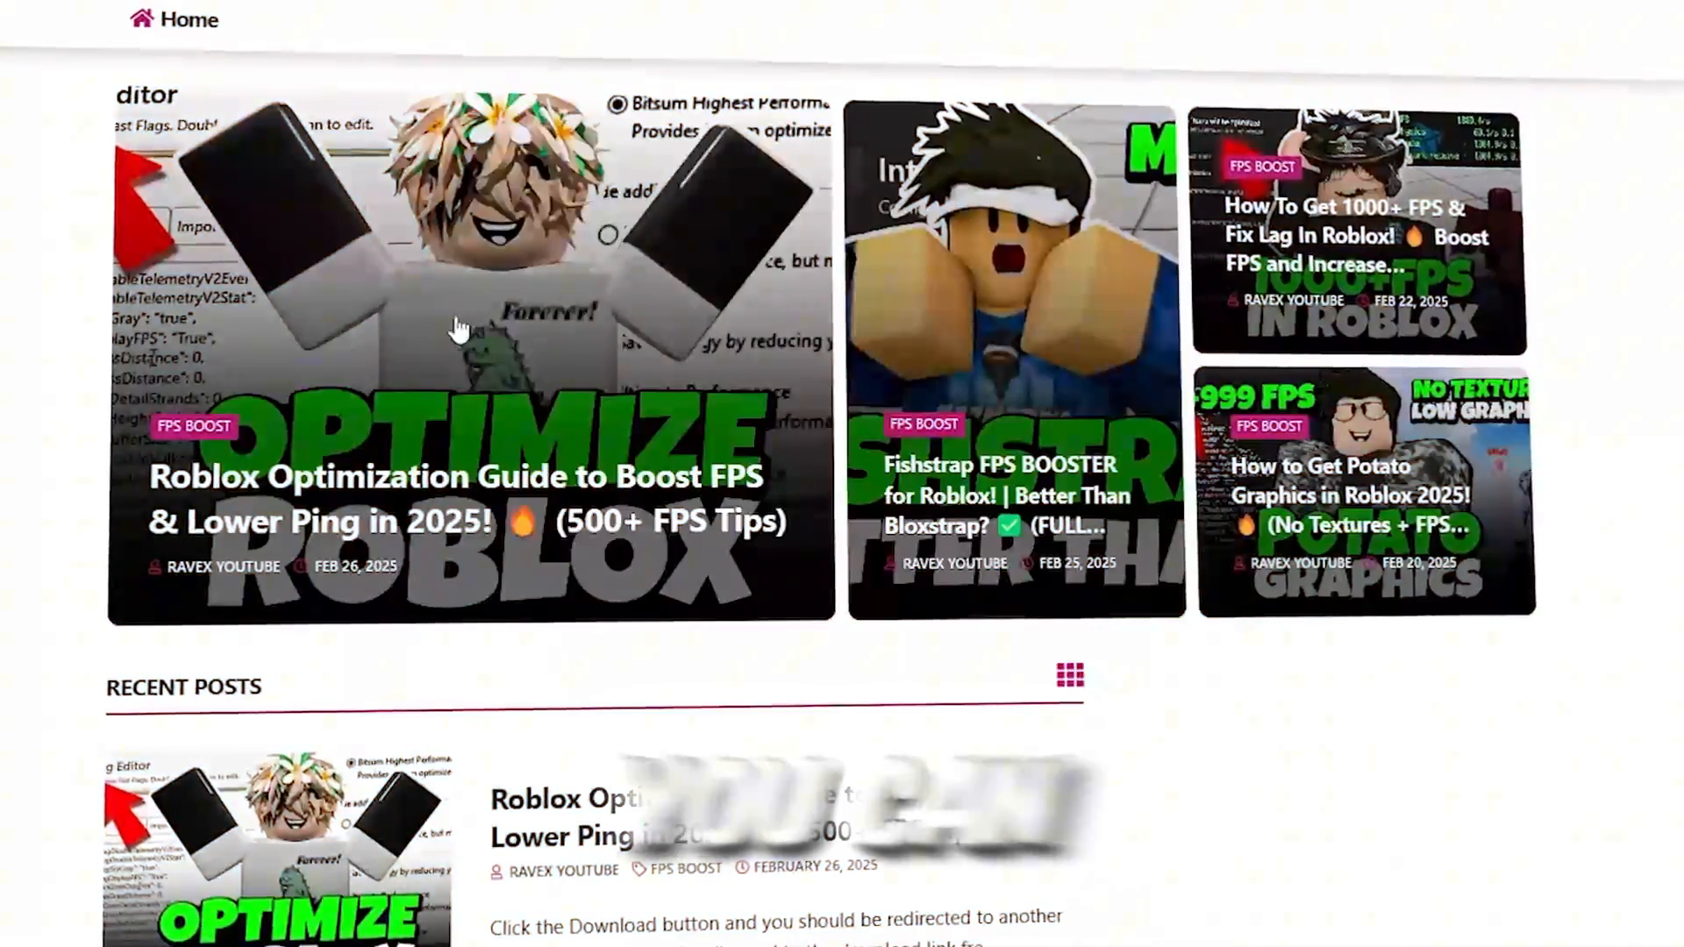
{"action": "scroll", "scroll_direction": "down", "scroll_amount": 3}
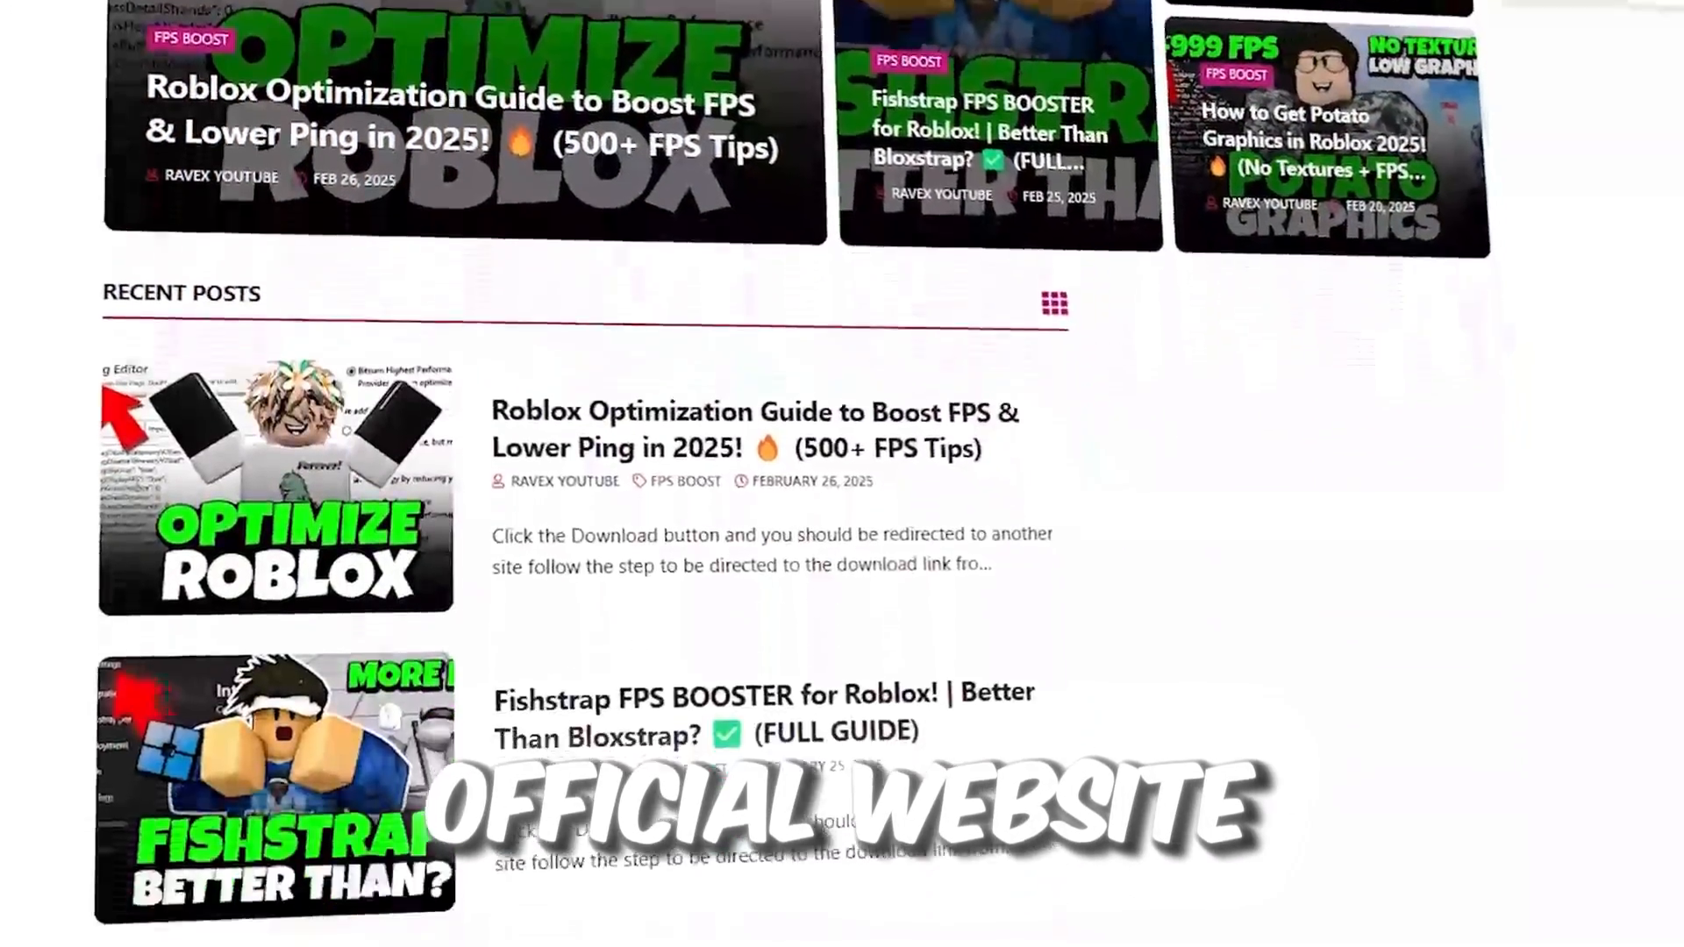
{"action": "scroll", "scroll_direction": "down", "scroll_amount": 3}
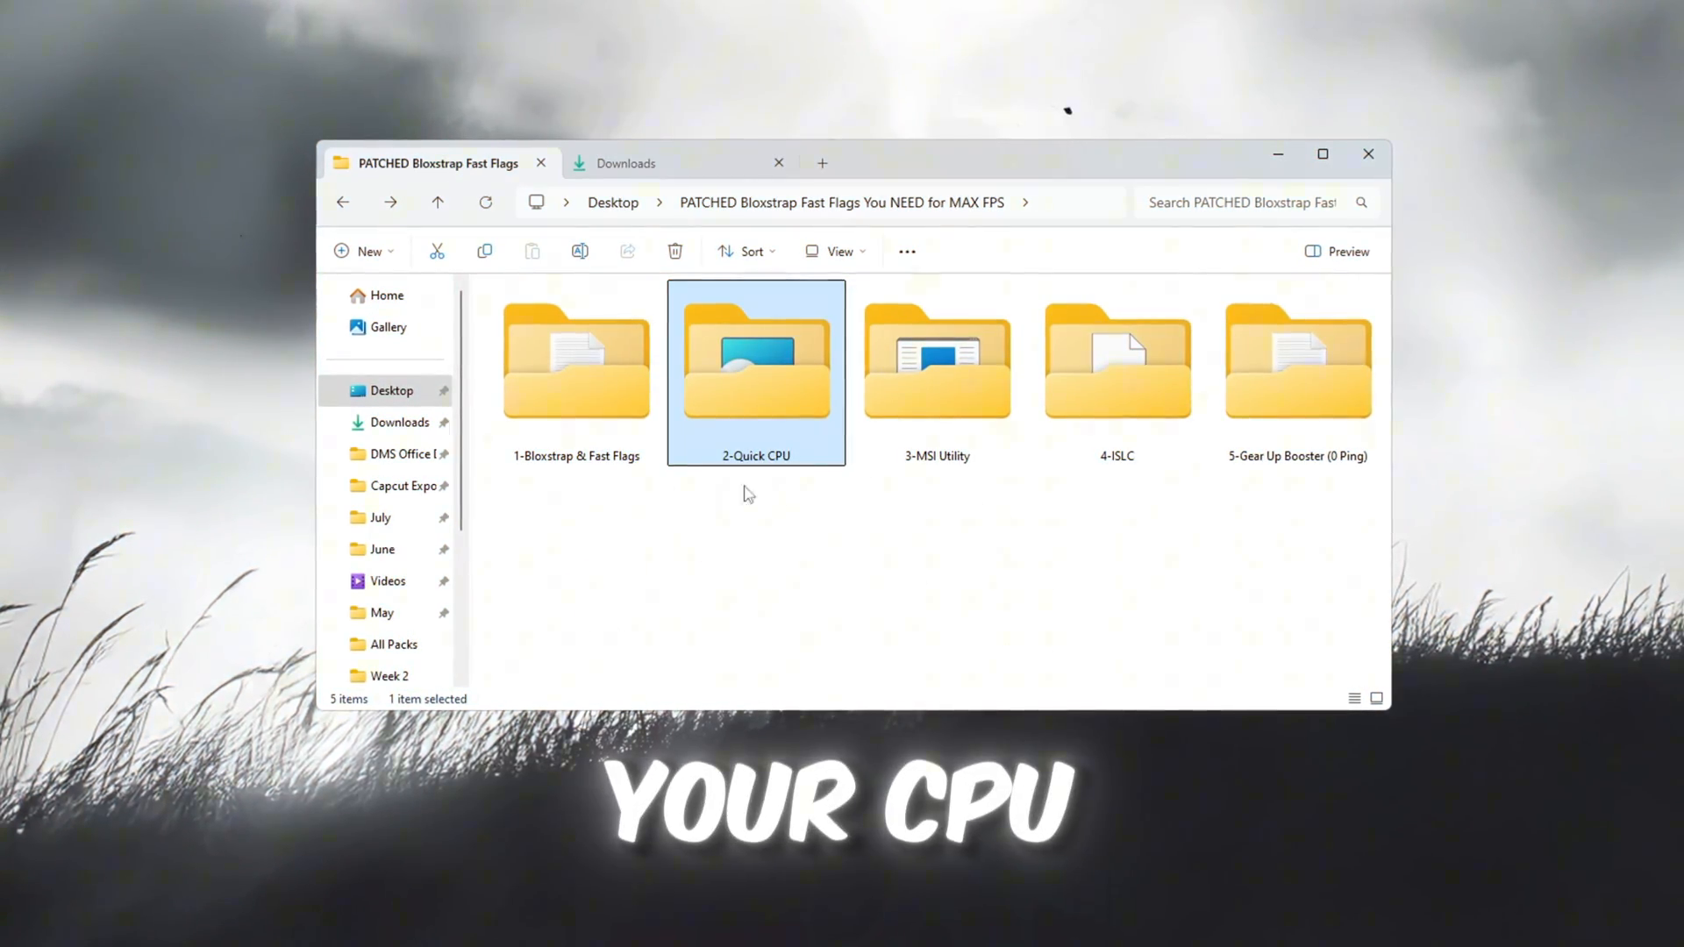
Run QuickCpuSetup-4.11.0.0-x64.msi from the 2-Quick CPU folder
{"action": "double_click", "coordinate": [755, 360]}
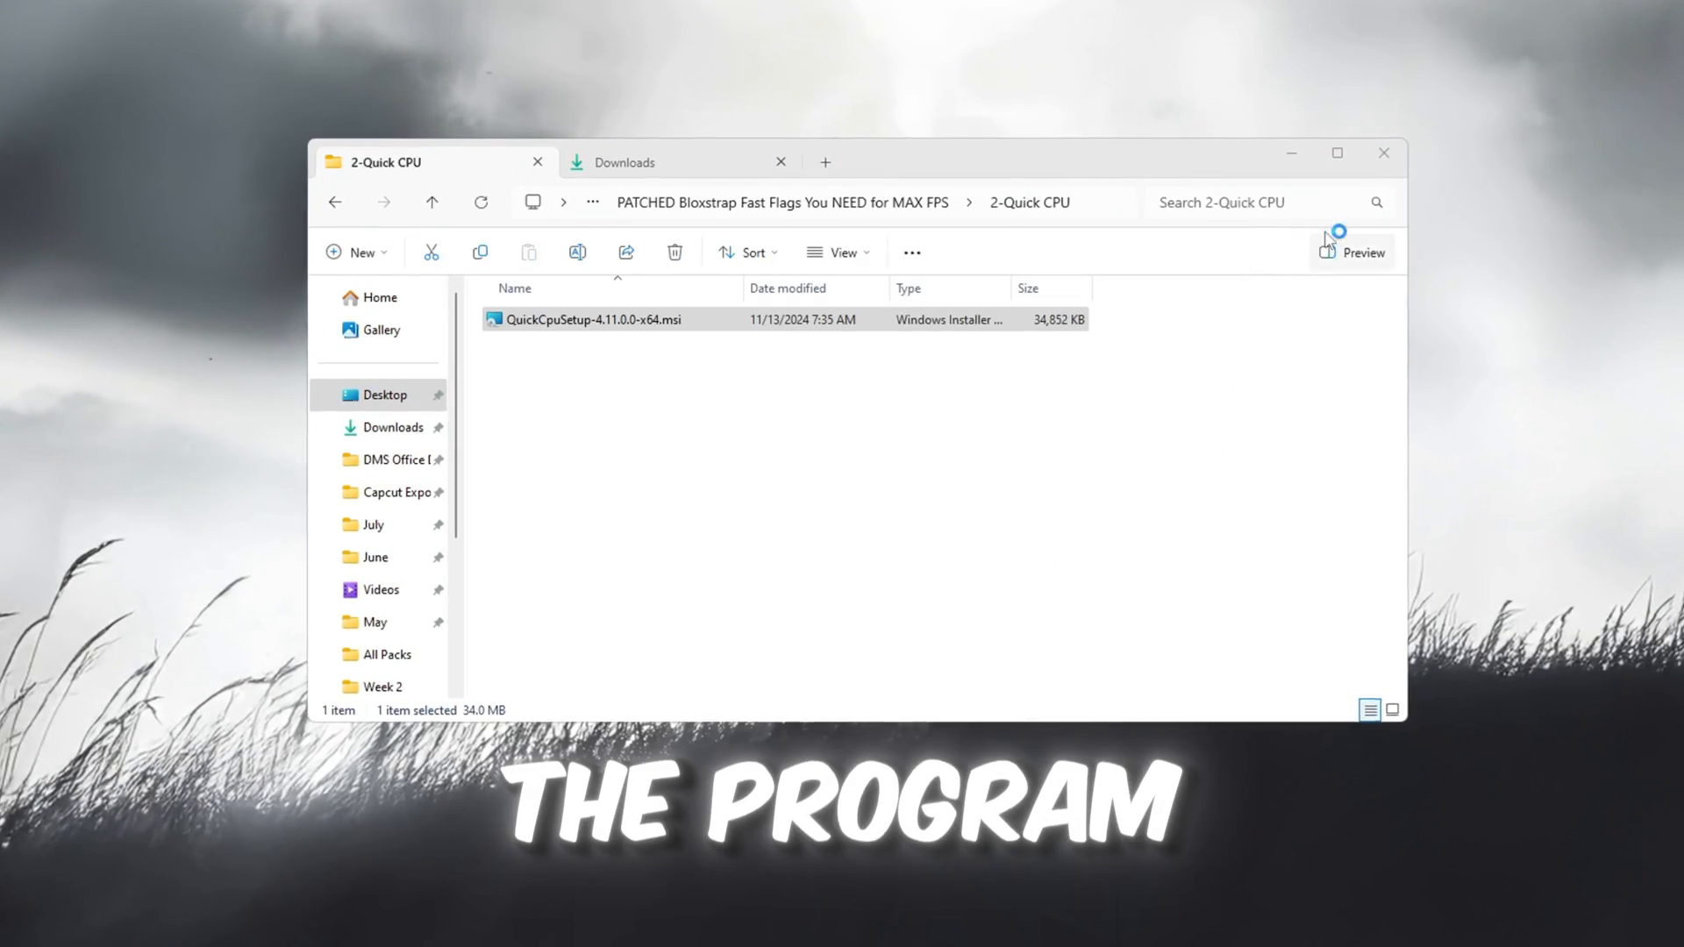
{"action": "double_click", "coordinate": [596, 319]}
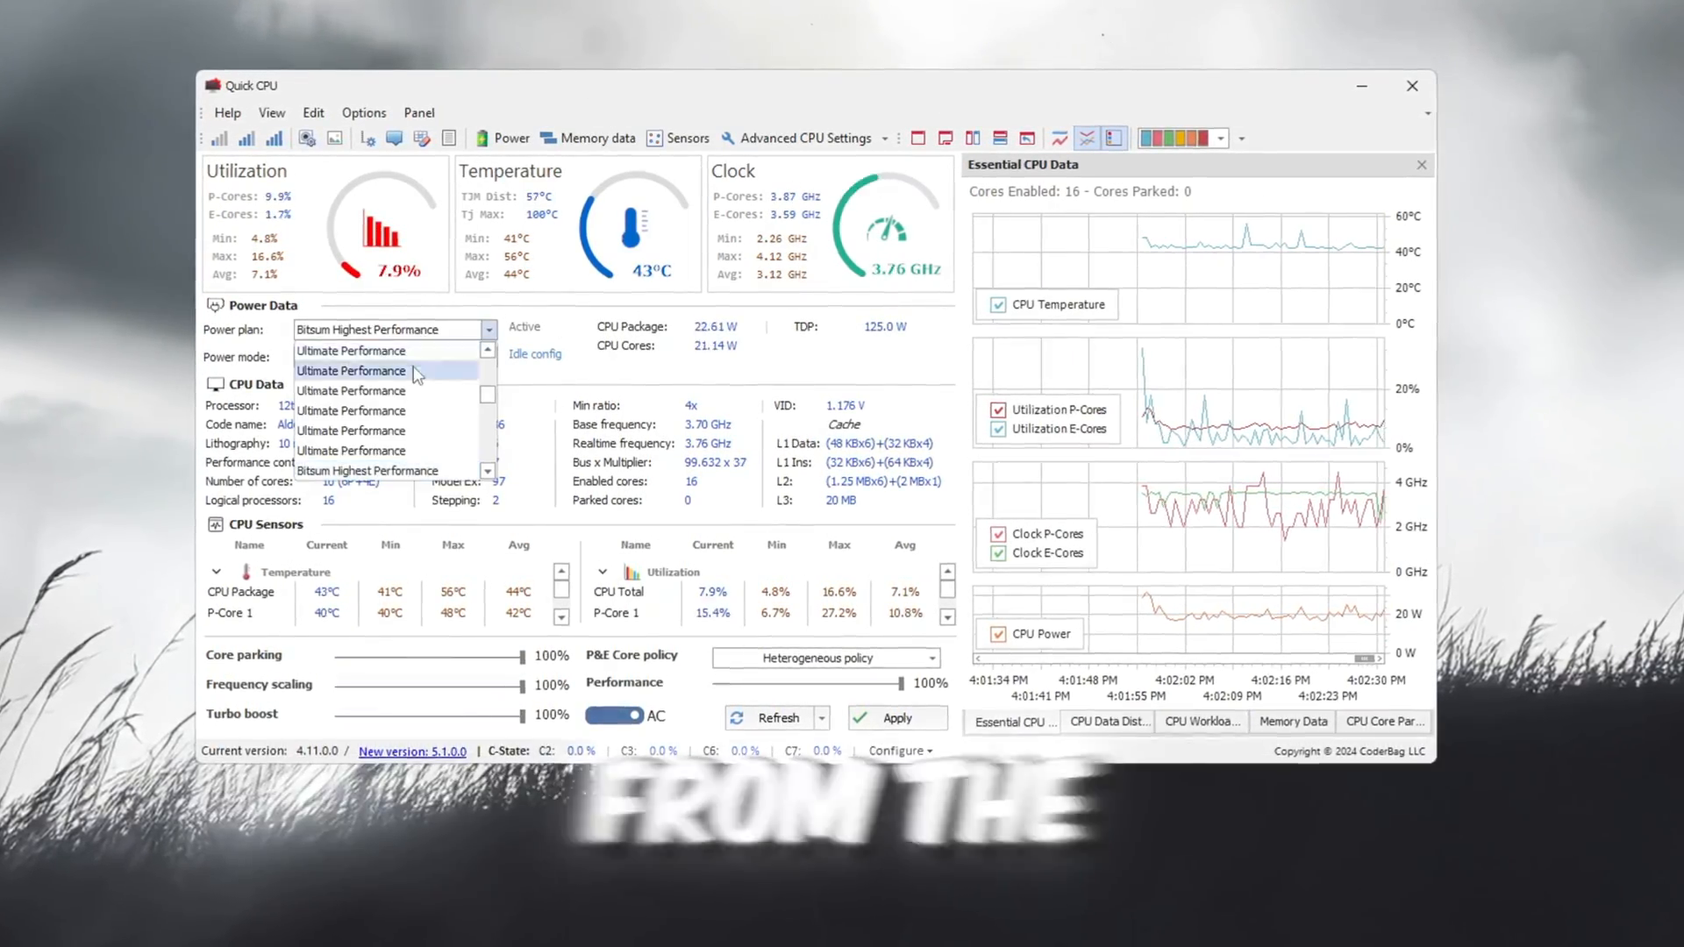
Select Ultimate Performance as the Quick CPU power plan
{"action": "left_click", "coordinate": [350, 370]}
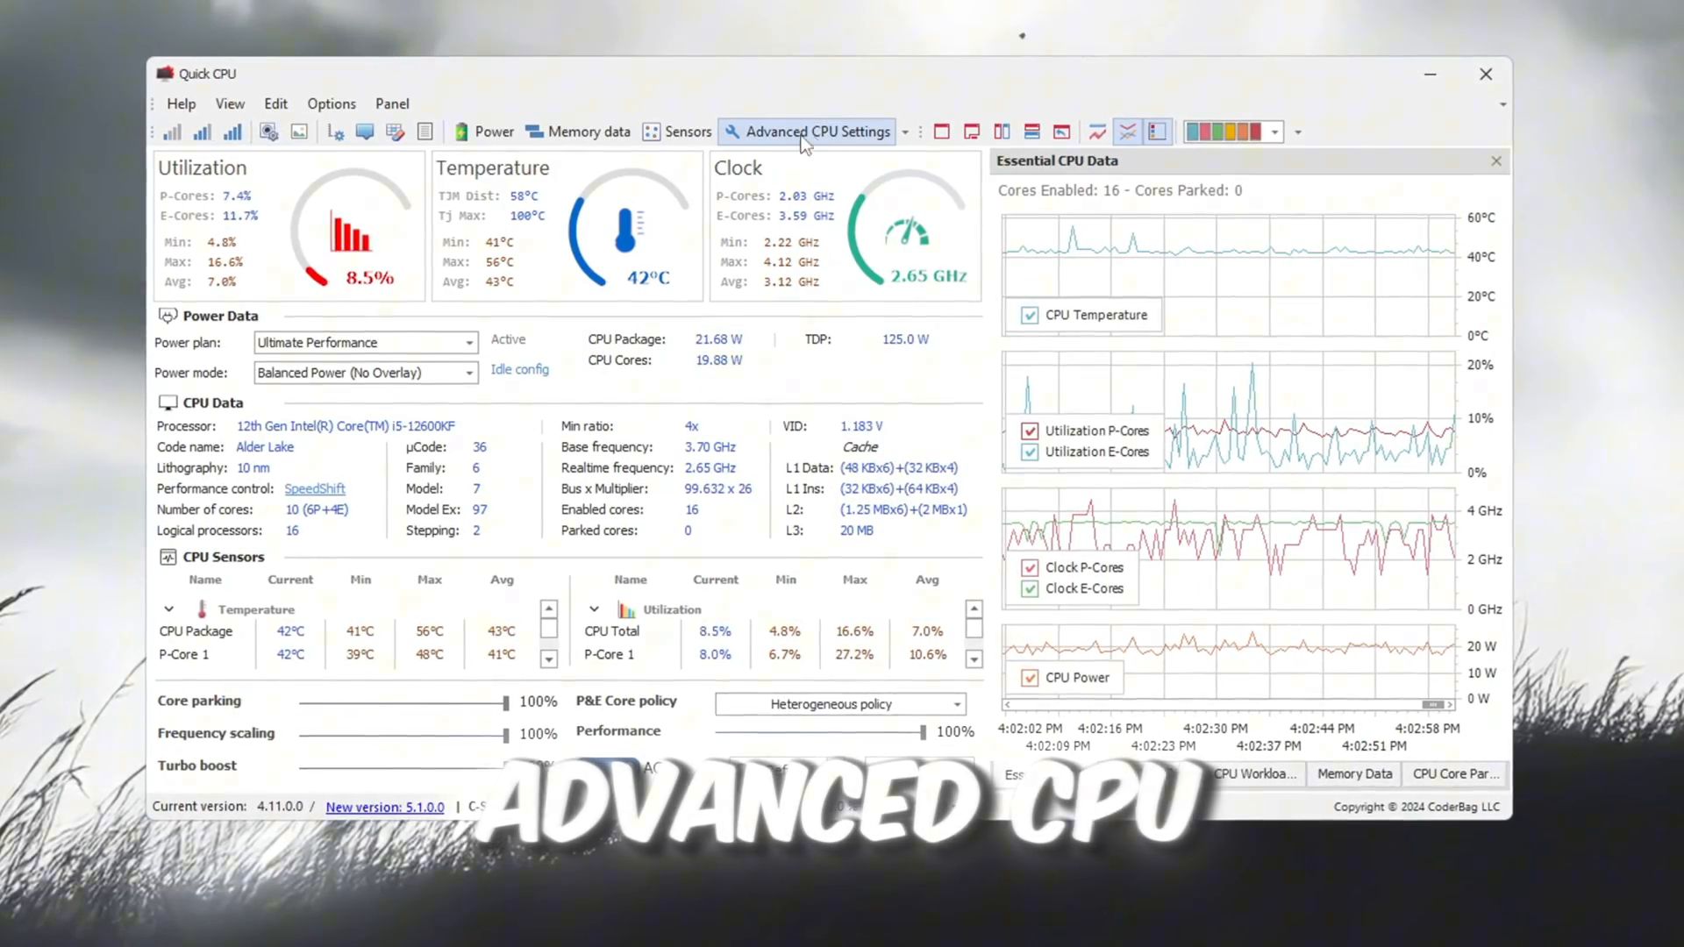
View Advanced CPU Settings, then close the Quick CPU window
{"action": "left_click", "coordinate": [819, 131]}
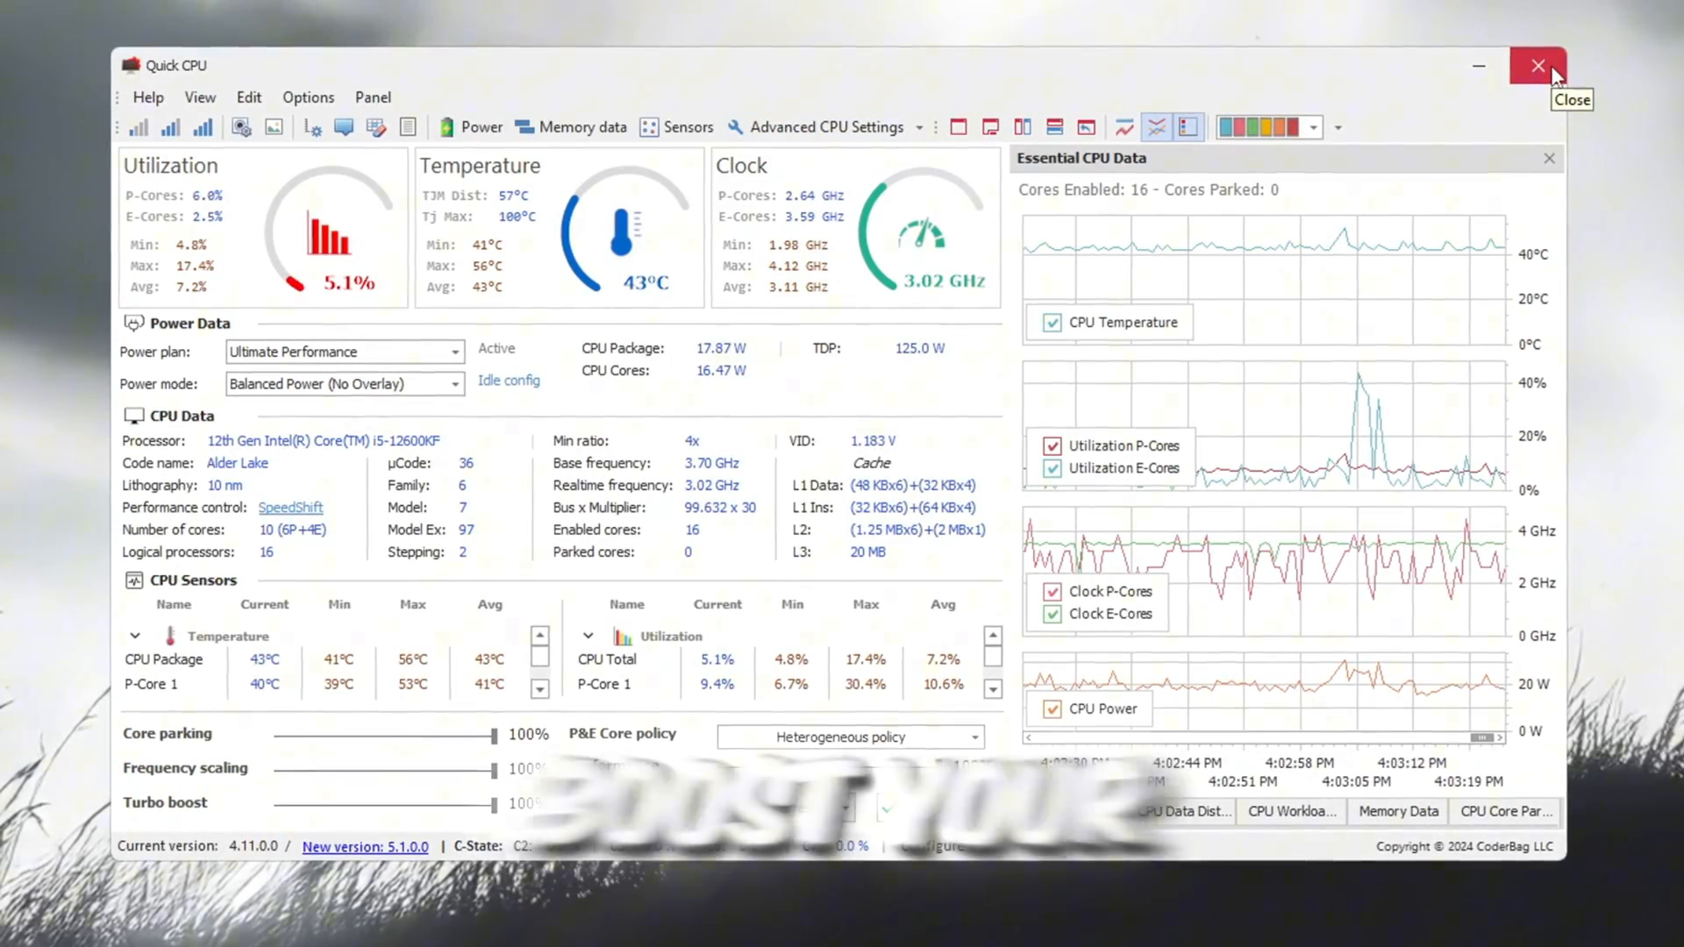
{"action": "left_click", "coordinate": [1538, 66]}
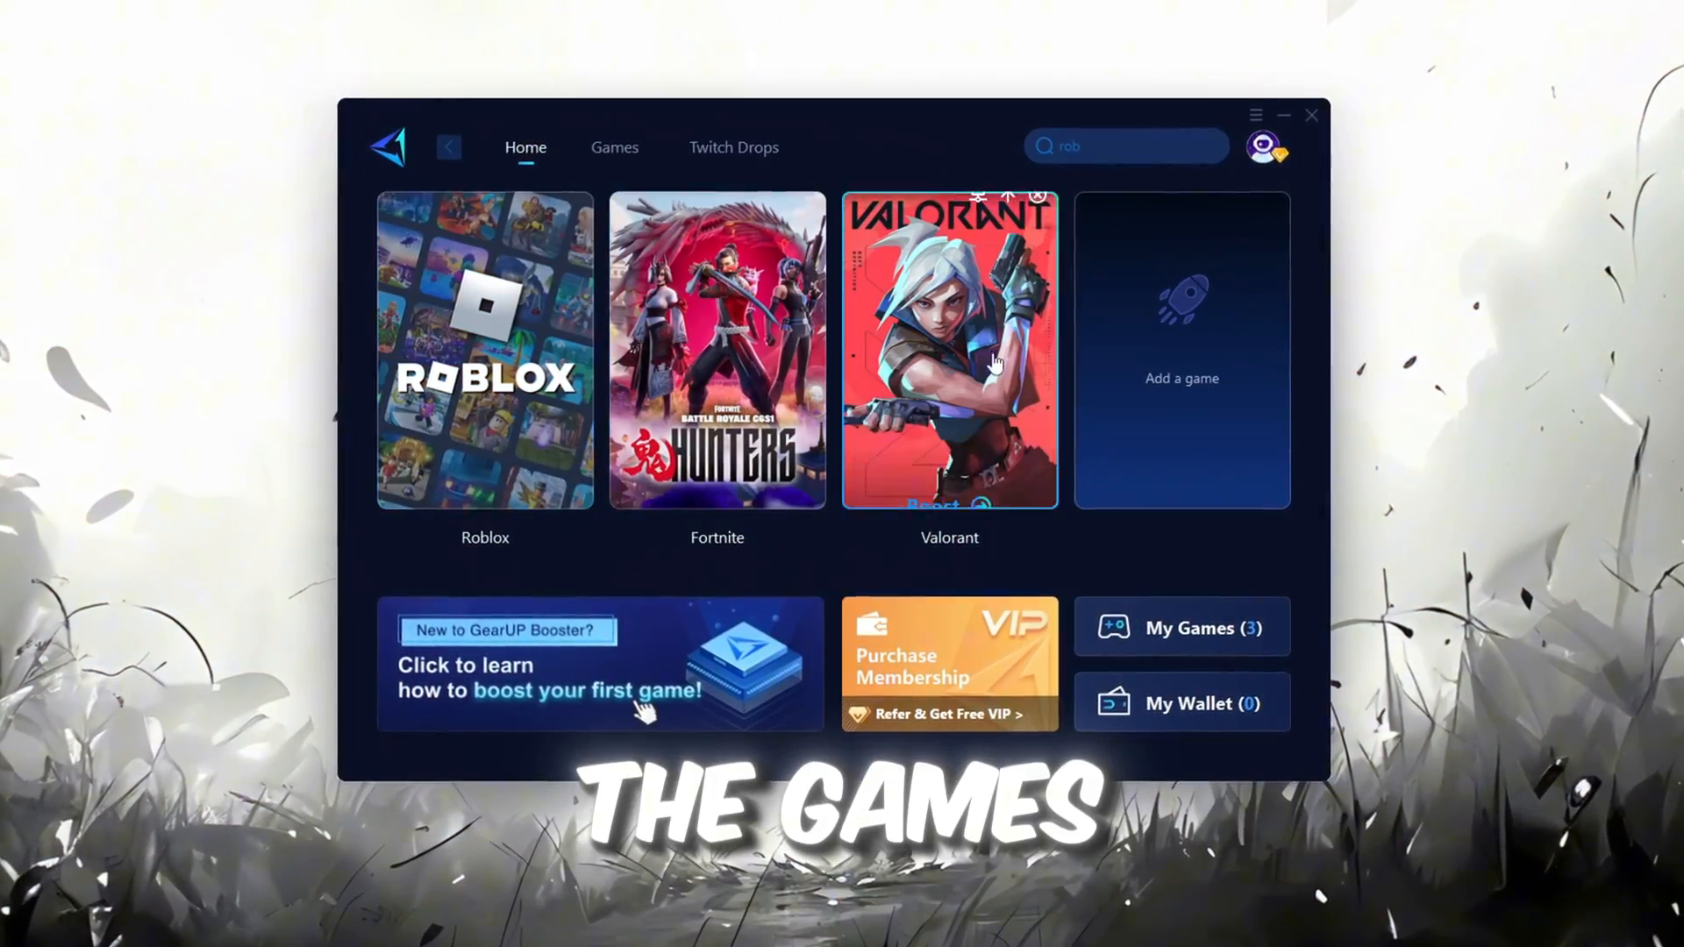
Browse the Games list, return Home, and boost the Roblox tile
{"action": "left_click", "coordinate": [614, 148]}
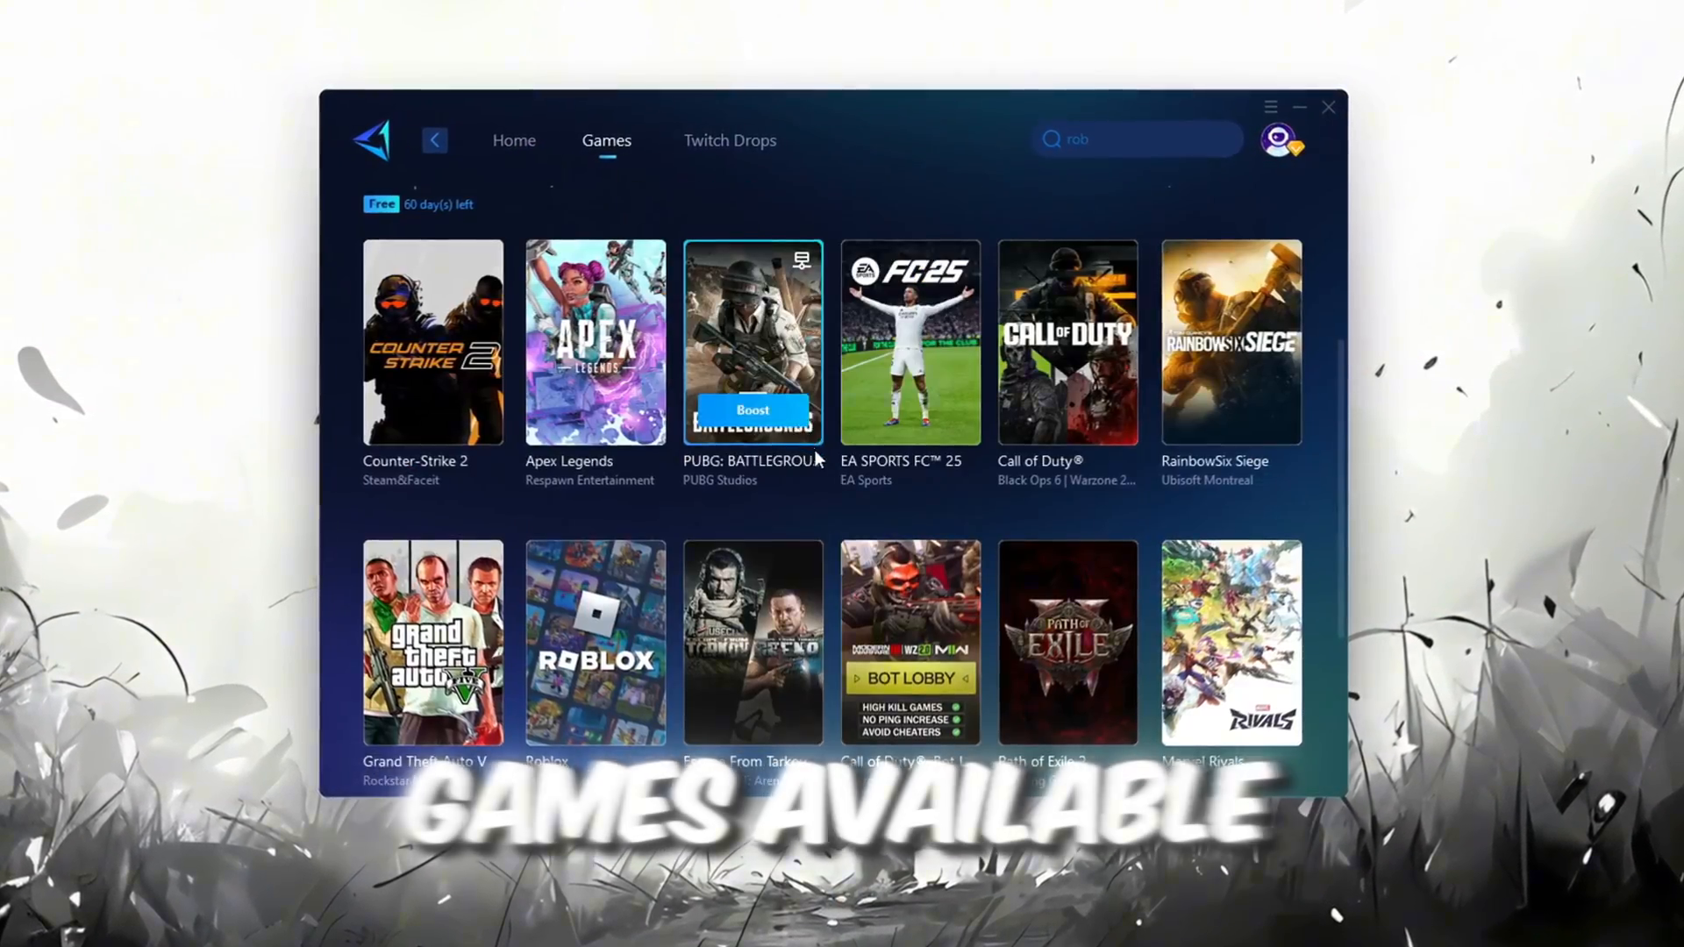
{"action": "scroll", "scroll_direction": "up", "scroll_amount": 3}
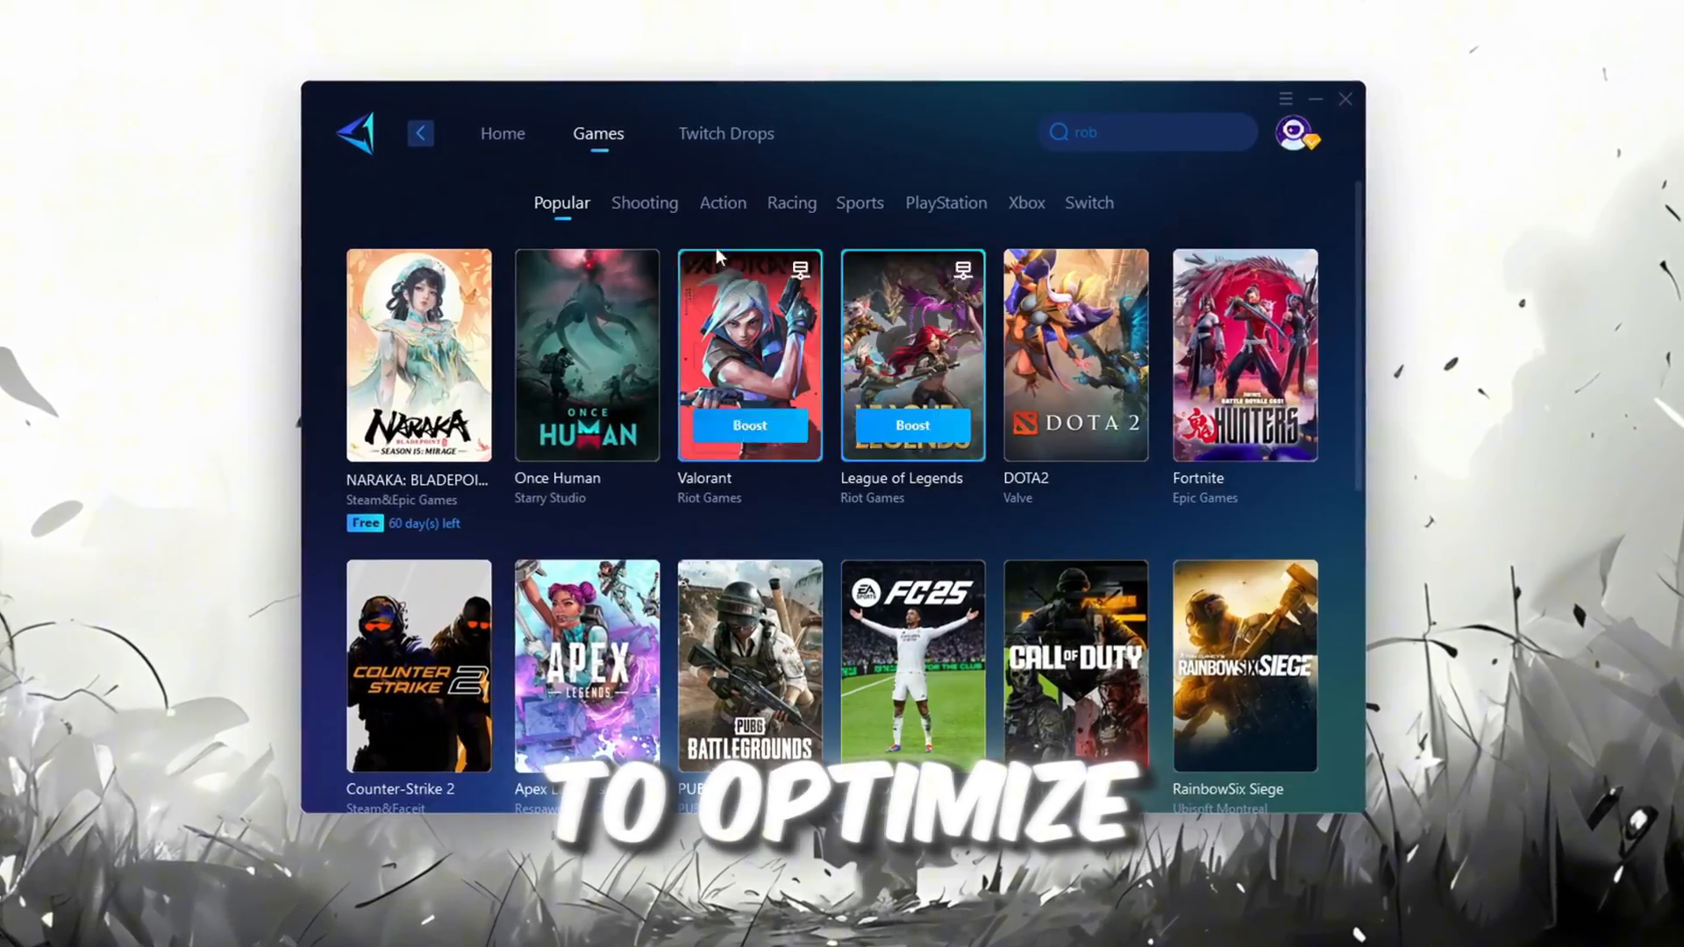
{"action": "left_click", "coordinate": [491, 125]}
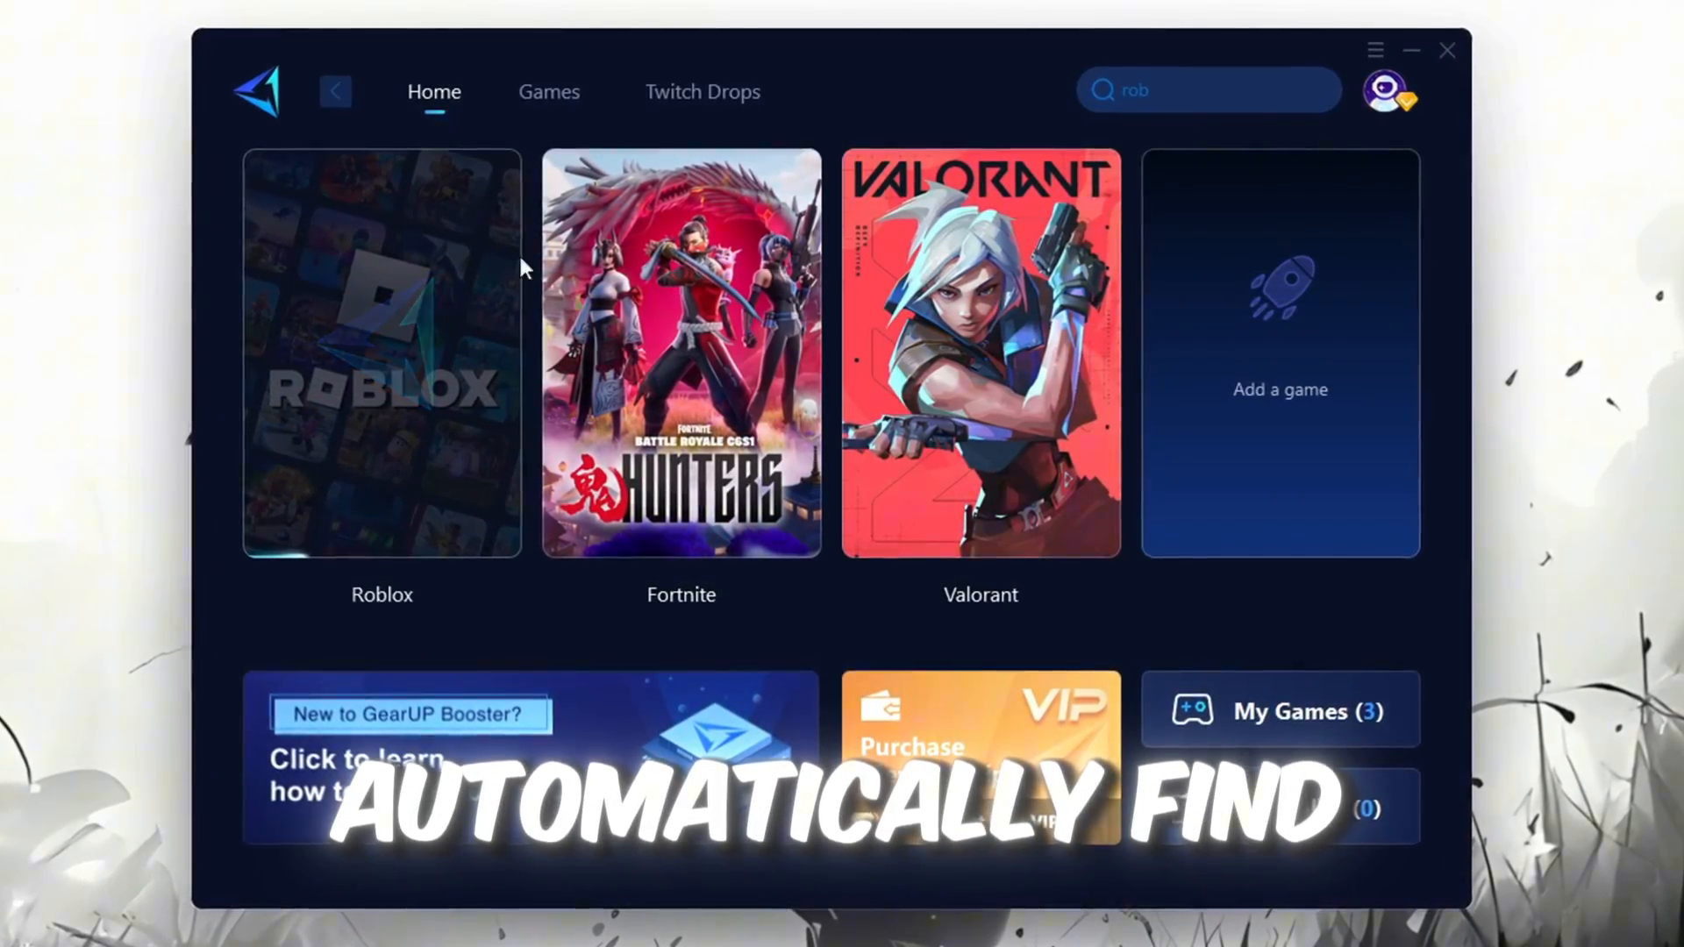
{"action": "left_click", "coordinate": [381, 355]}
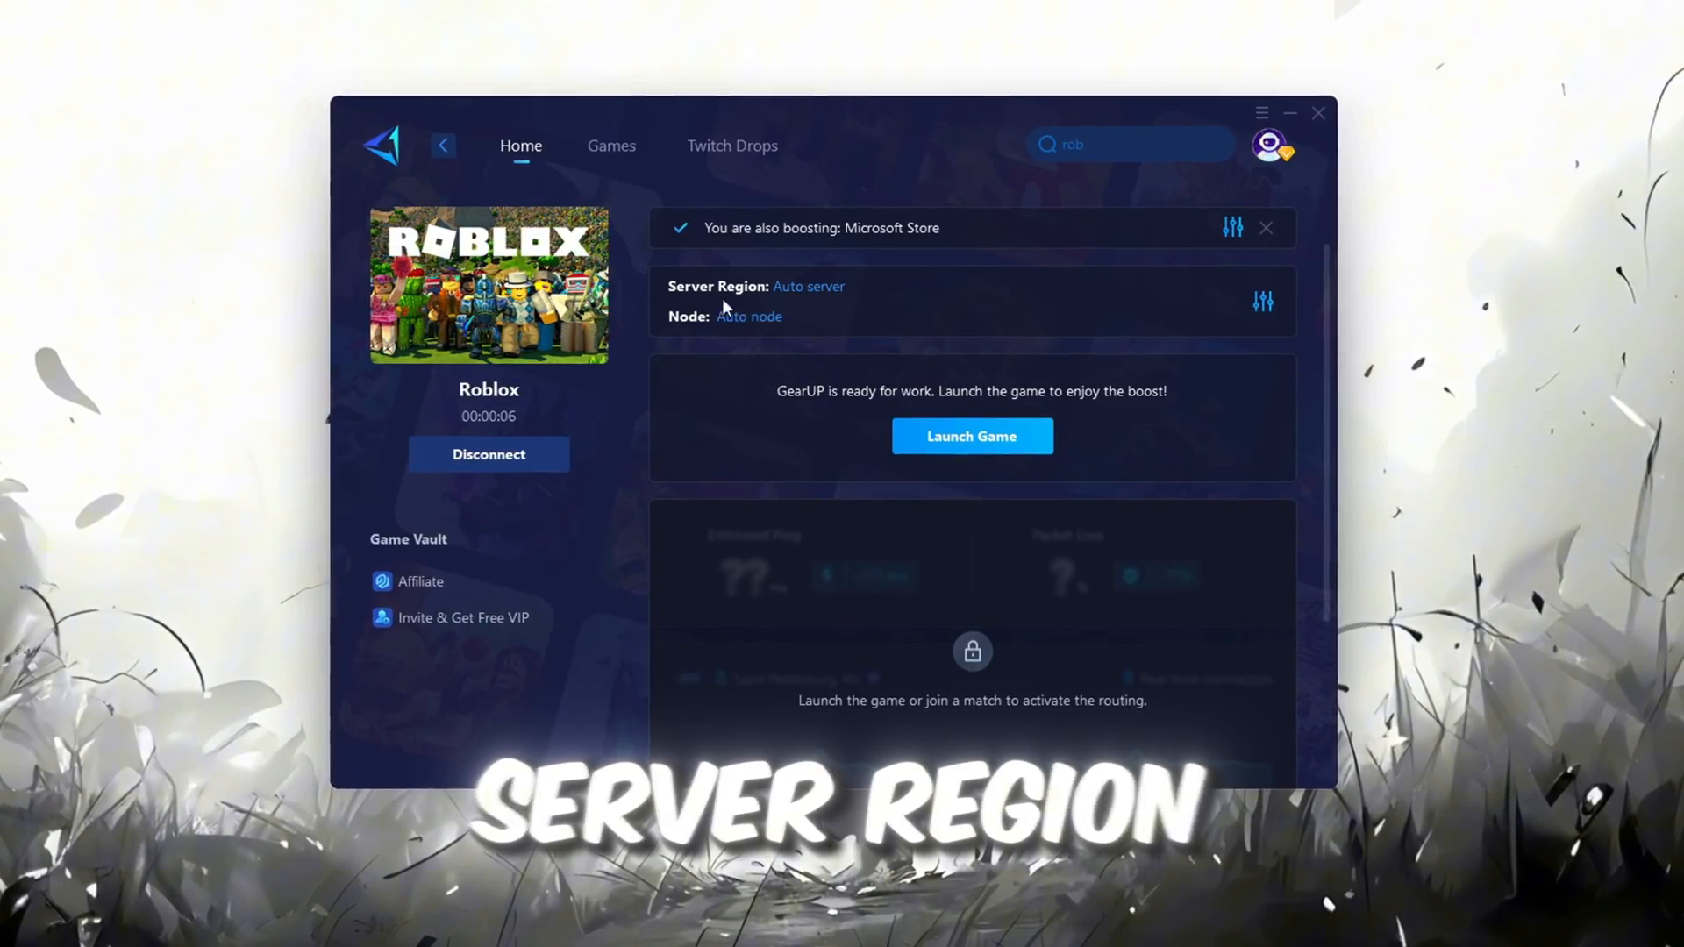
{"action": "left_click", "coordinate": [808, 286]}
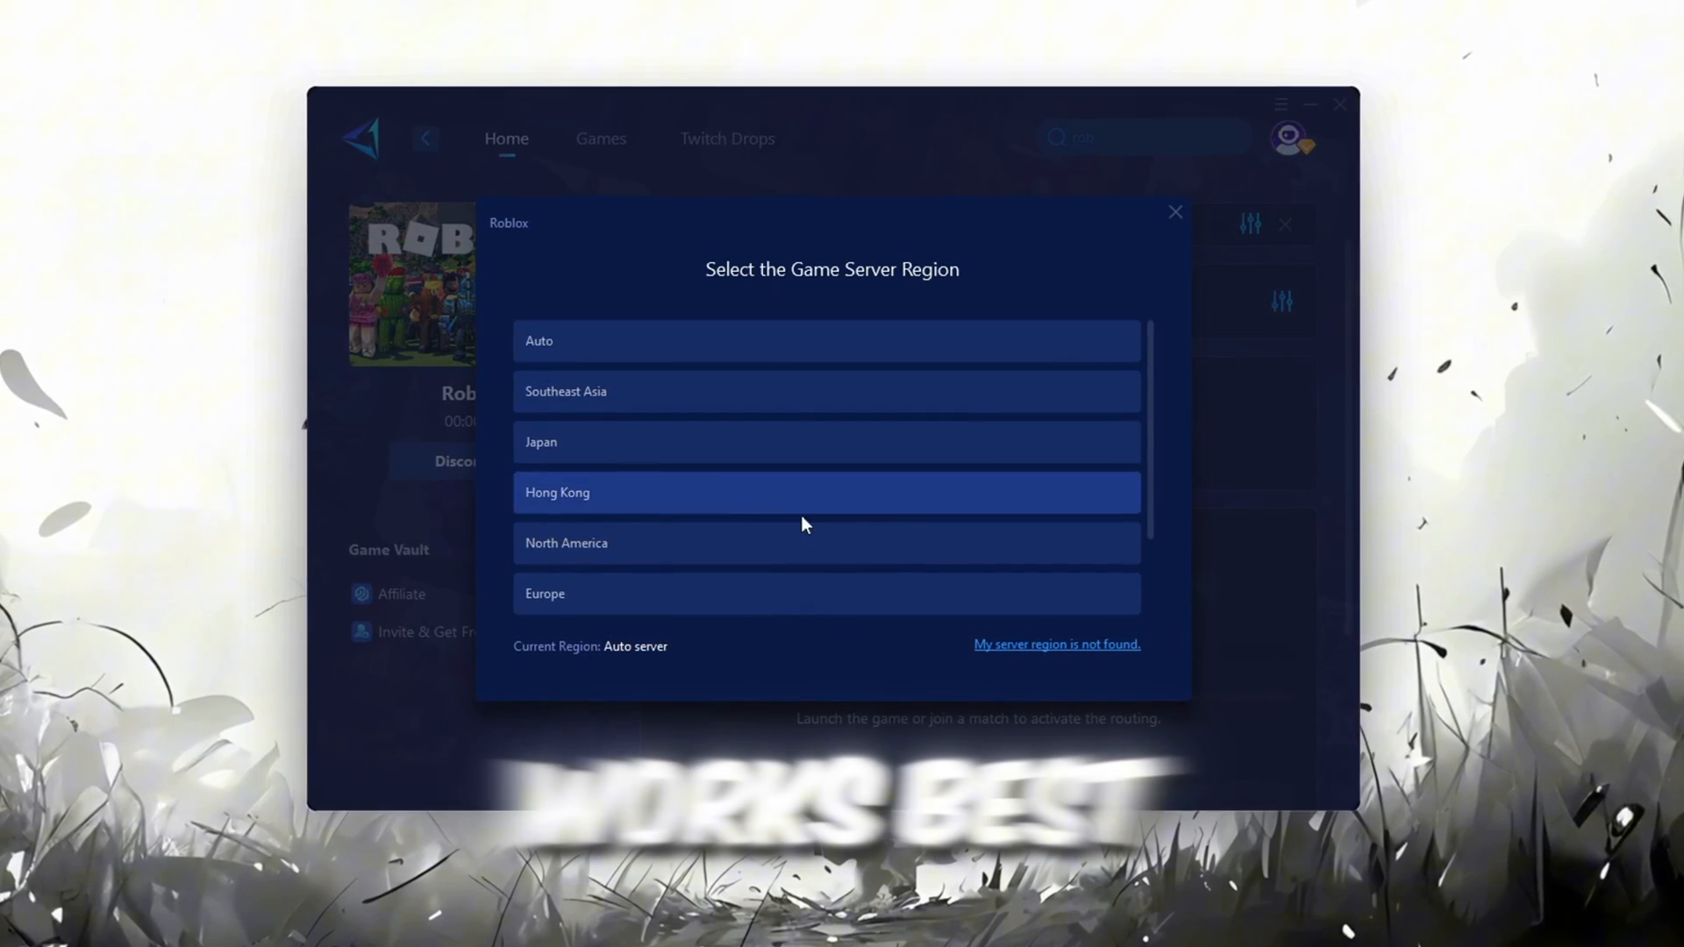
{"action": "scroll", "scroll_direction": "down", "scroll_amount": 3}
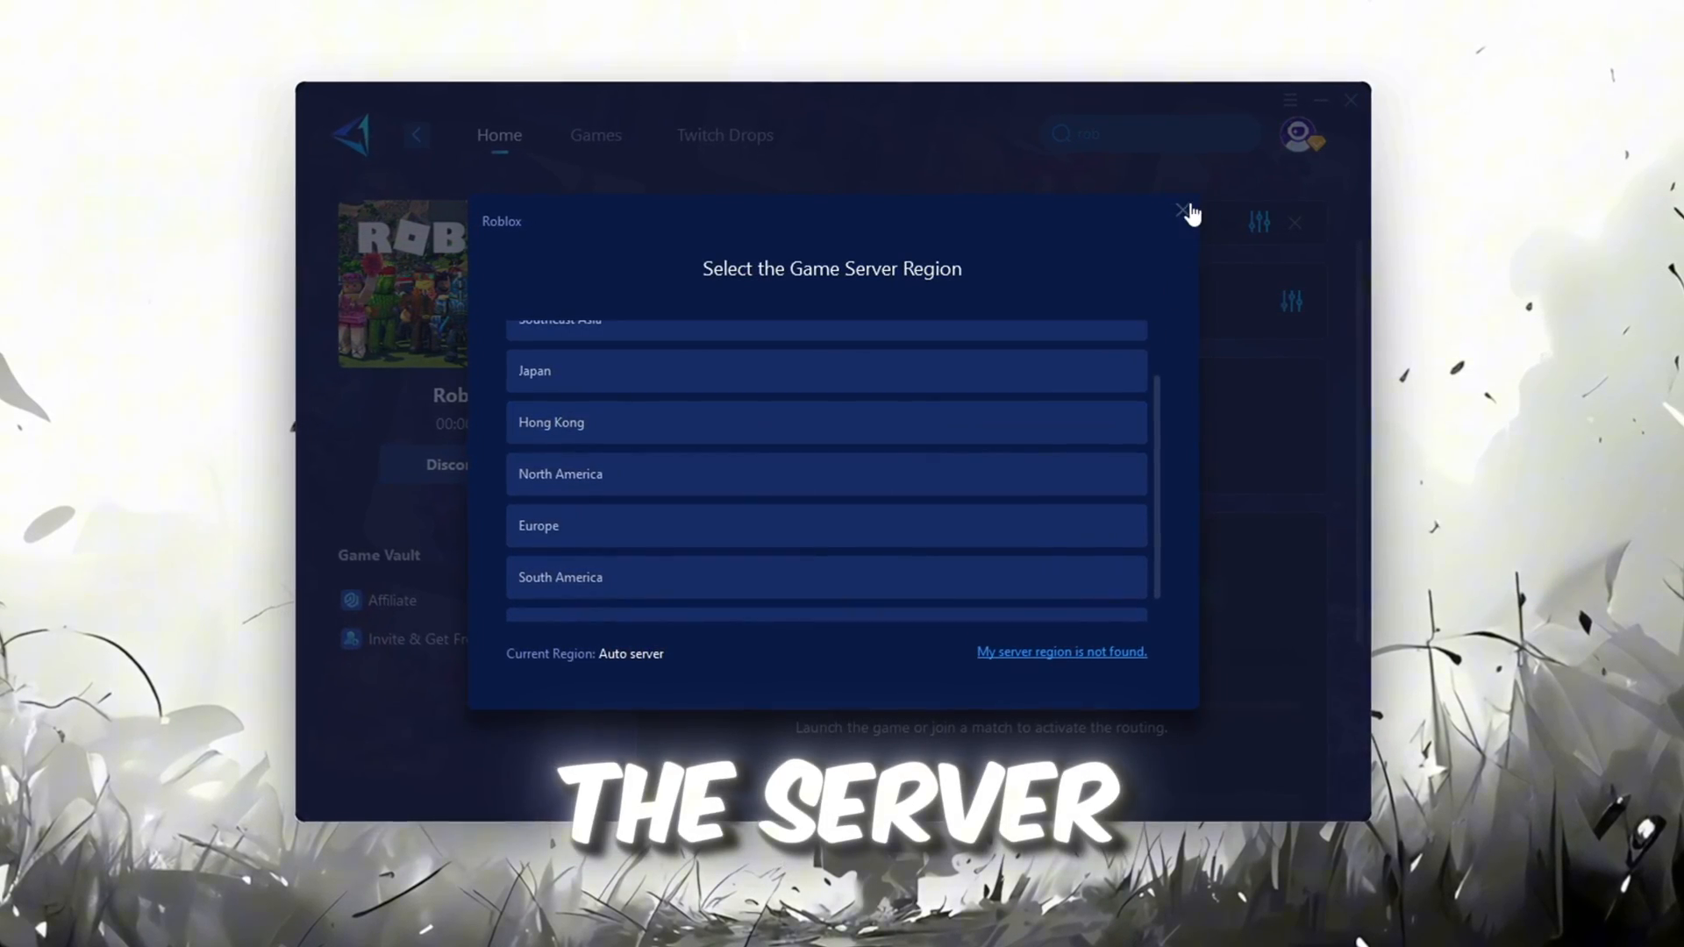
{"action": "left_click", "coordinate": [1186, 209]}
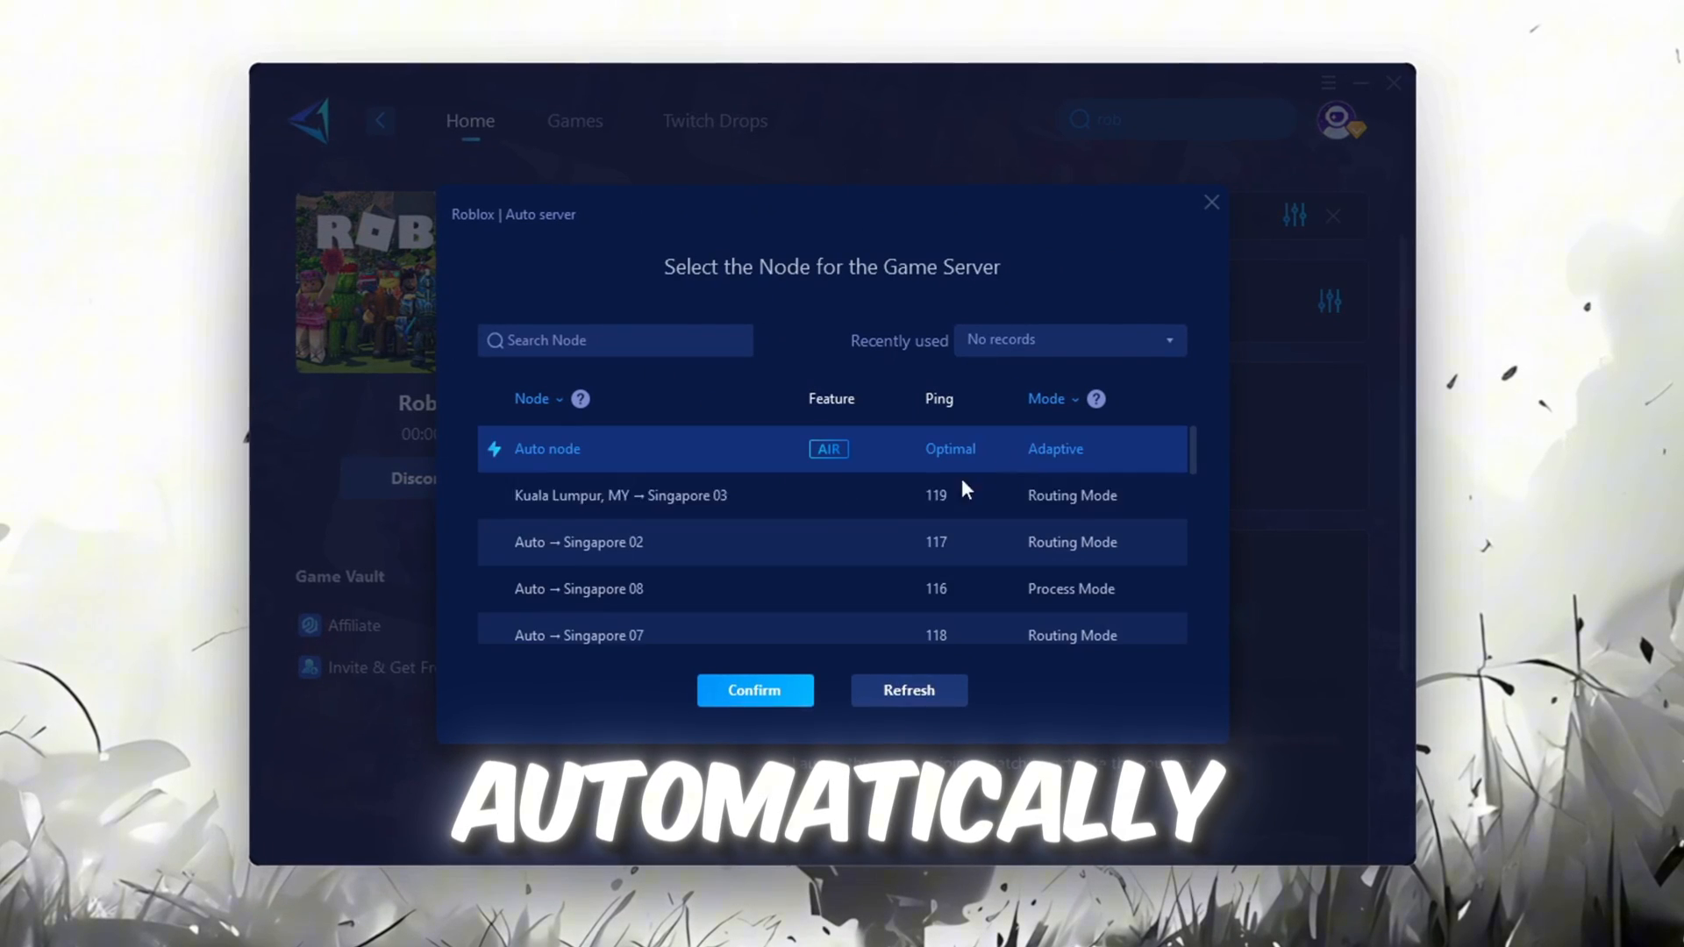
{"action": "scroll", "scroll_direction": "down", "scroll_amount": 3}
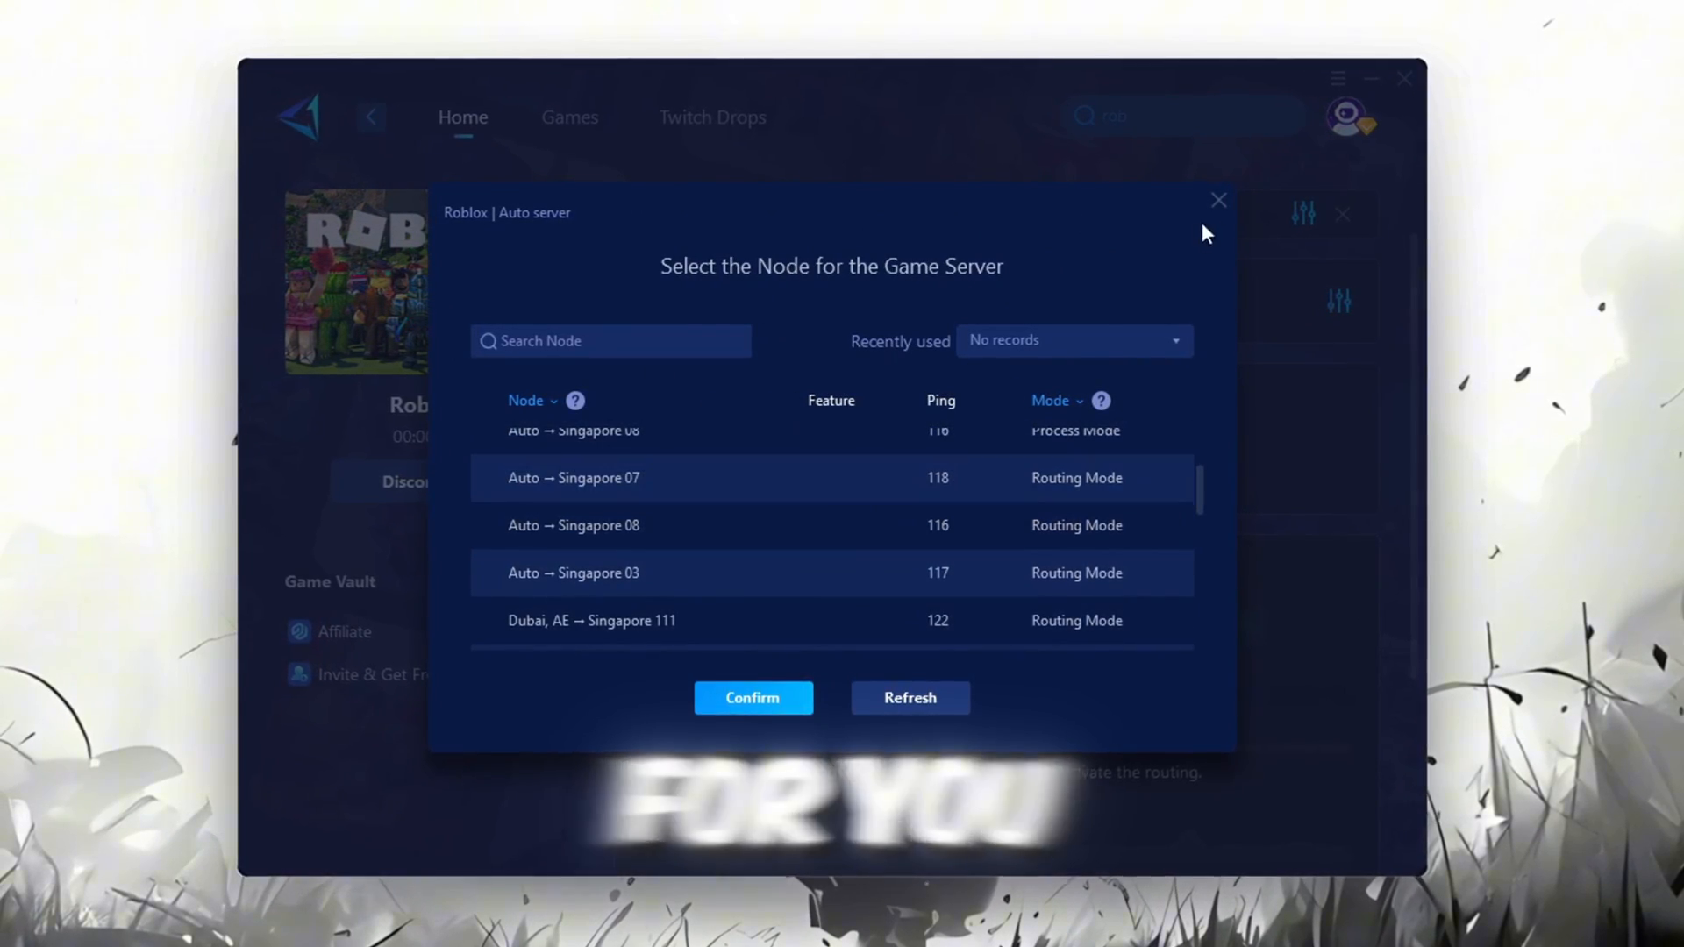
{"action": "left_click", "coordinate": [752, 699]}
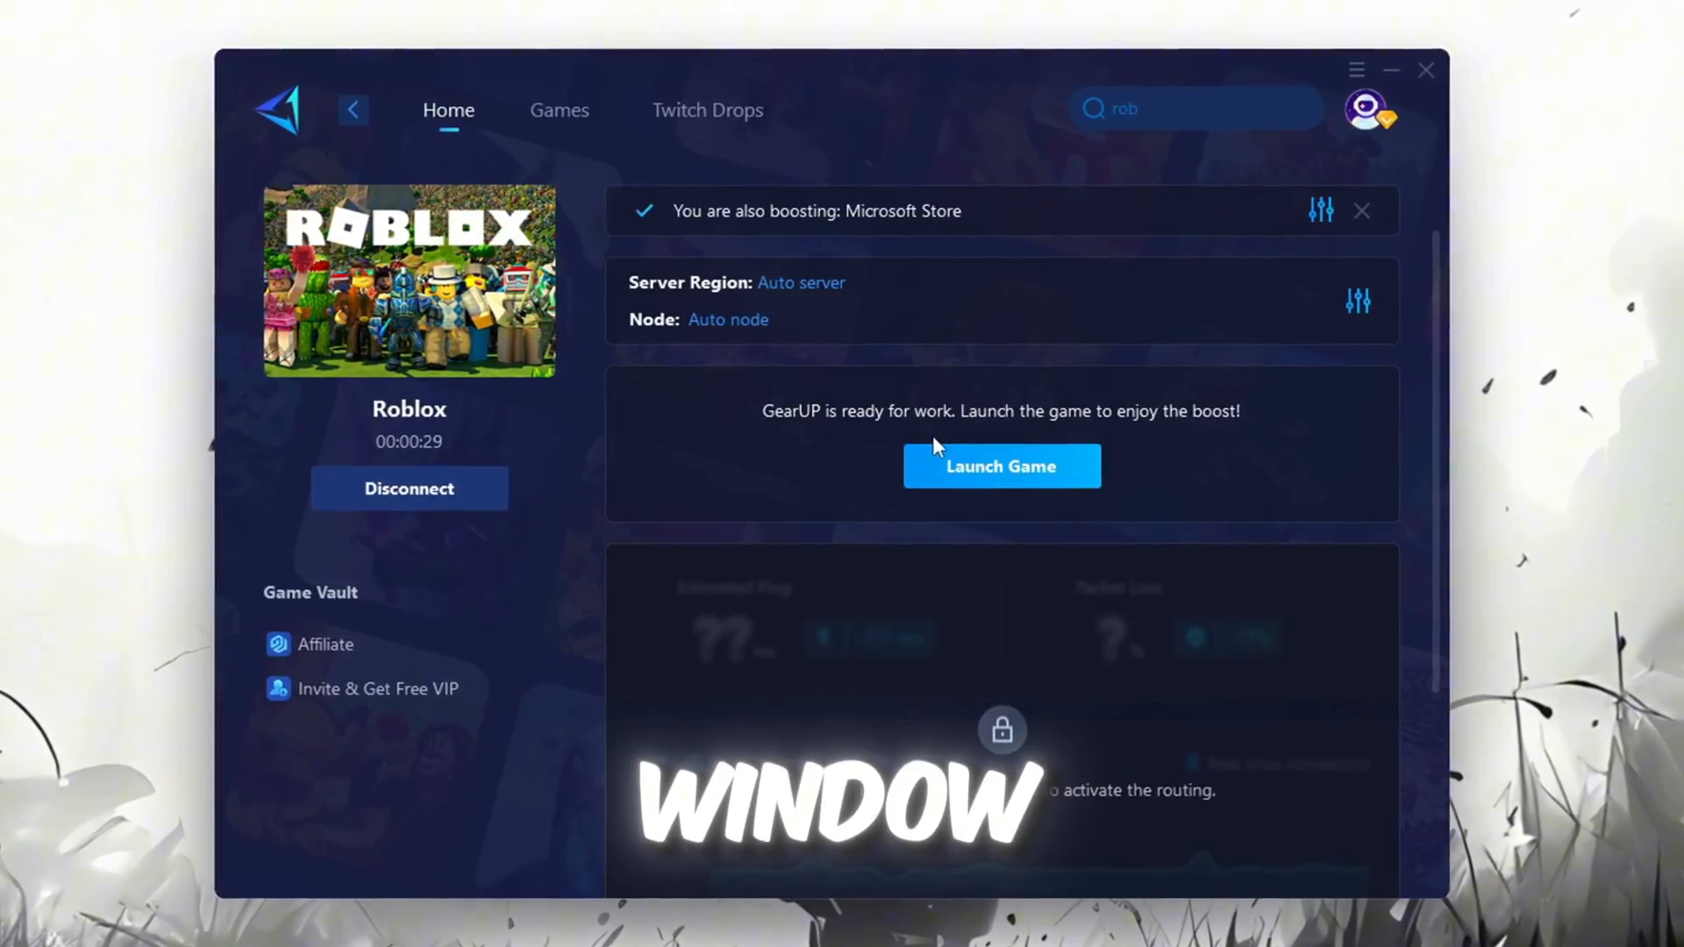
Close GearUP Booster, minimizing it to the taskbar
{"action": "left_click", "coordinate": [1427, 70]}
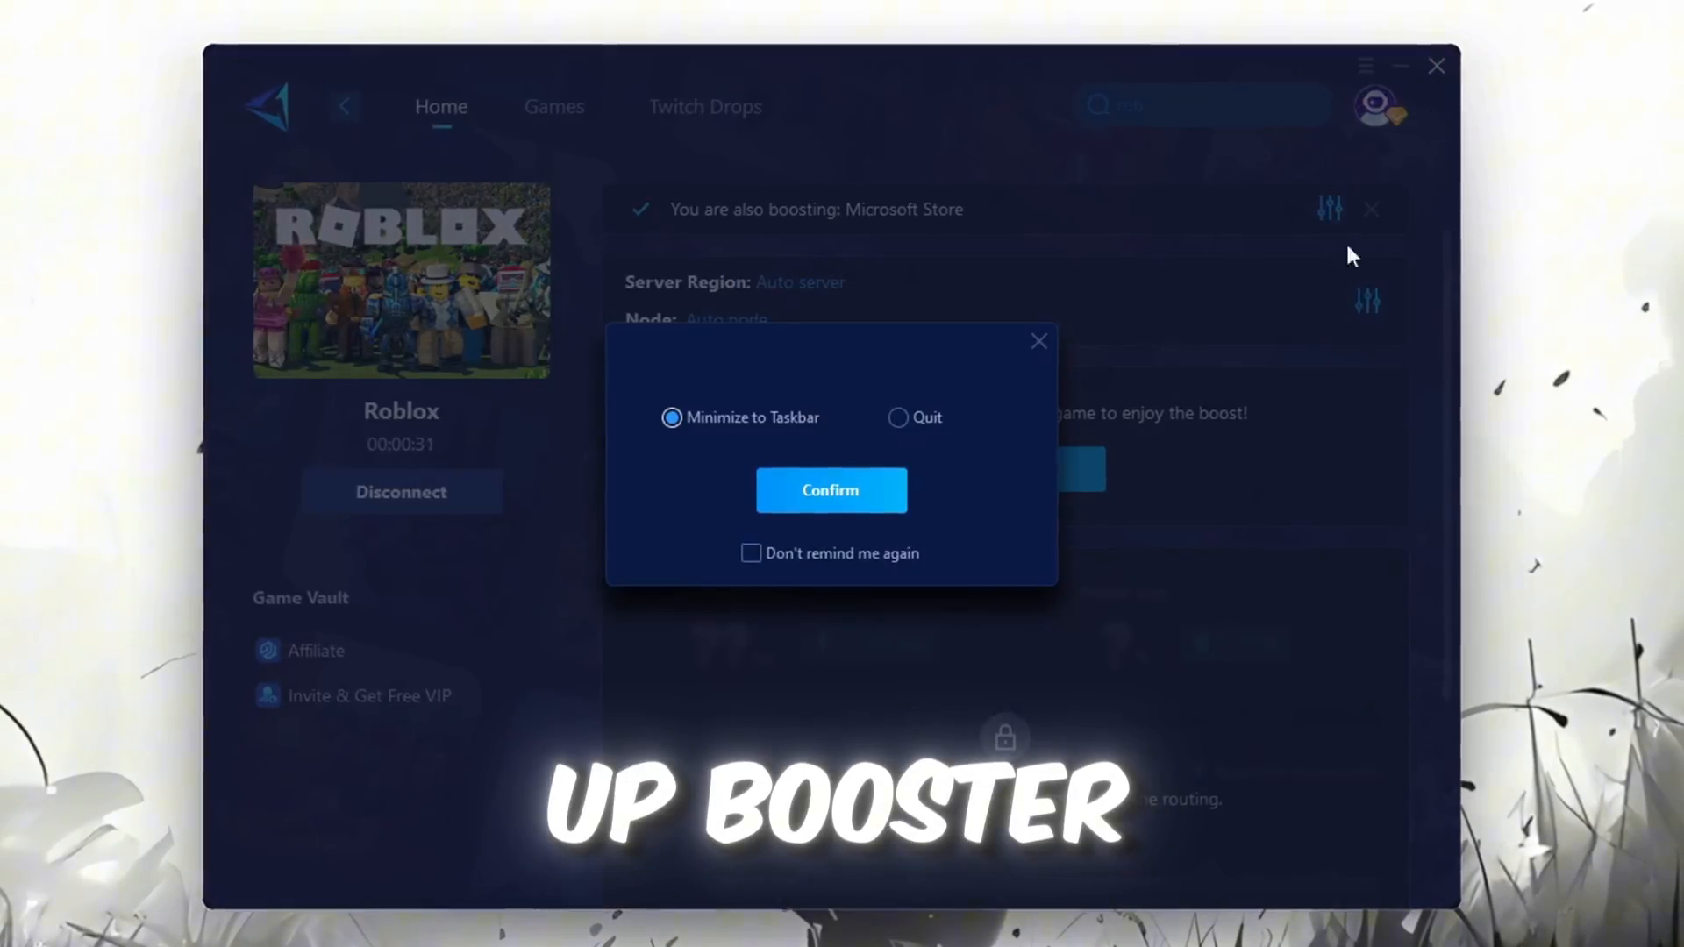
{"action": "left_click", "coordinate": [831, 490]}
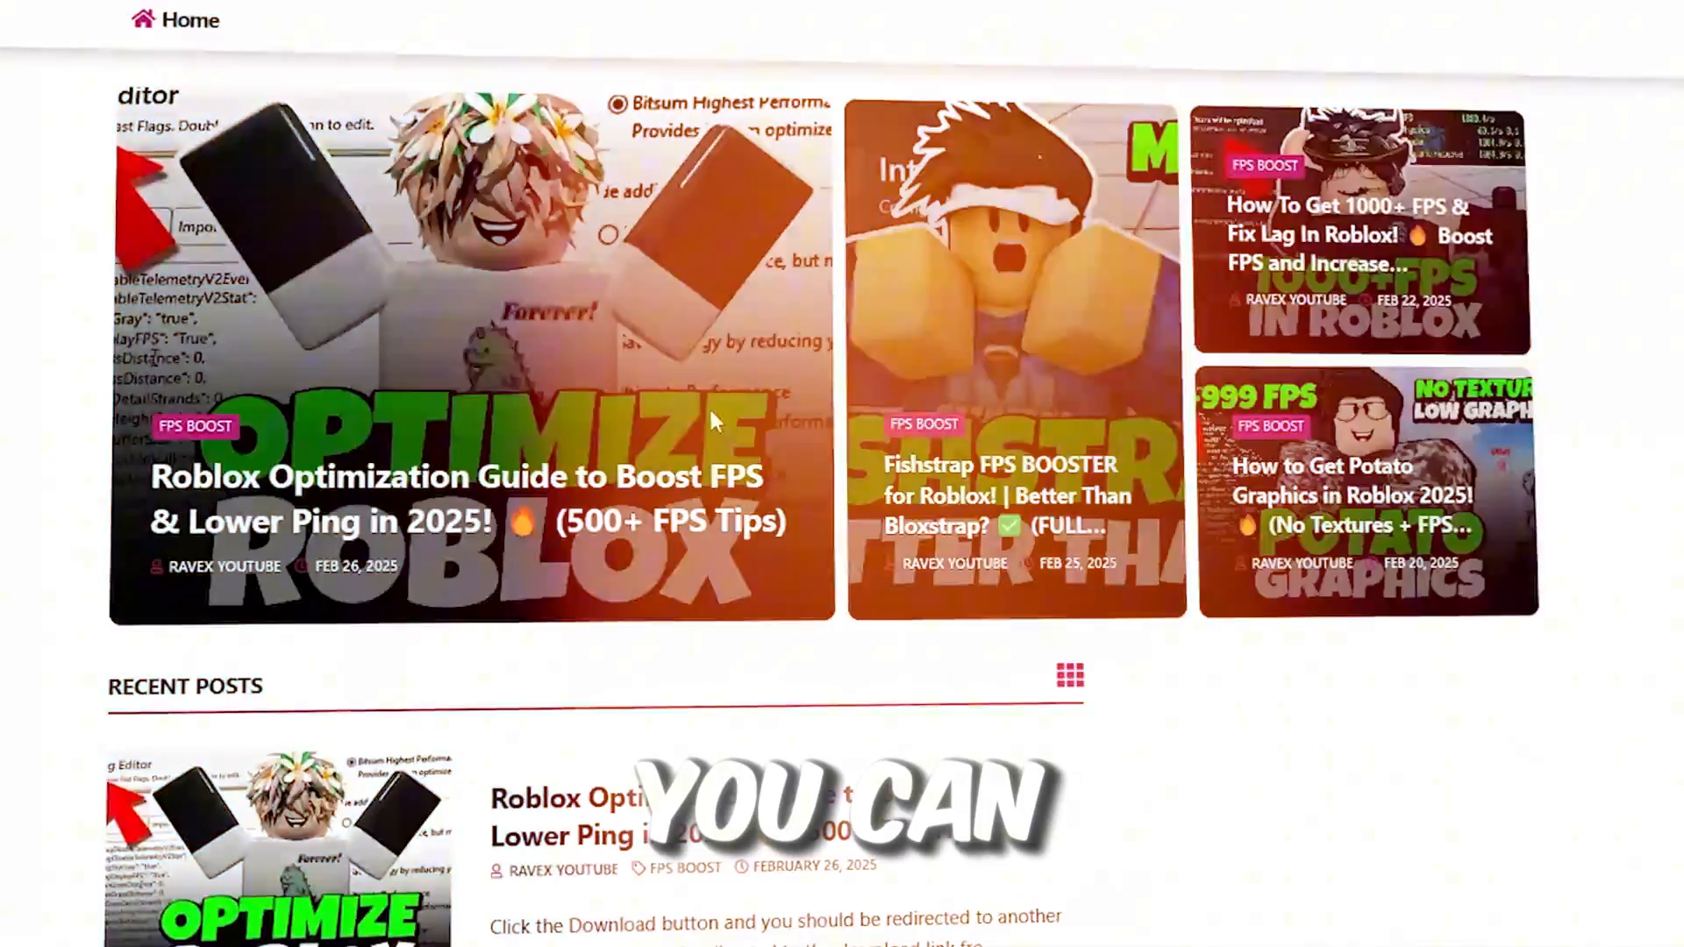
{"action": "scroll", "scroll_direction": "down", "scroll_amount": 3}
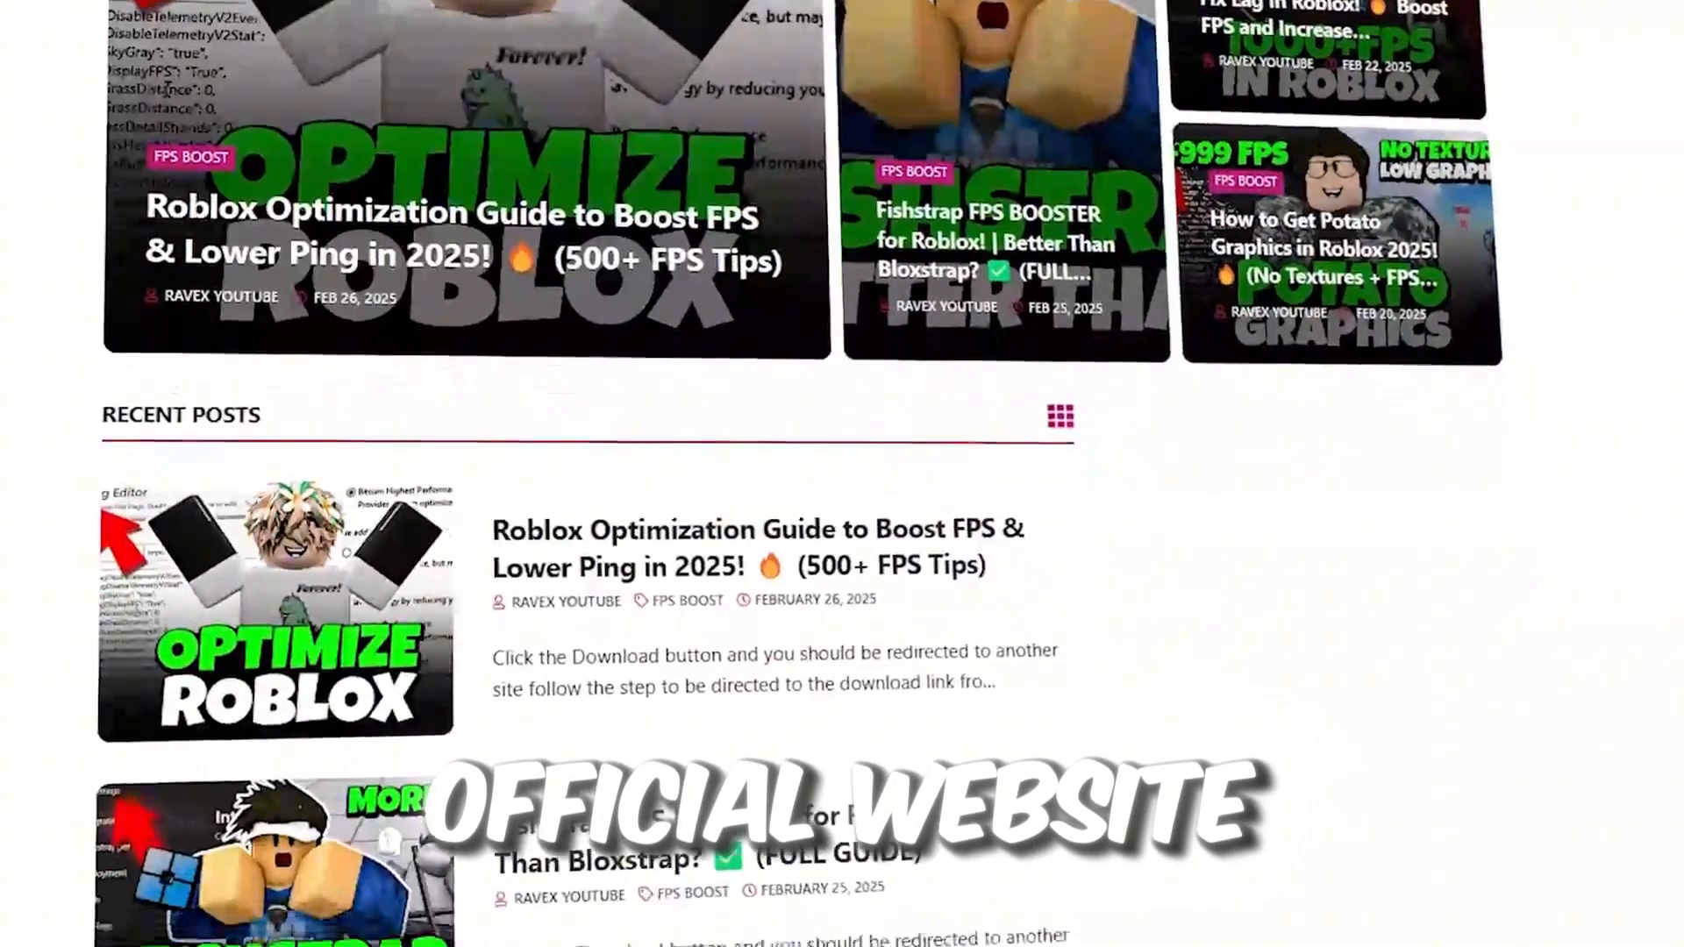
{"action": "scroll", "scroll_direction": "down", "scroll_amount": 3}
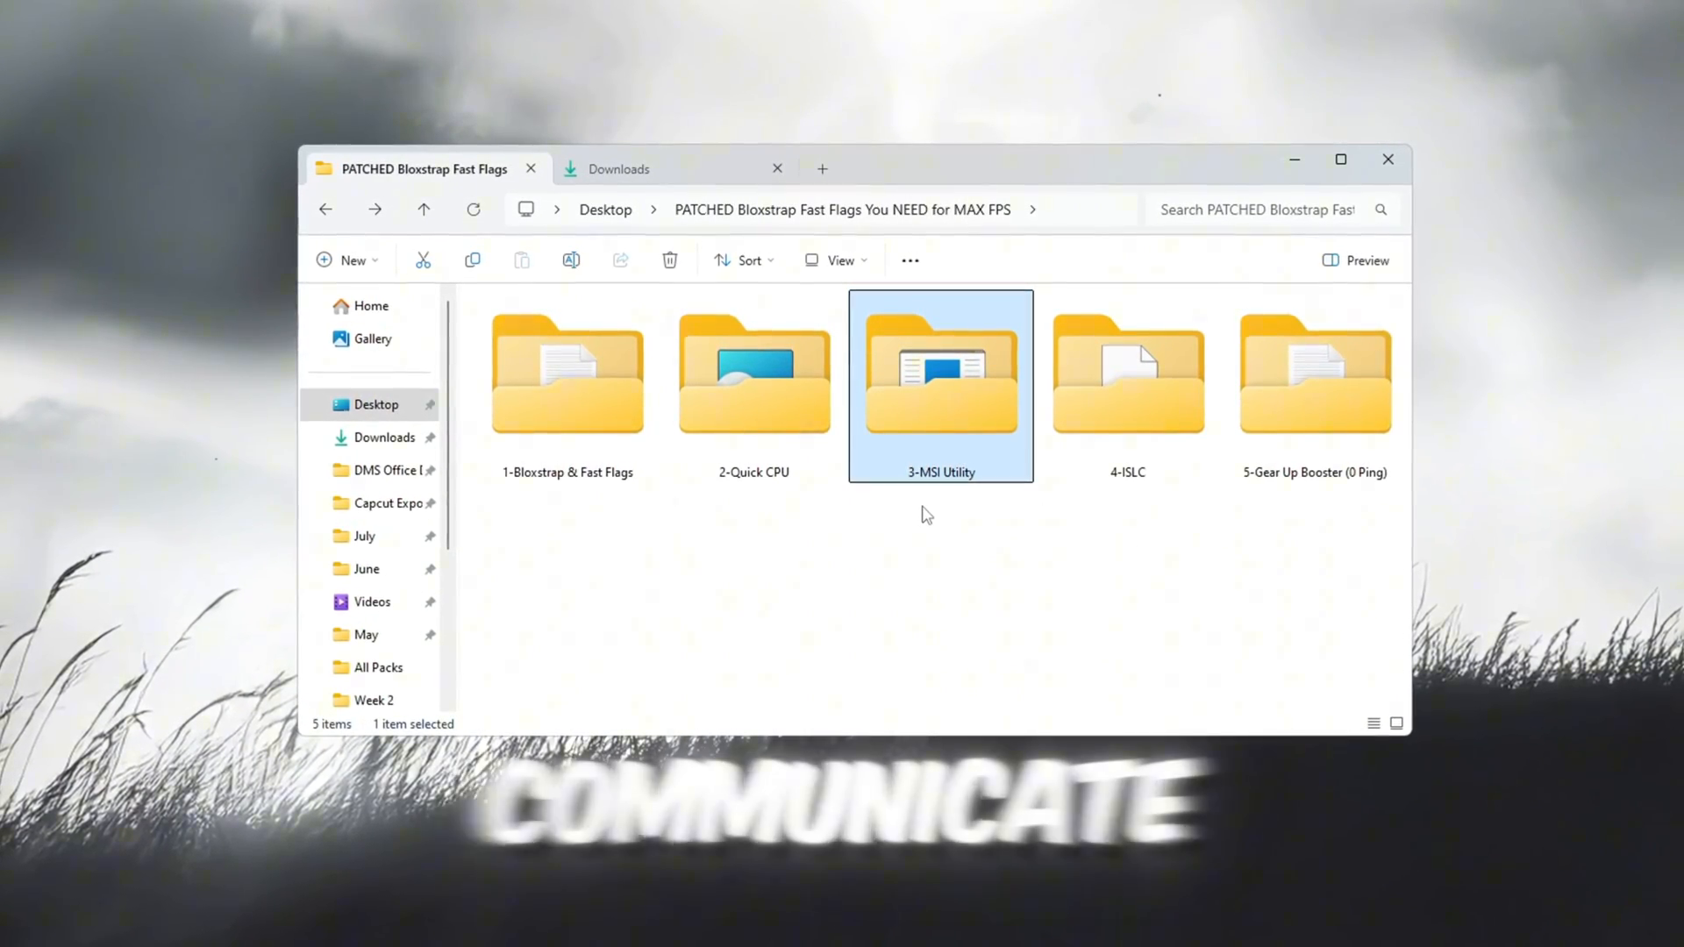
Run MSI Mode Utility 3.0.exe from the 3-MSI Utility folder
{"action": "double_click", "coordinate": [940, 373]}
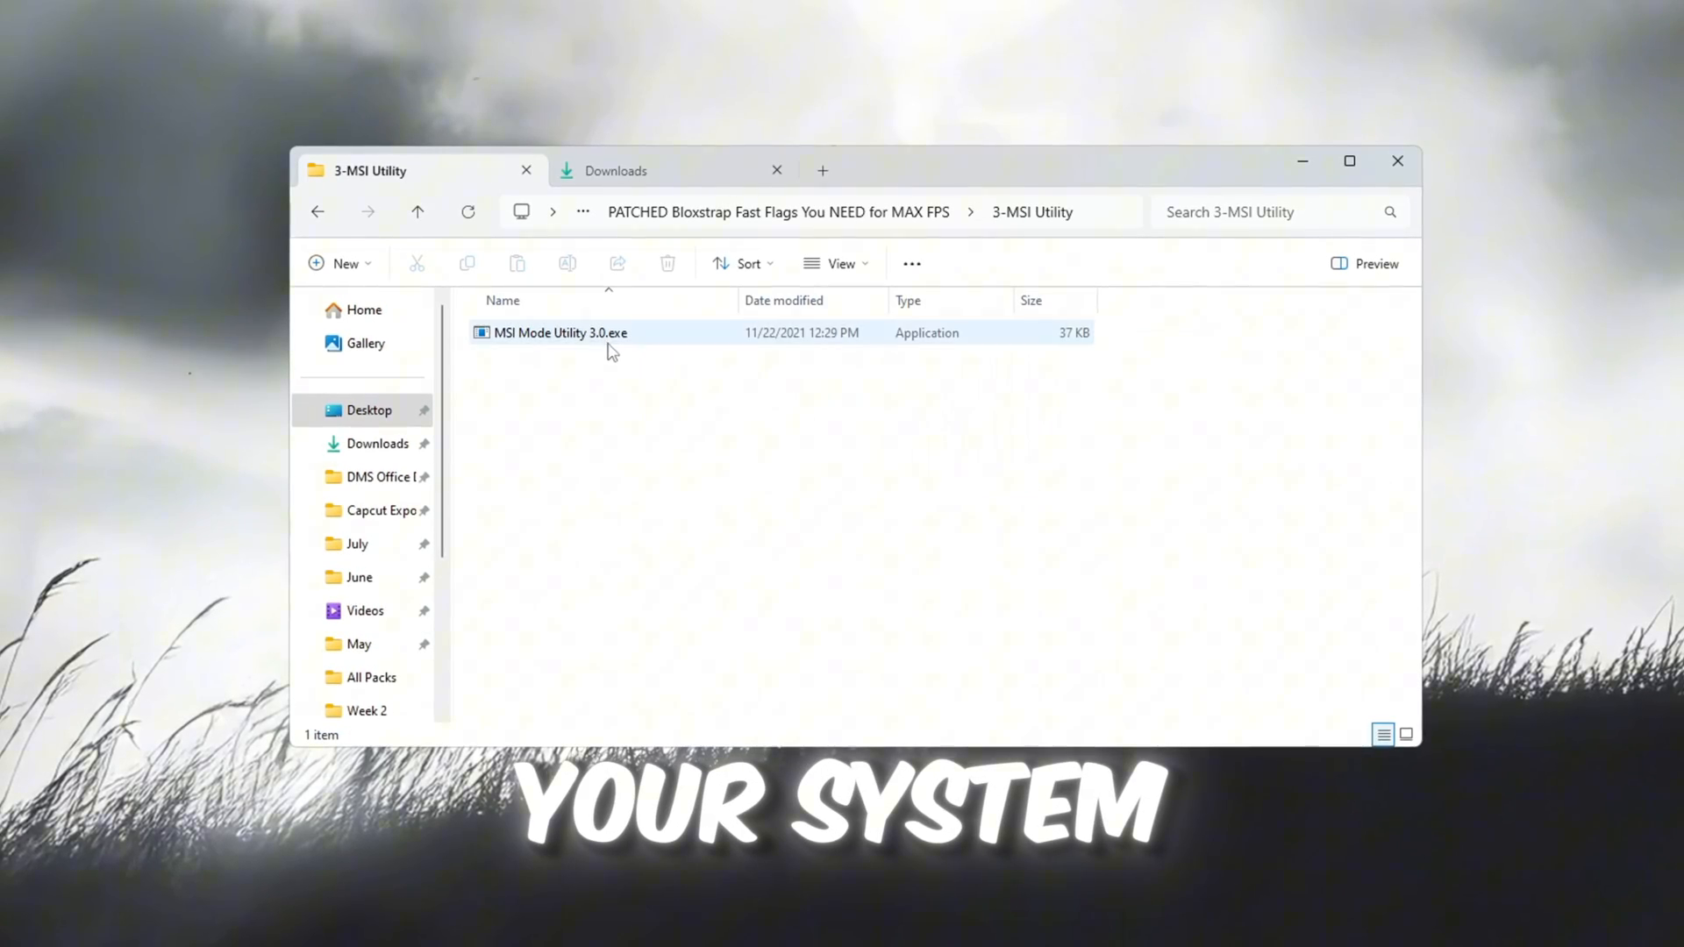
{"action": "left_click", "coordinate": [559, 336]}
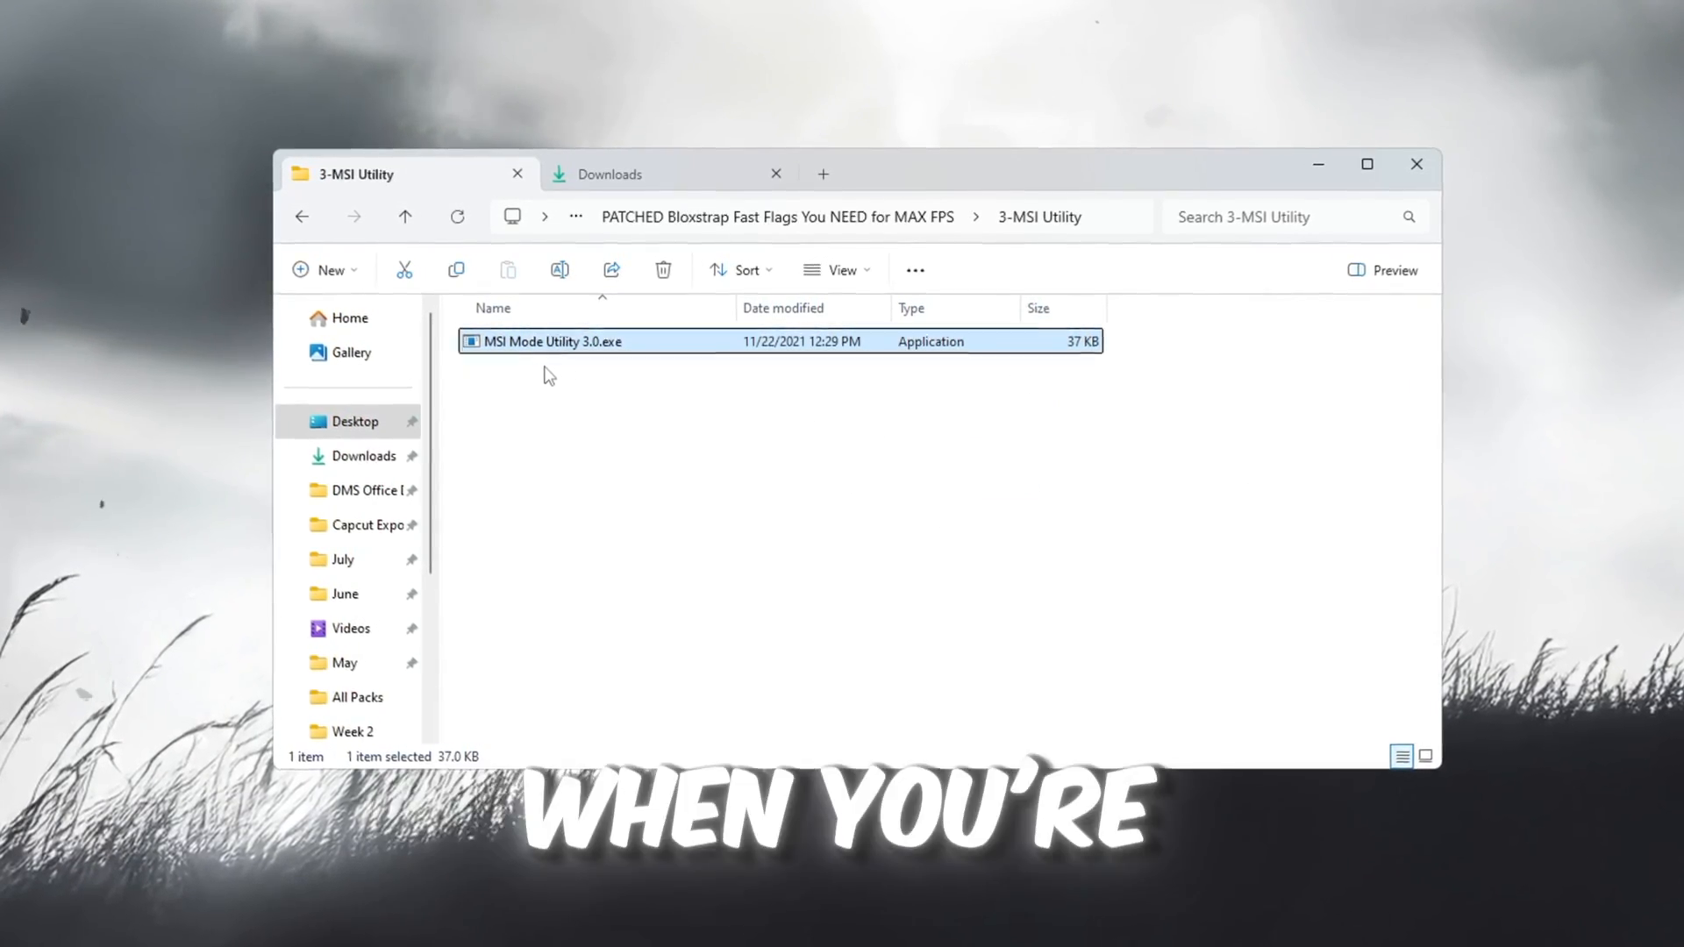
{"action": "double_click", "coordinate": [556, 340]}
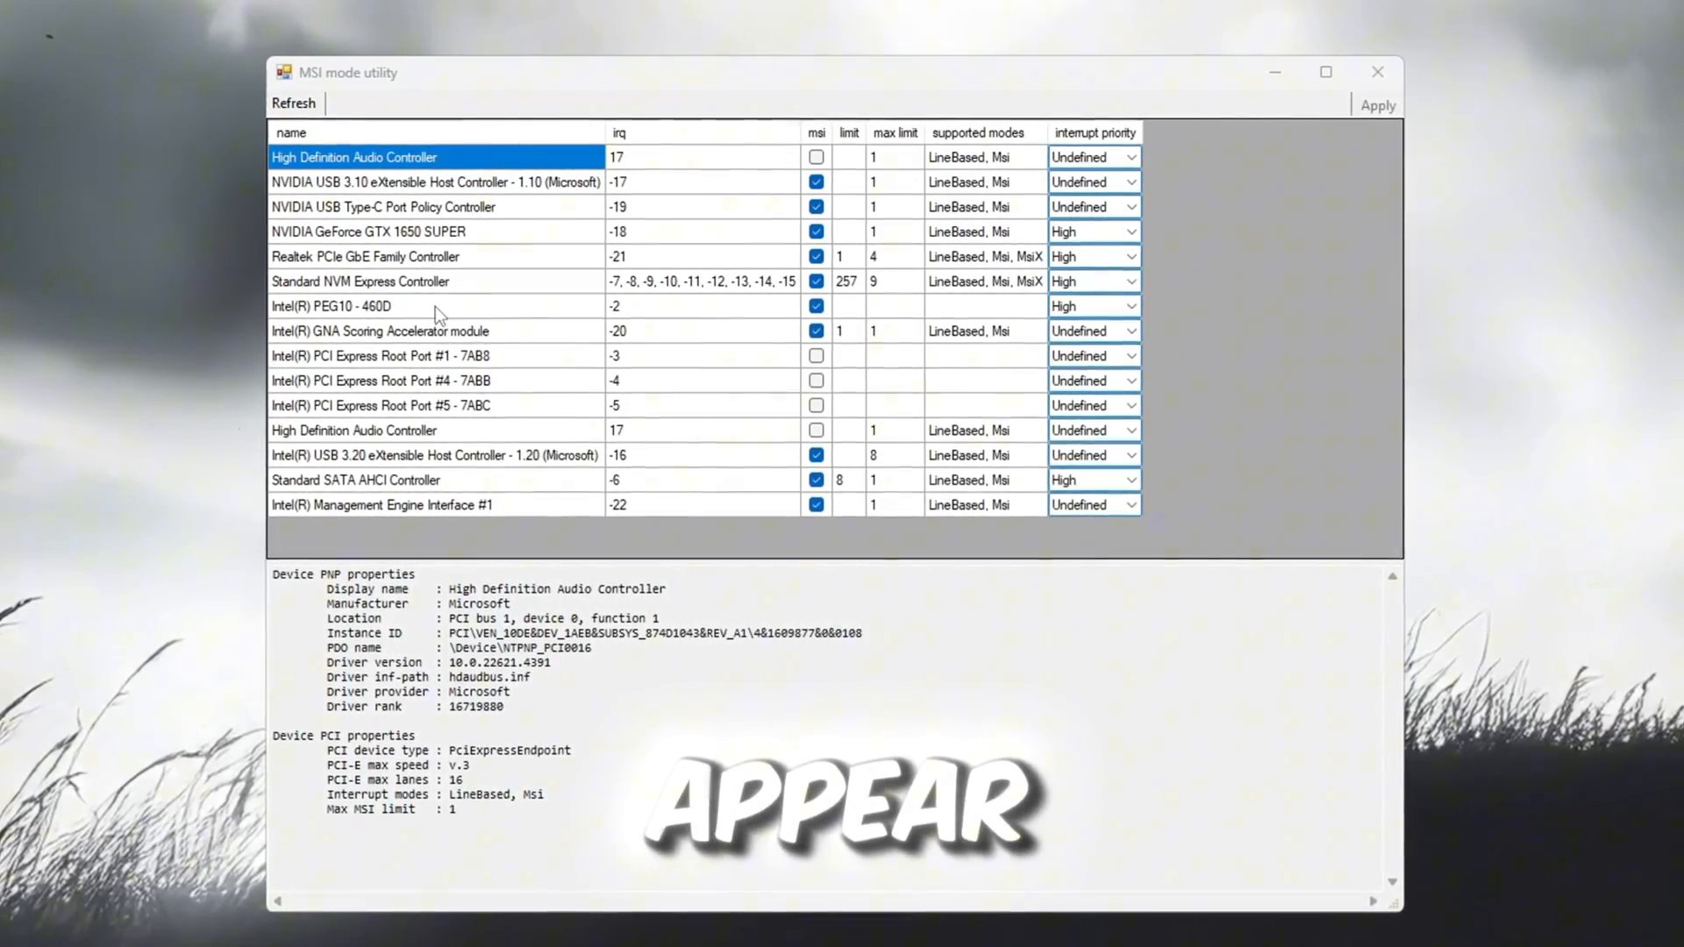
Check the GTX 1650 SUPER, then set Intel PEG10 - 460D to High interrupt priority
{"action": "left_click", "coordinate": [369, 231]}
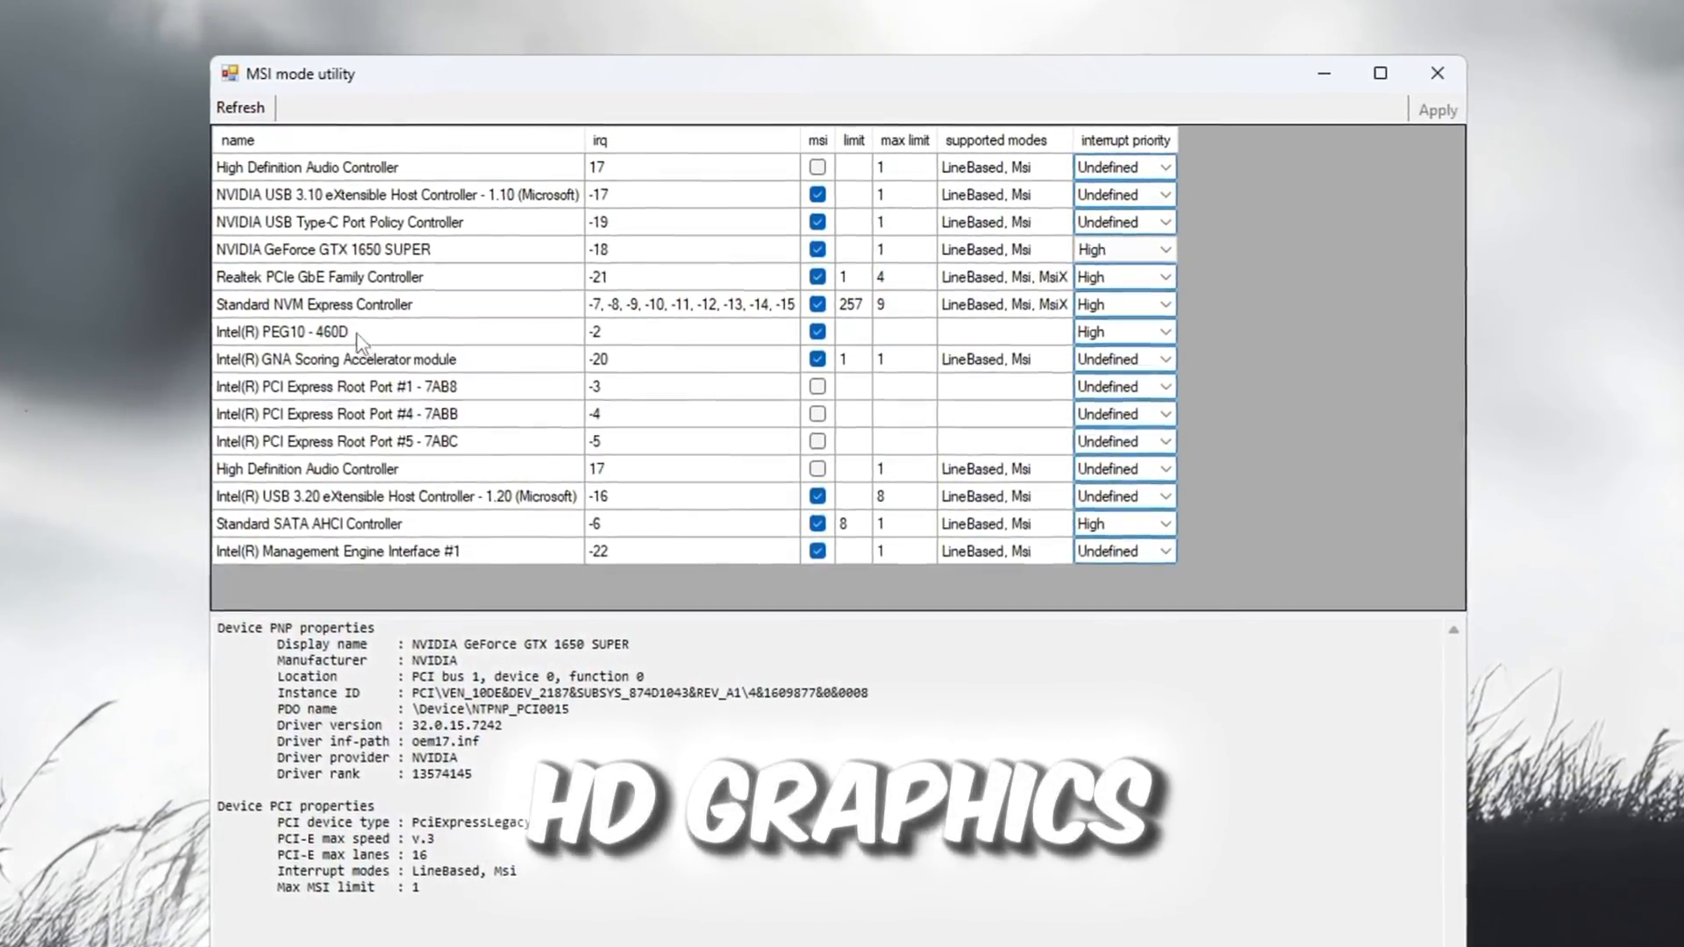
{"action": "left_click", "coordinate": [322, 334]}
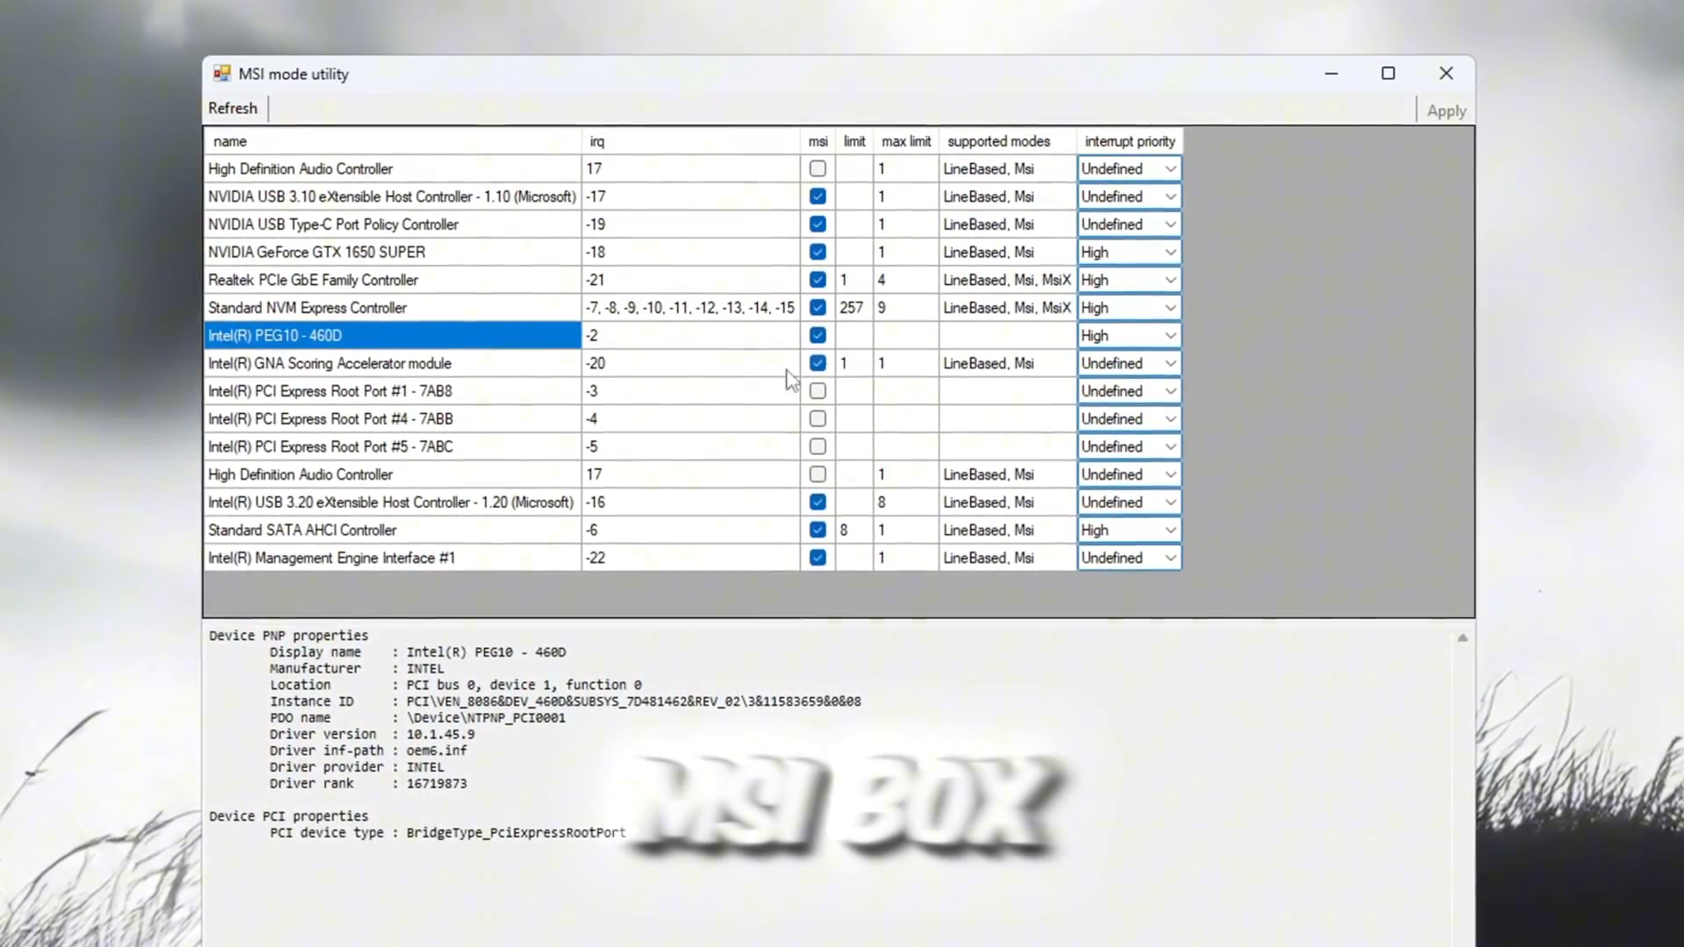
{"action": "left_click", "coordinate": [1129, 338]}
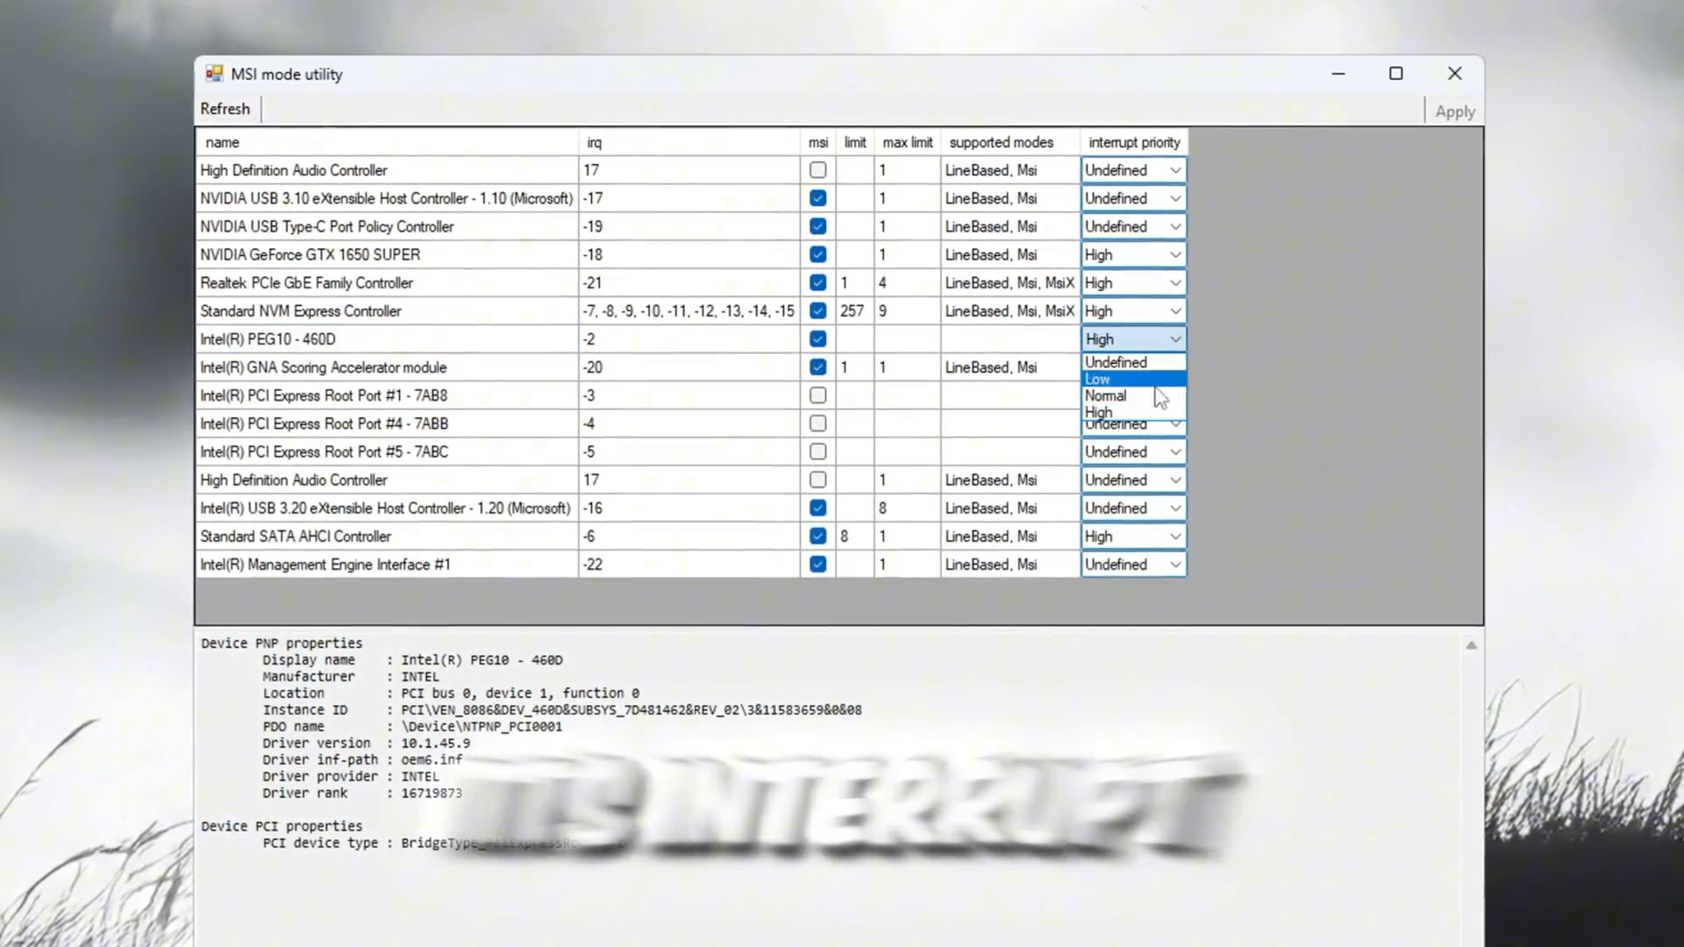
{"action": "left_click", "coordinate": [1098, 412]}
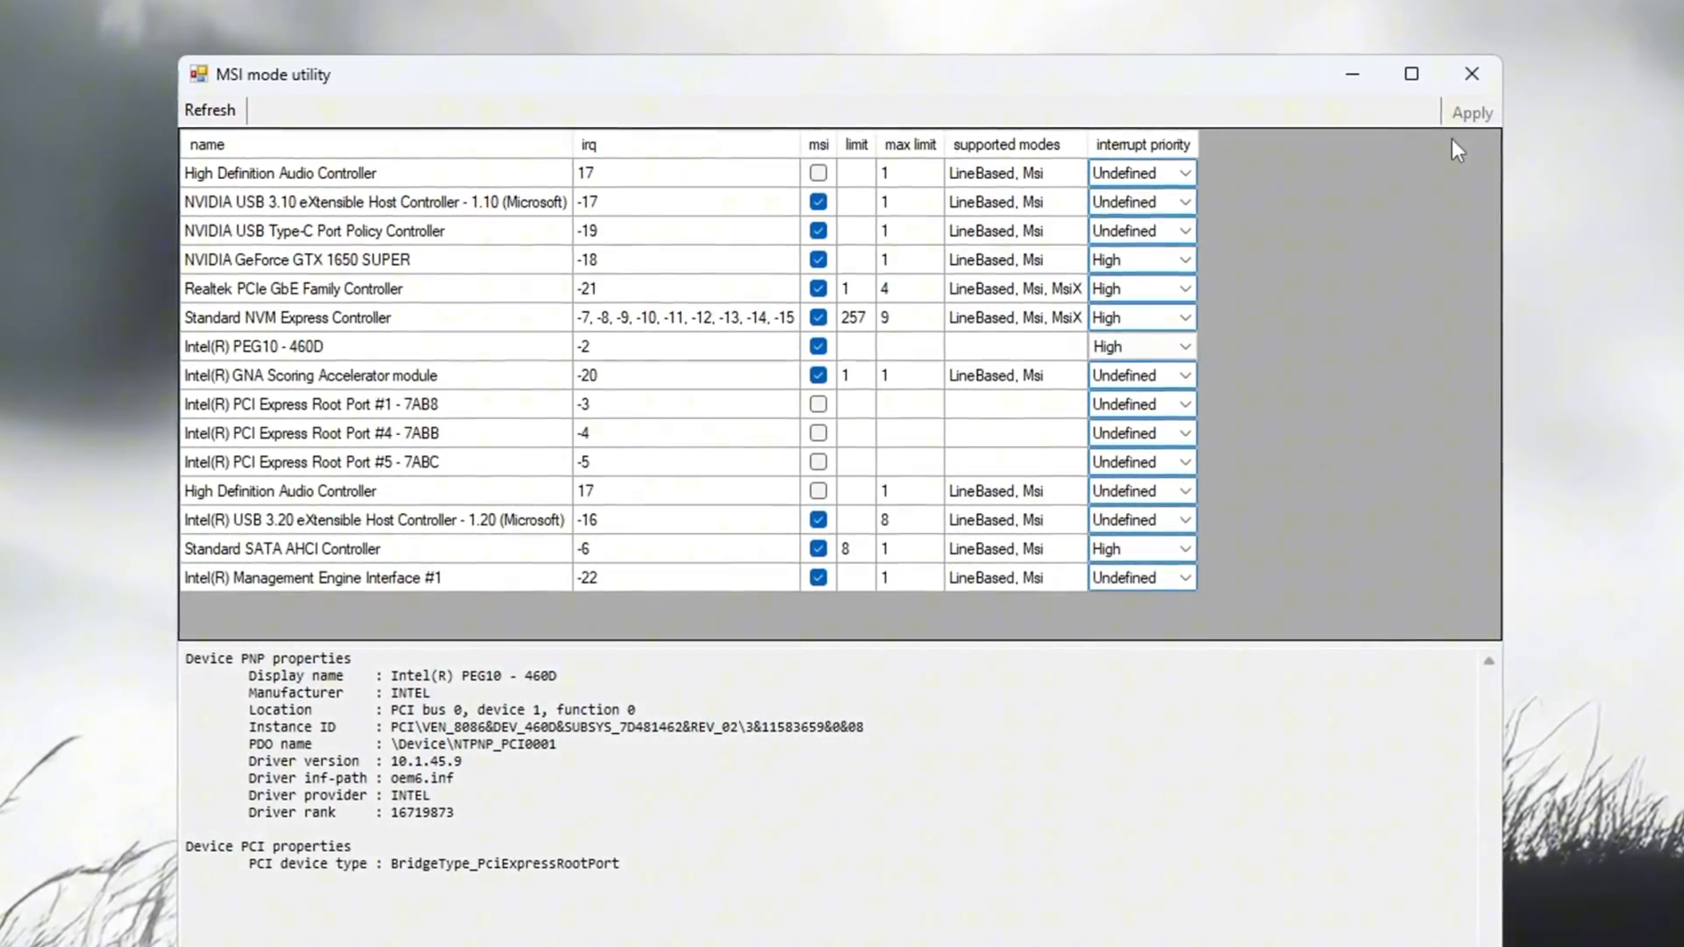
{"action": "mouse_move", "coordinate": [1480, 74]}
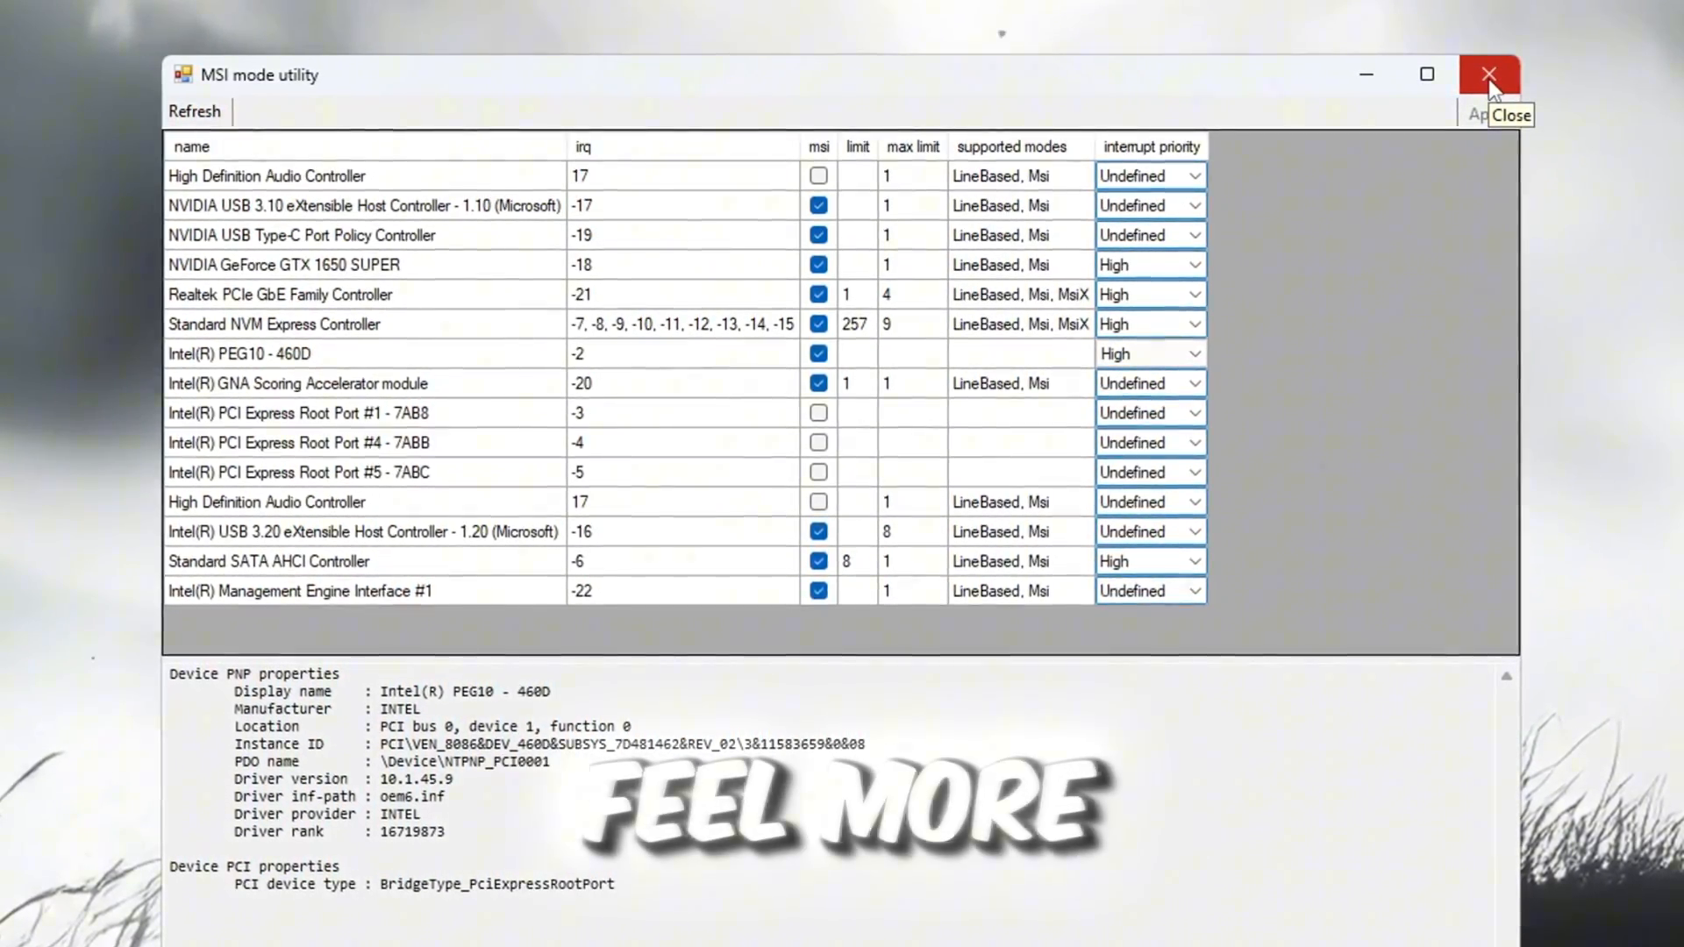
Close MSI mode utility and scroll the folder pack to 4-ISLC
{"action": "left_click", "coordinate": [1490, 75]}
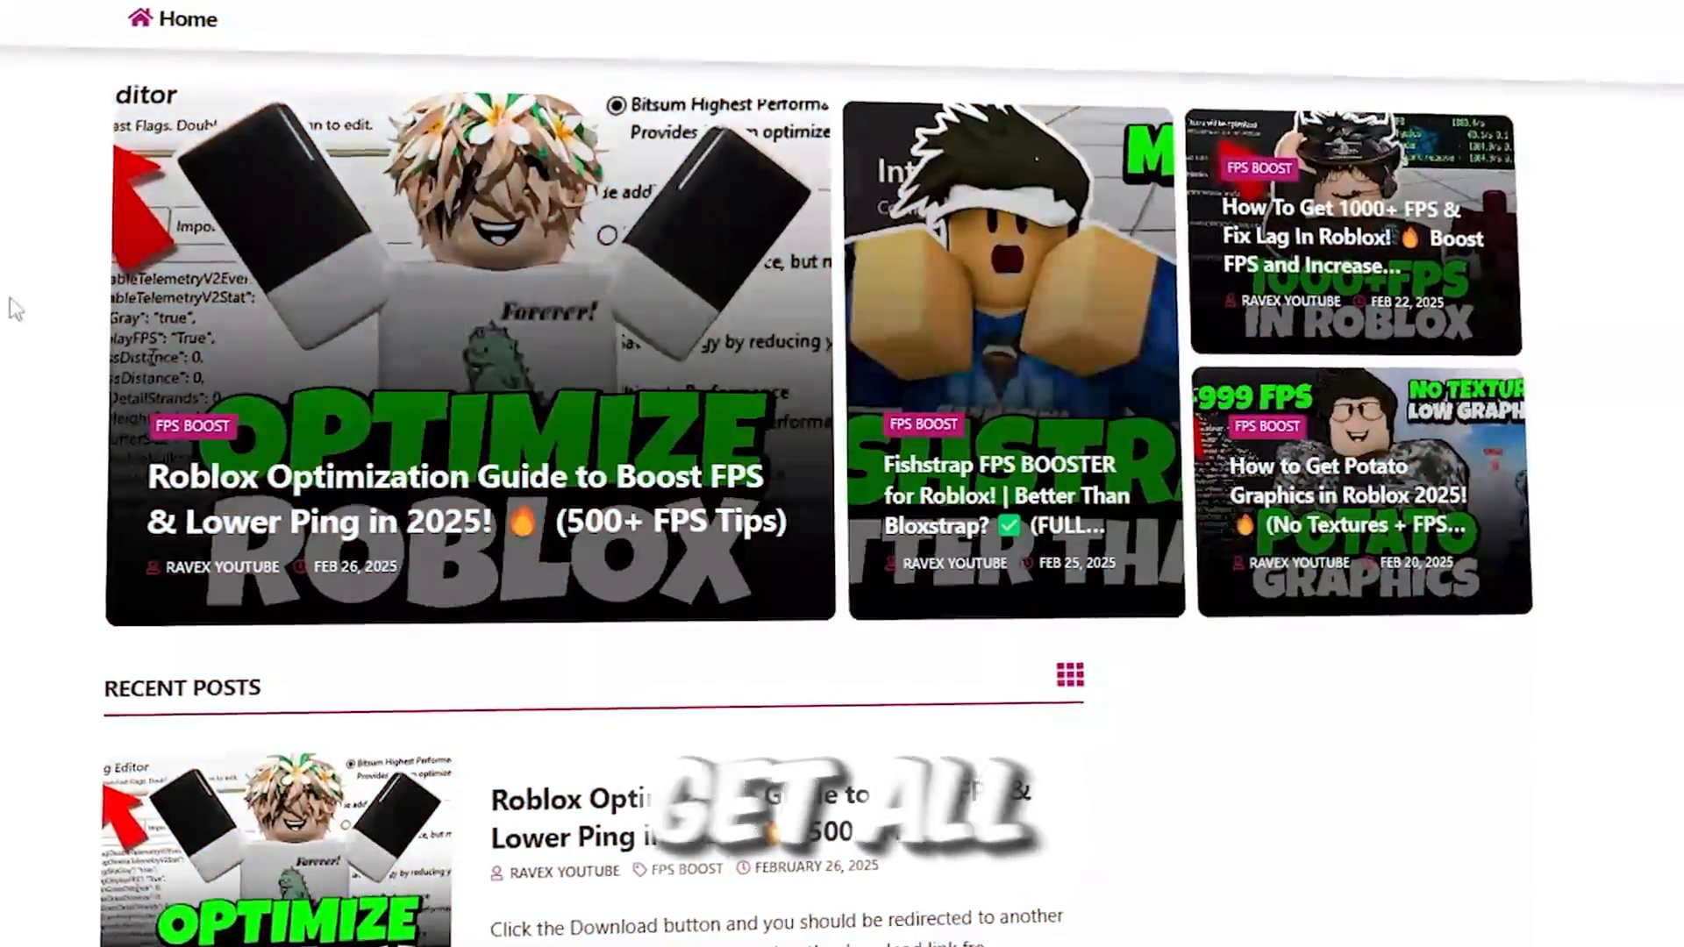
{"action": "scroll", "scroll_direction": "down", "scroll_amount": 3}
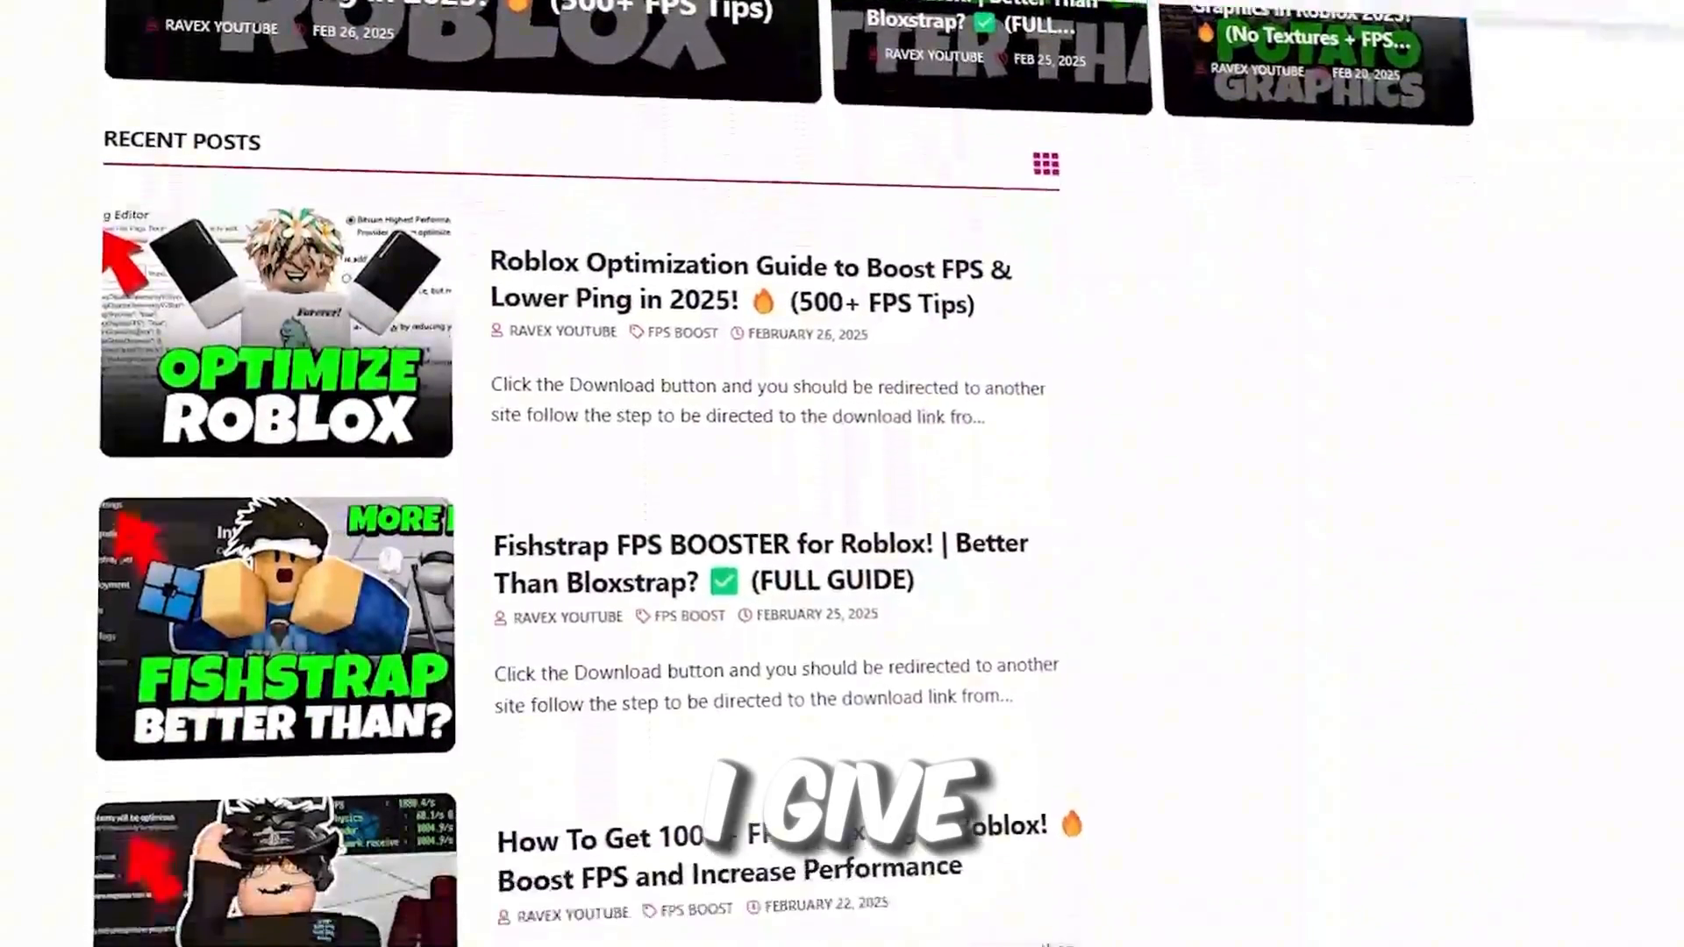
{"action": "scroll", "scroll_direction": "down", "scroll_amount": 3}
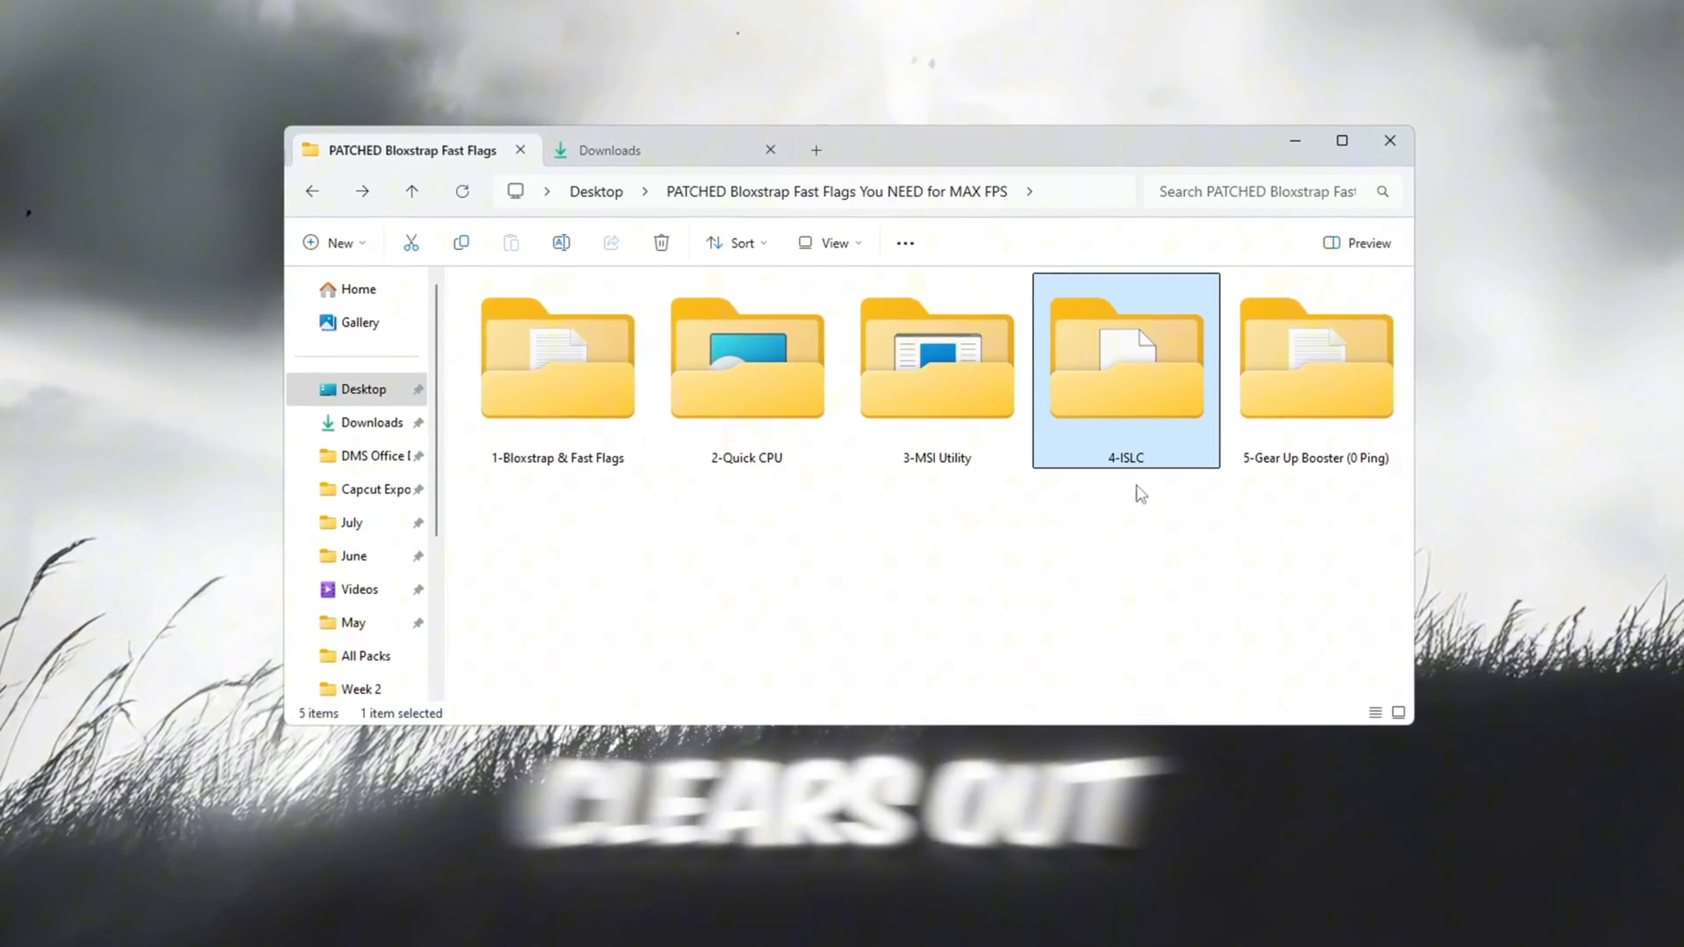
Run Intelligent standby list cleaner ISLC.exe from the 4-ISLC folder
{"action": "double_click", "coordinate": [1124, 360]}
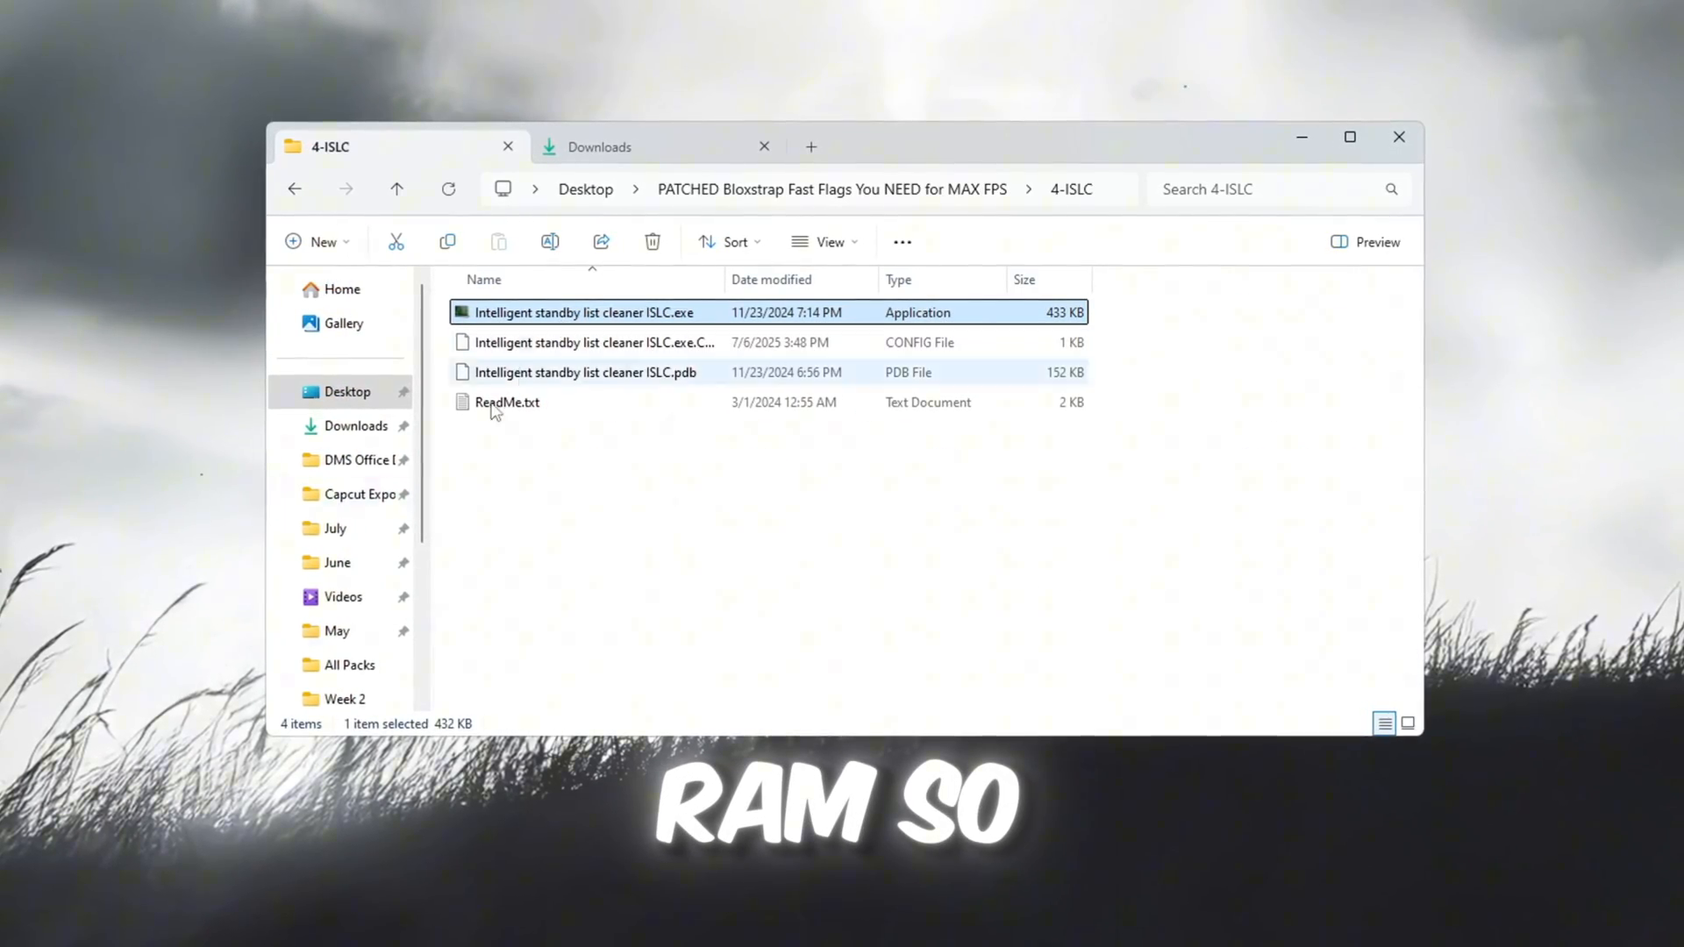
{"action": "double_click", "coordinate": [584, 311]}
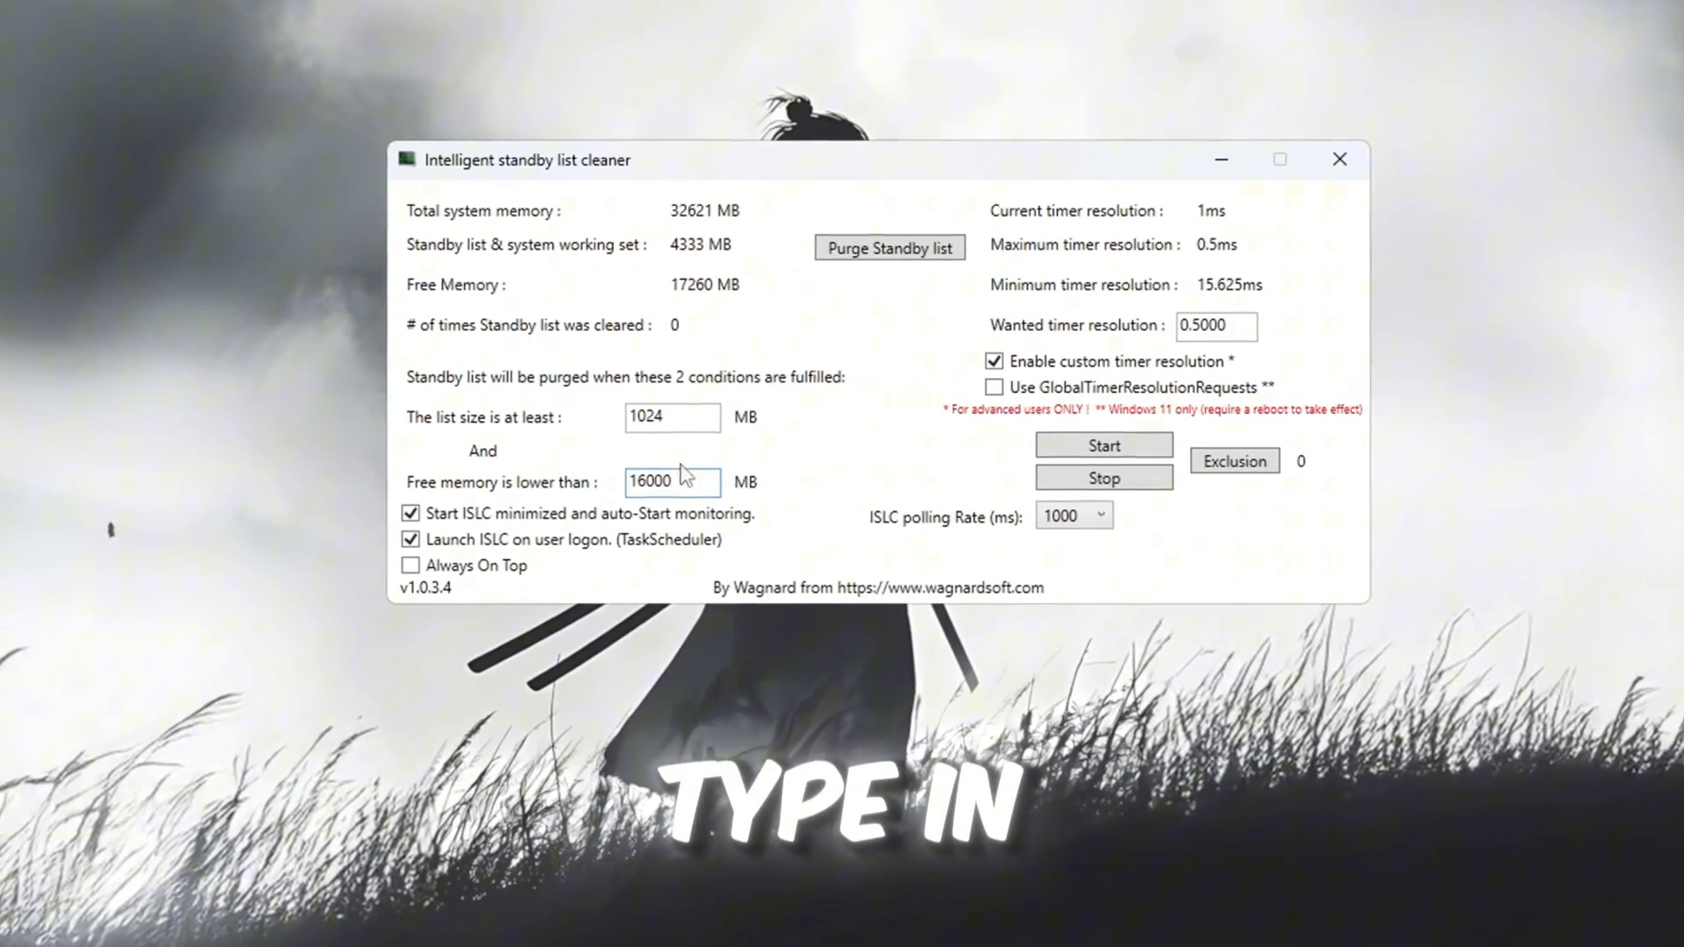
Check the free memory threshold and 0.5000 timer resolution, keeping polling at 1000 ms
{"action": "triple_click", "coordinate": [672, 480]}
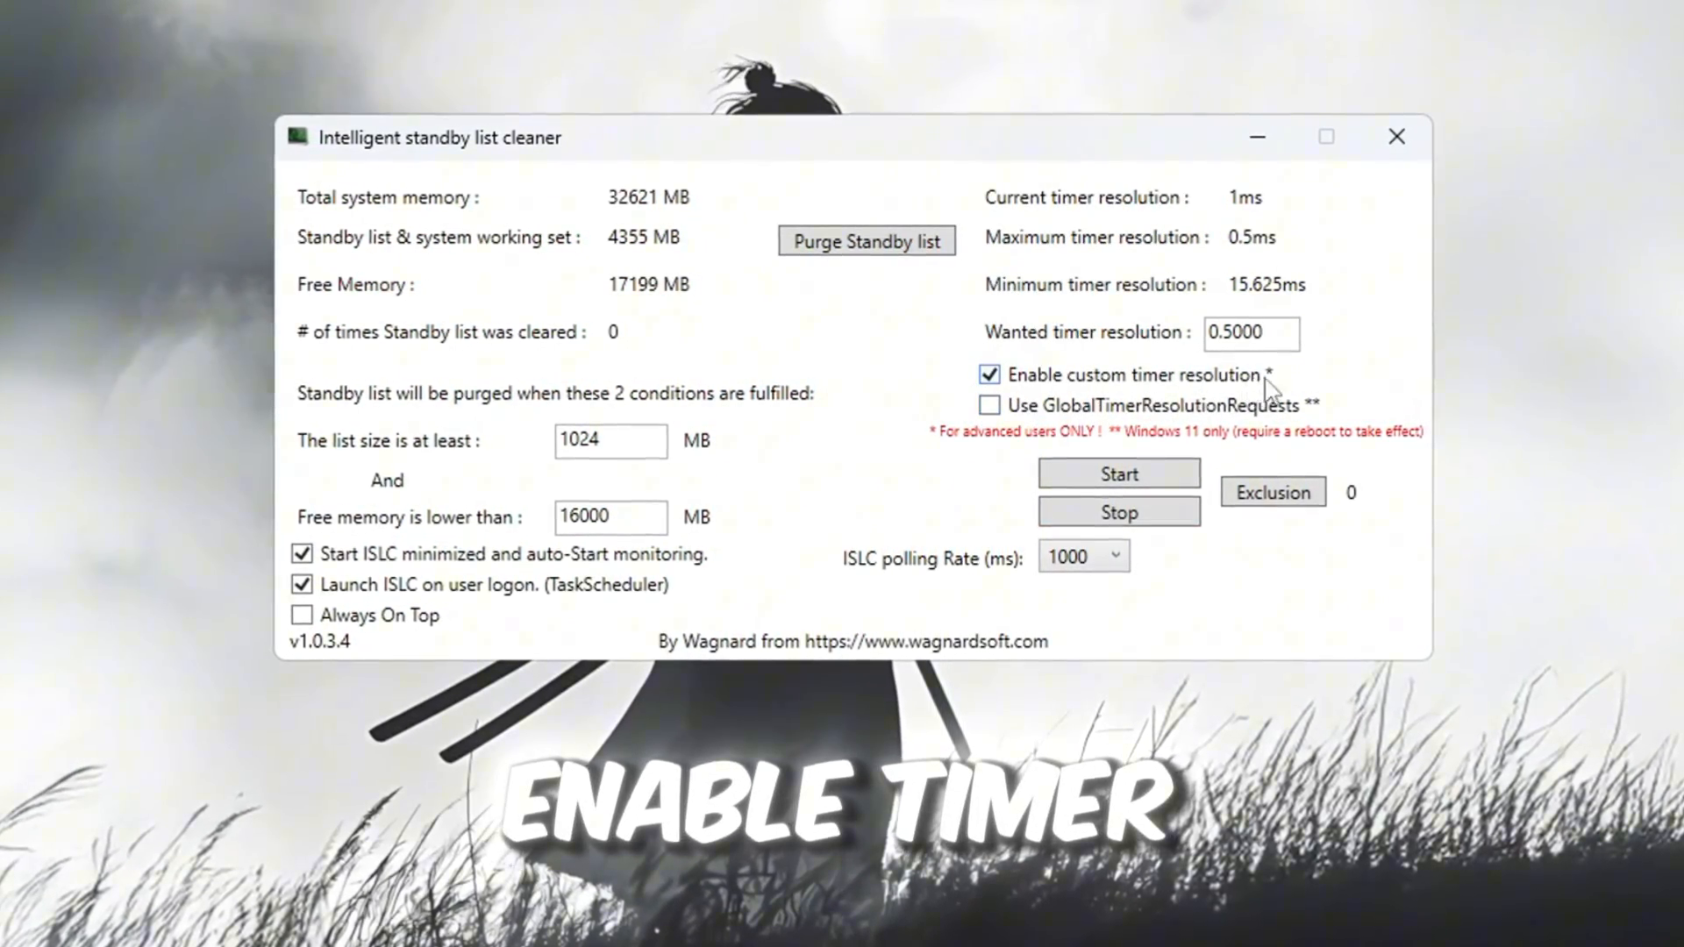
{"action": "triple_click", "coordinate": [1250, 333]}
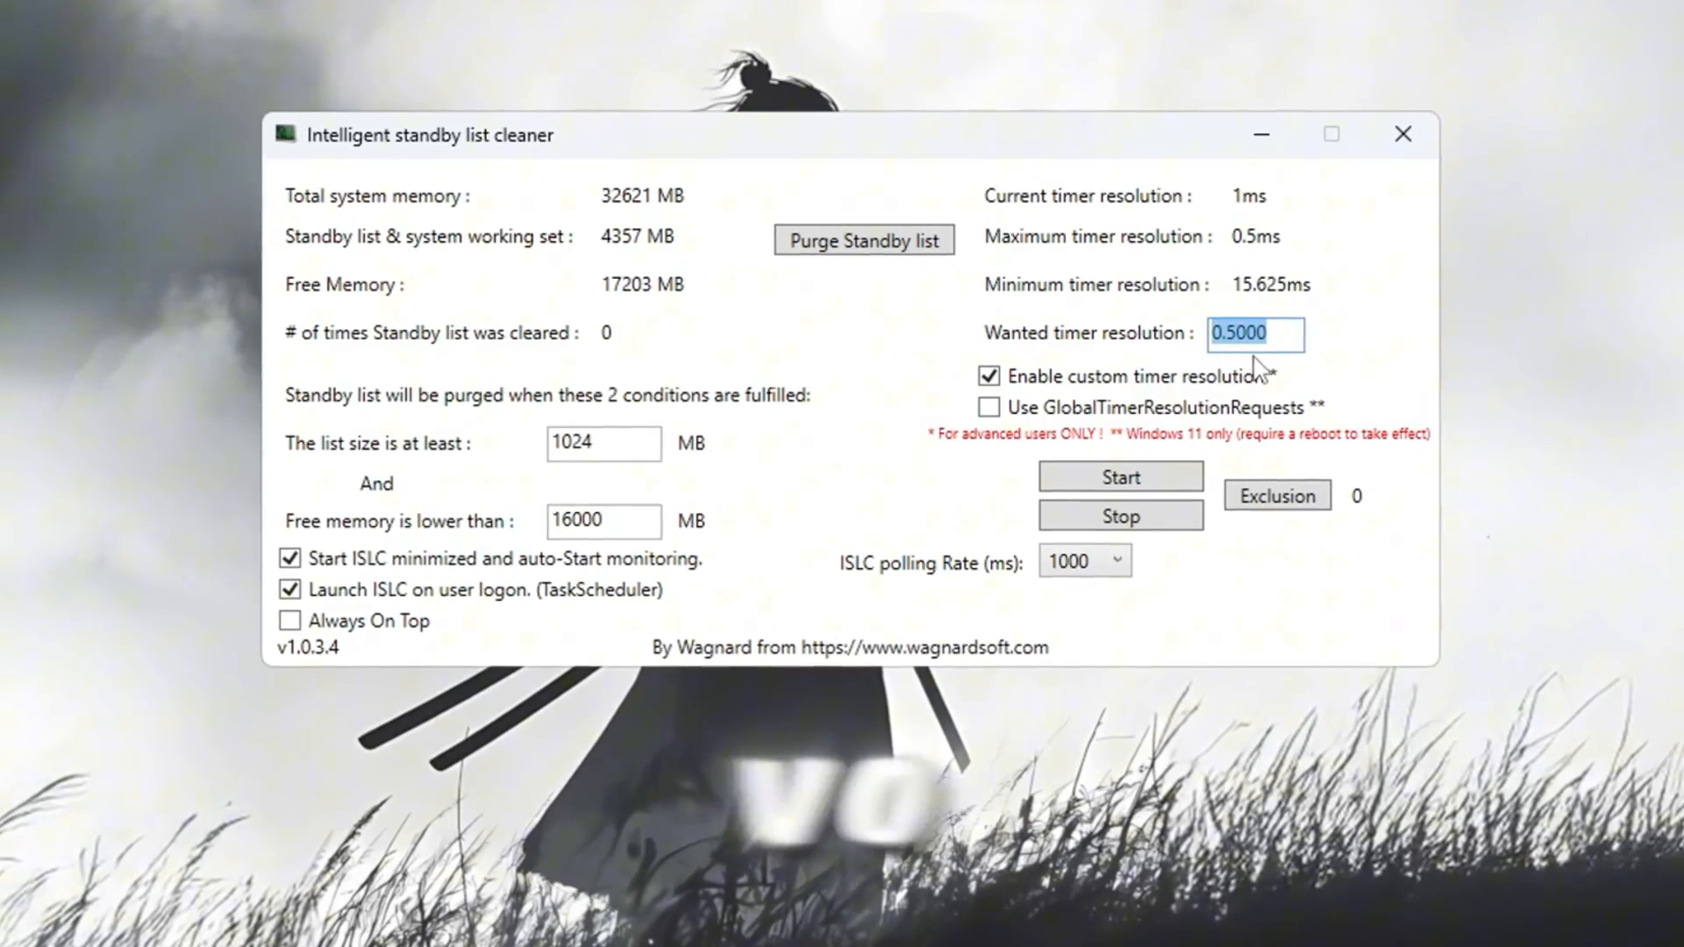
{"action": "left_click", "coordinate": [1125, 565]}
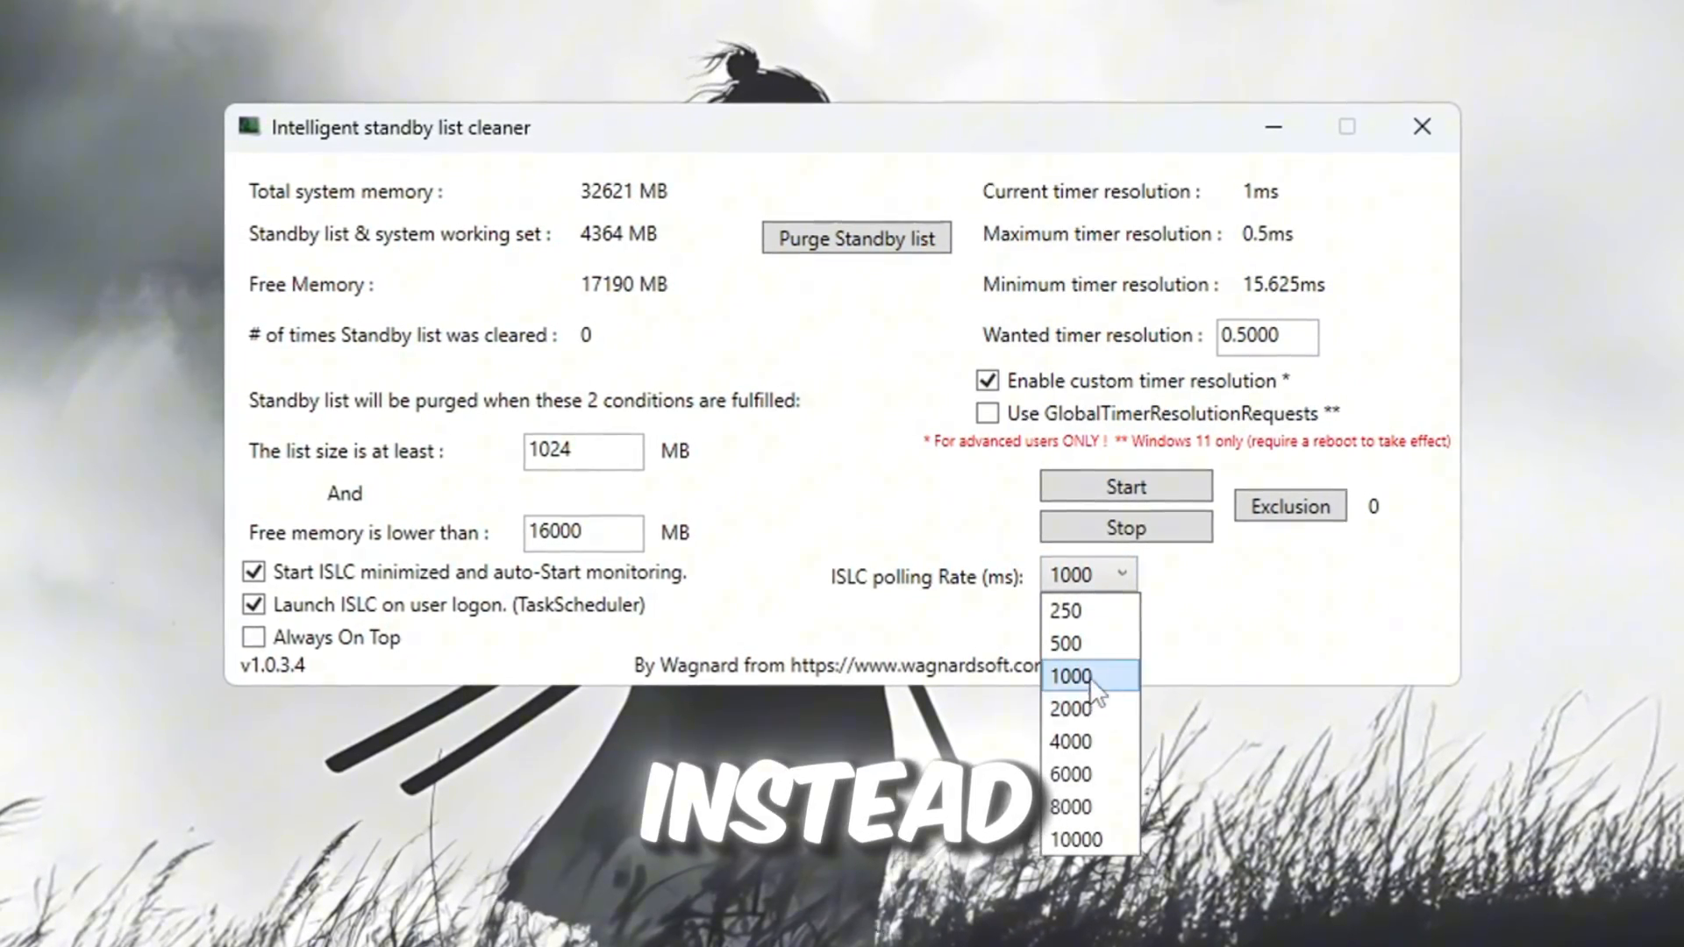
{"action": "left_click", "coordinate": [1068, 677]}
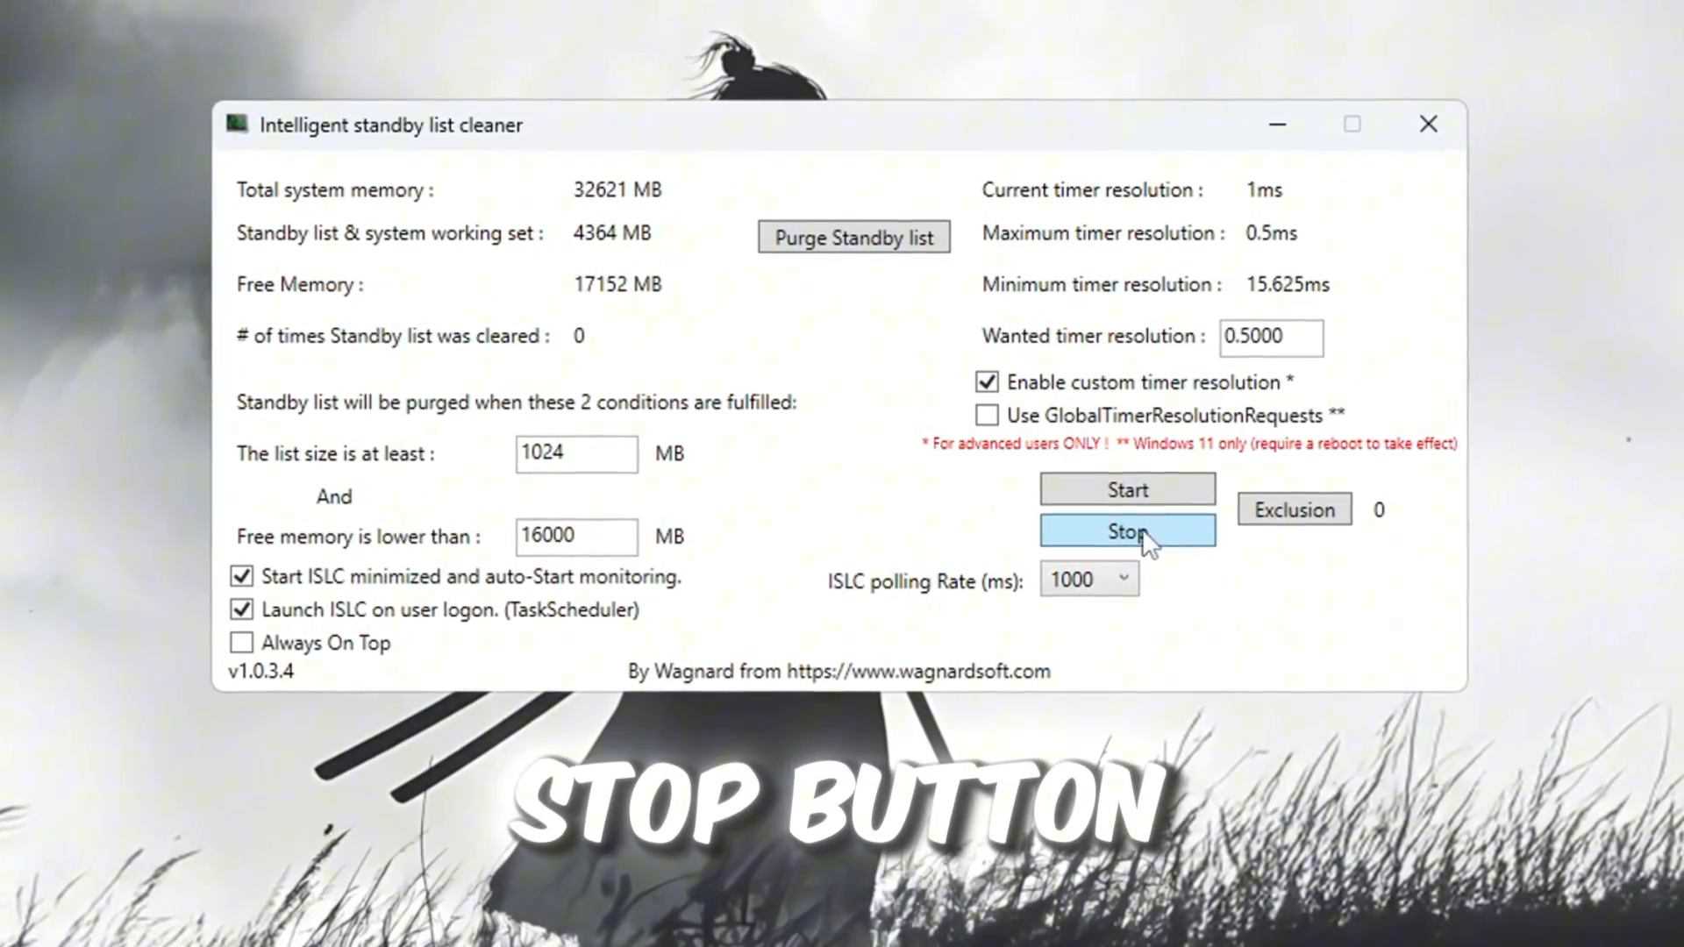
Start standby list monitoring and purge the standby list once
{"action": "left_click", "coordinate": [1126, 530]}
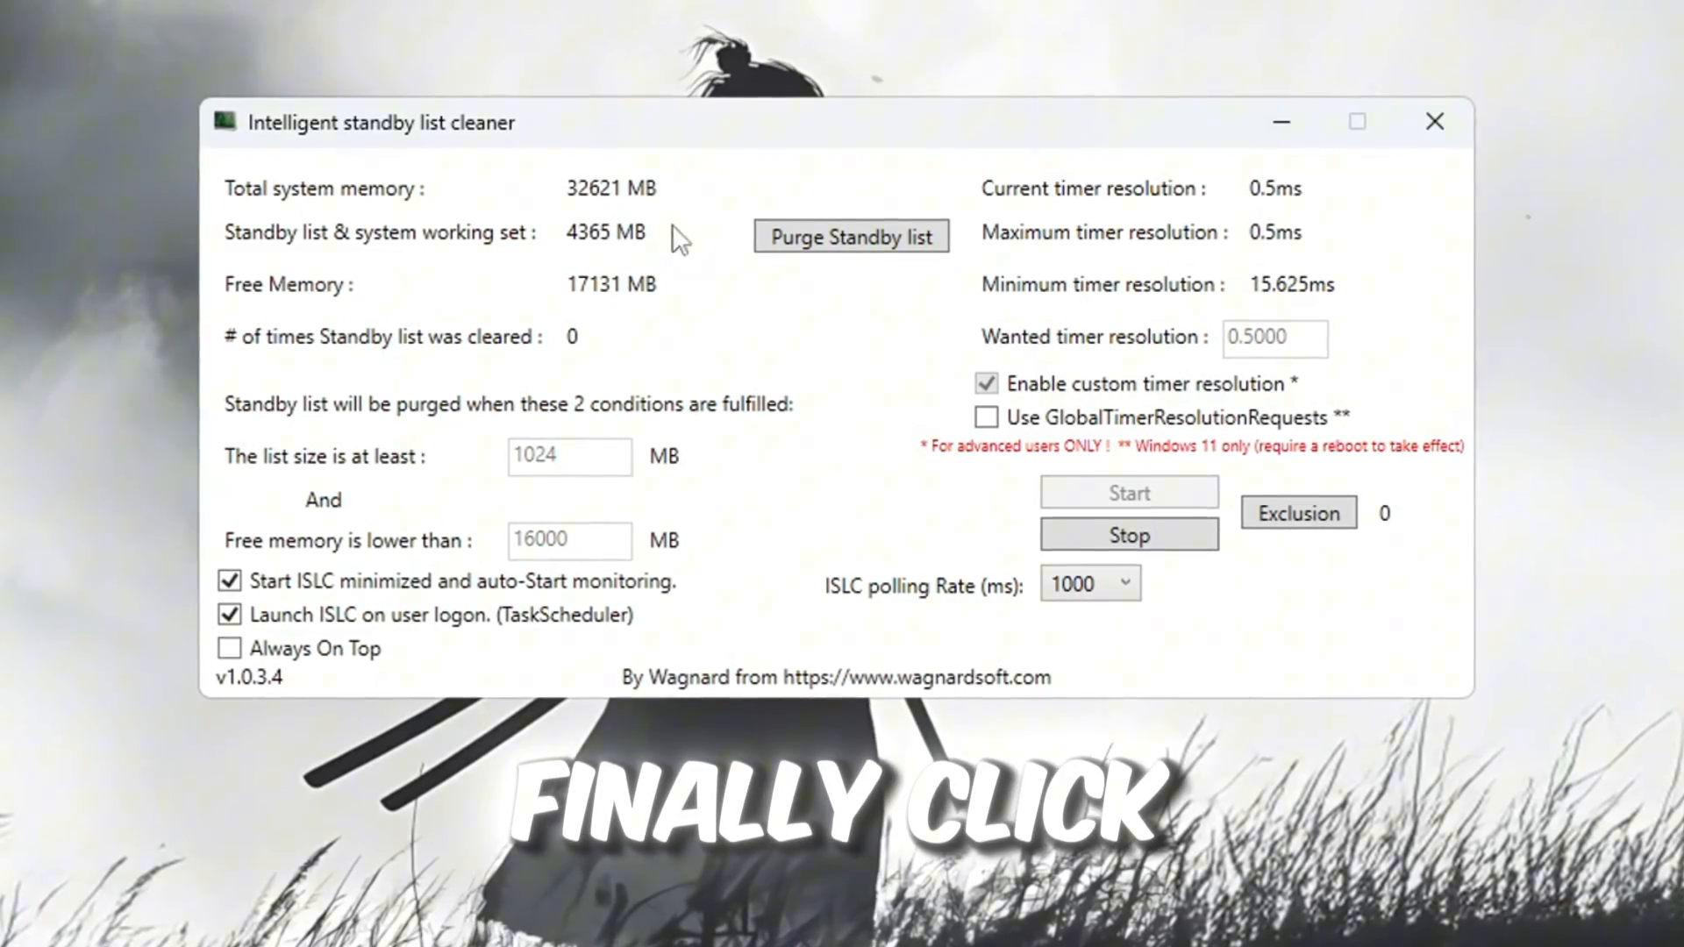
{"action": "left_click", "coordinate": [850, 235]}
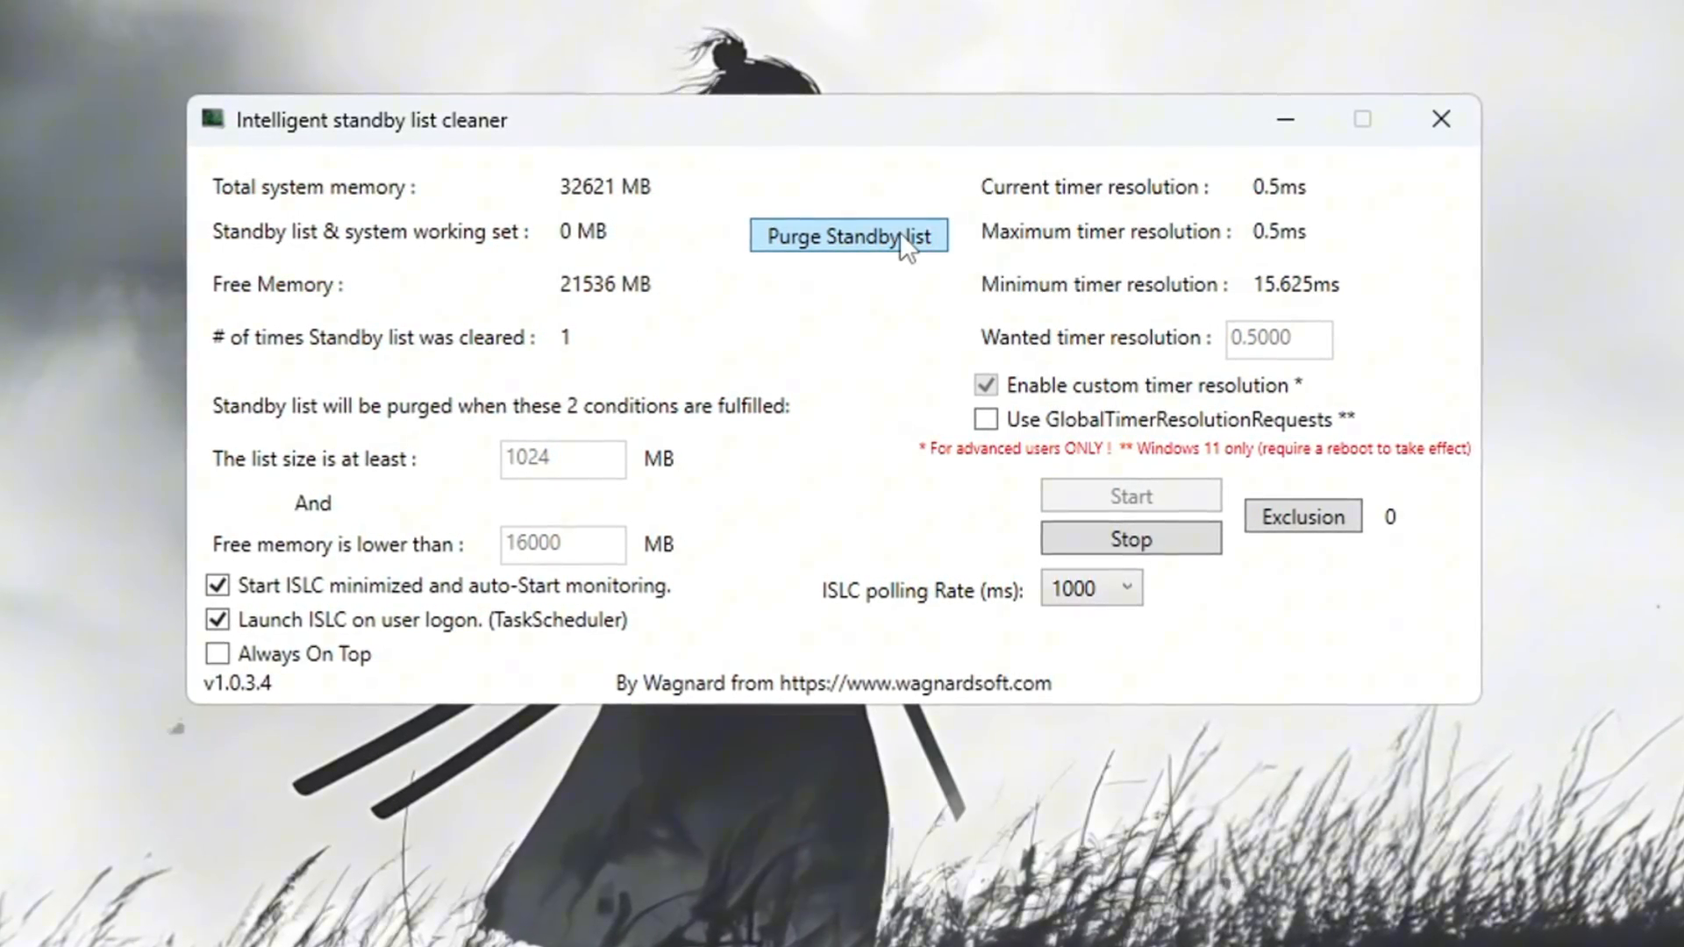
{"action": "left_click", "coordinate": [847, 235]}
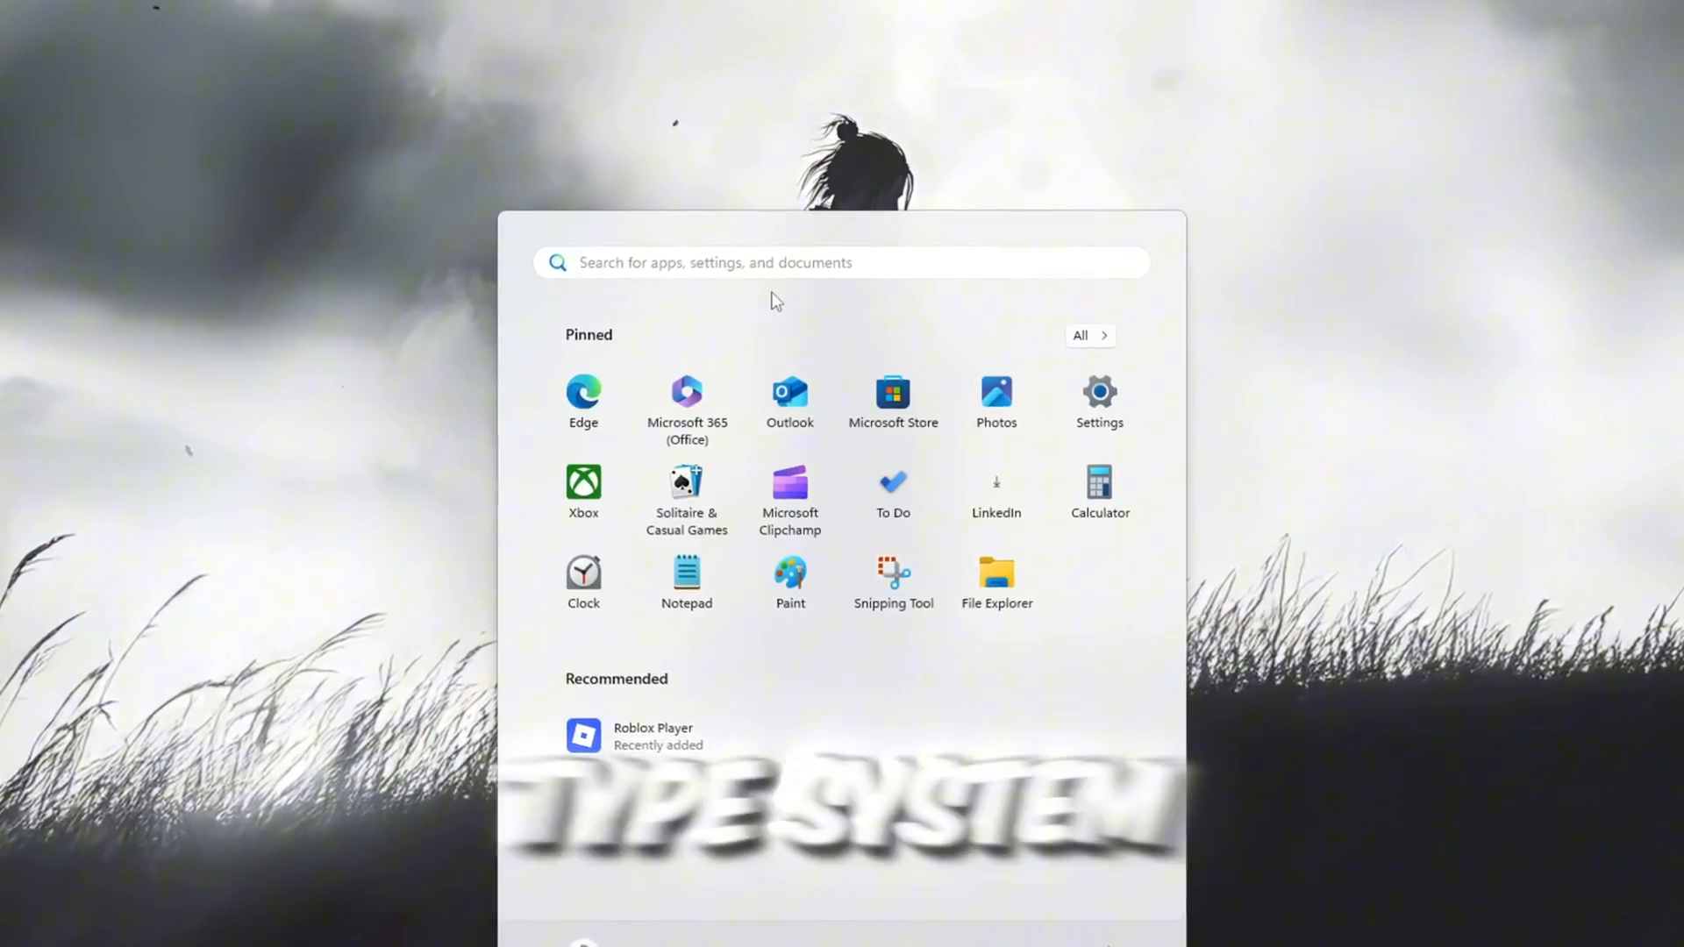
Open System Configuration via search, review Boot options with safe boot off, and close it
{"action": "type", "text": "system Configuration"}
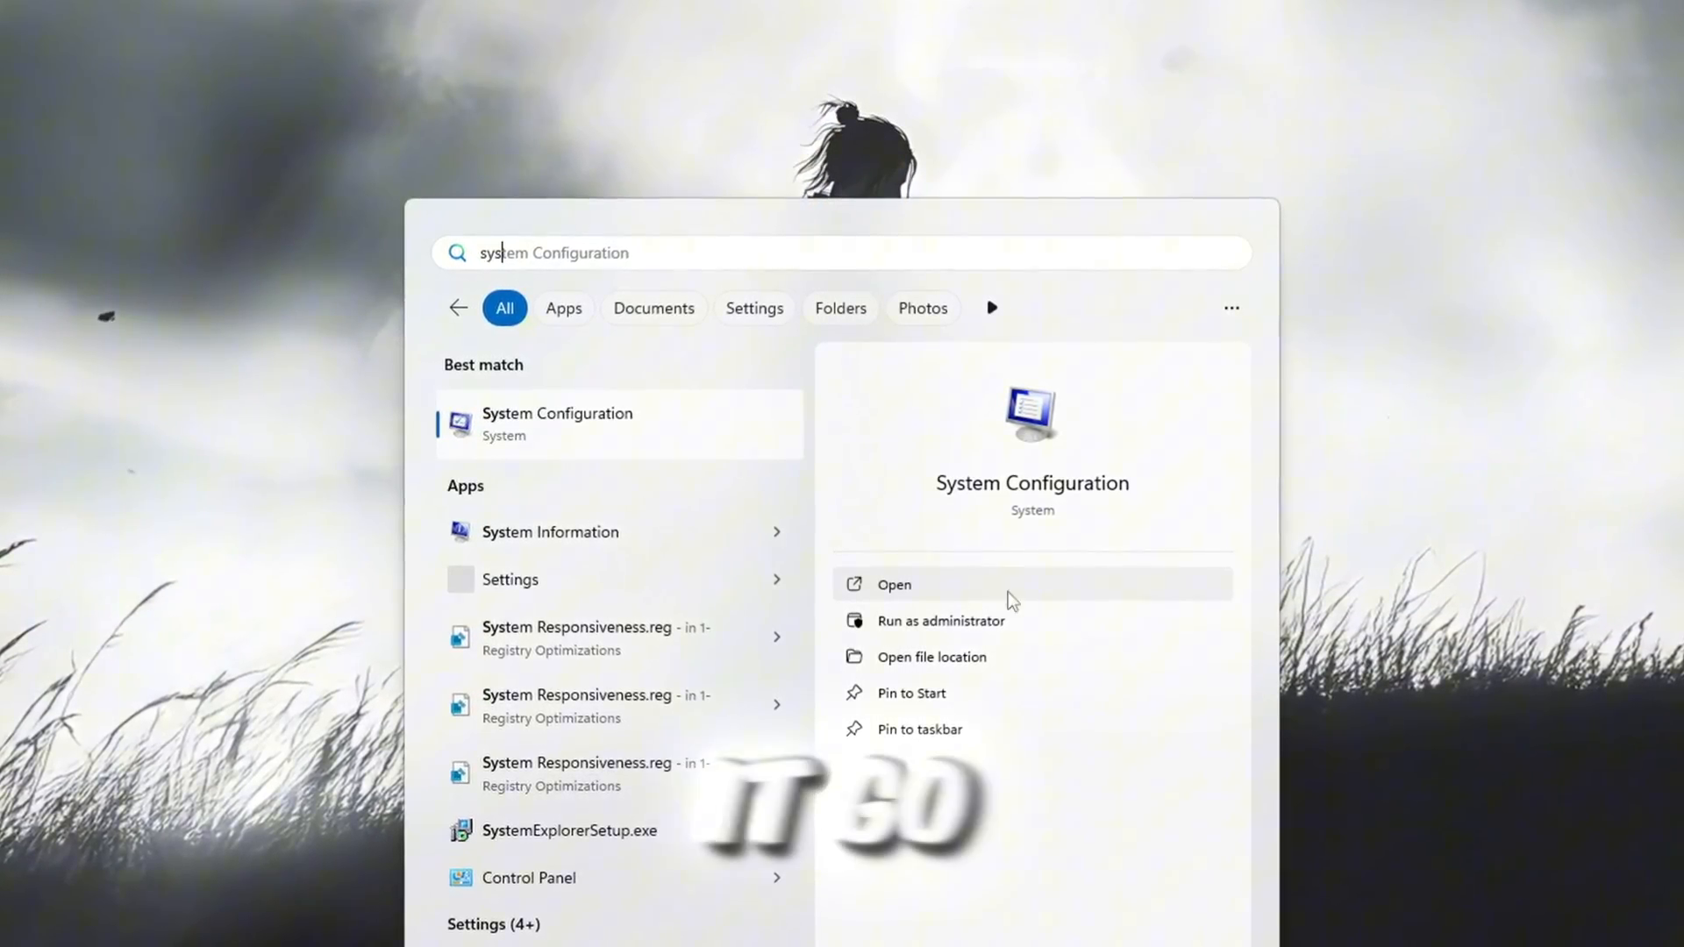
{"action": "left_click", "coordinate": [894, 584]}
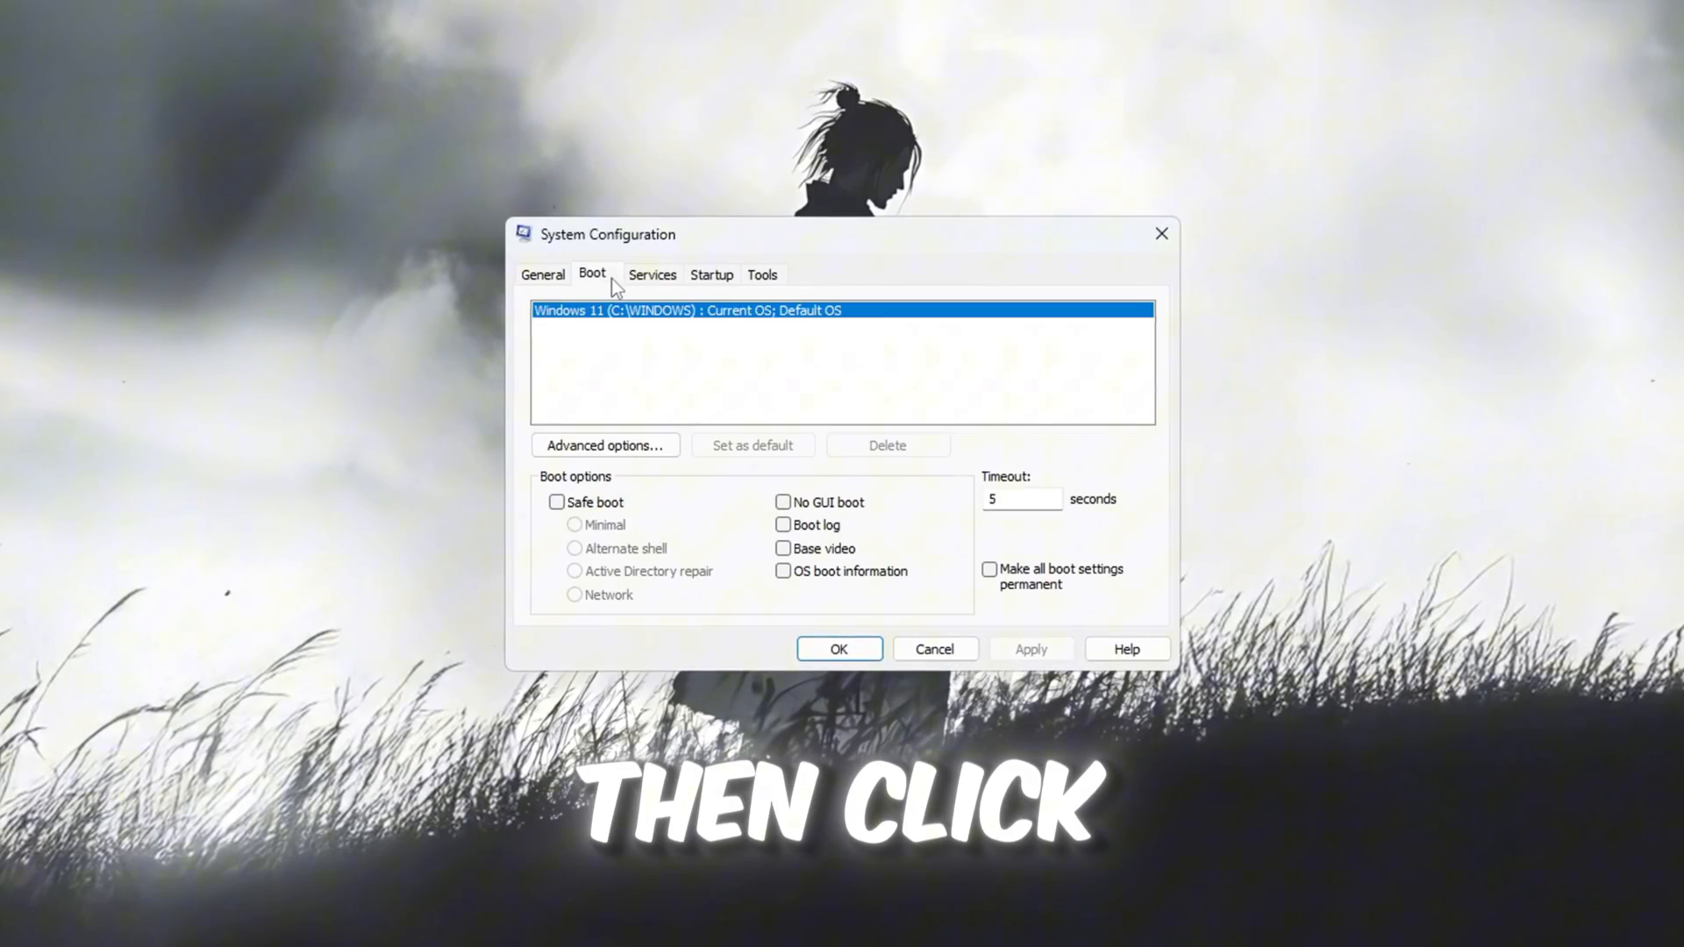
{"action": "left_click", "coordinate": [603, 445]}
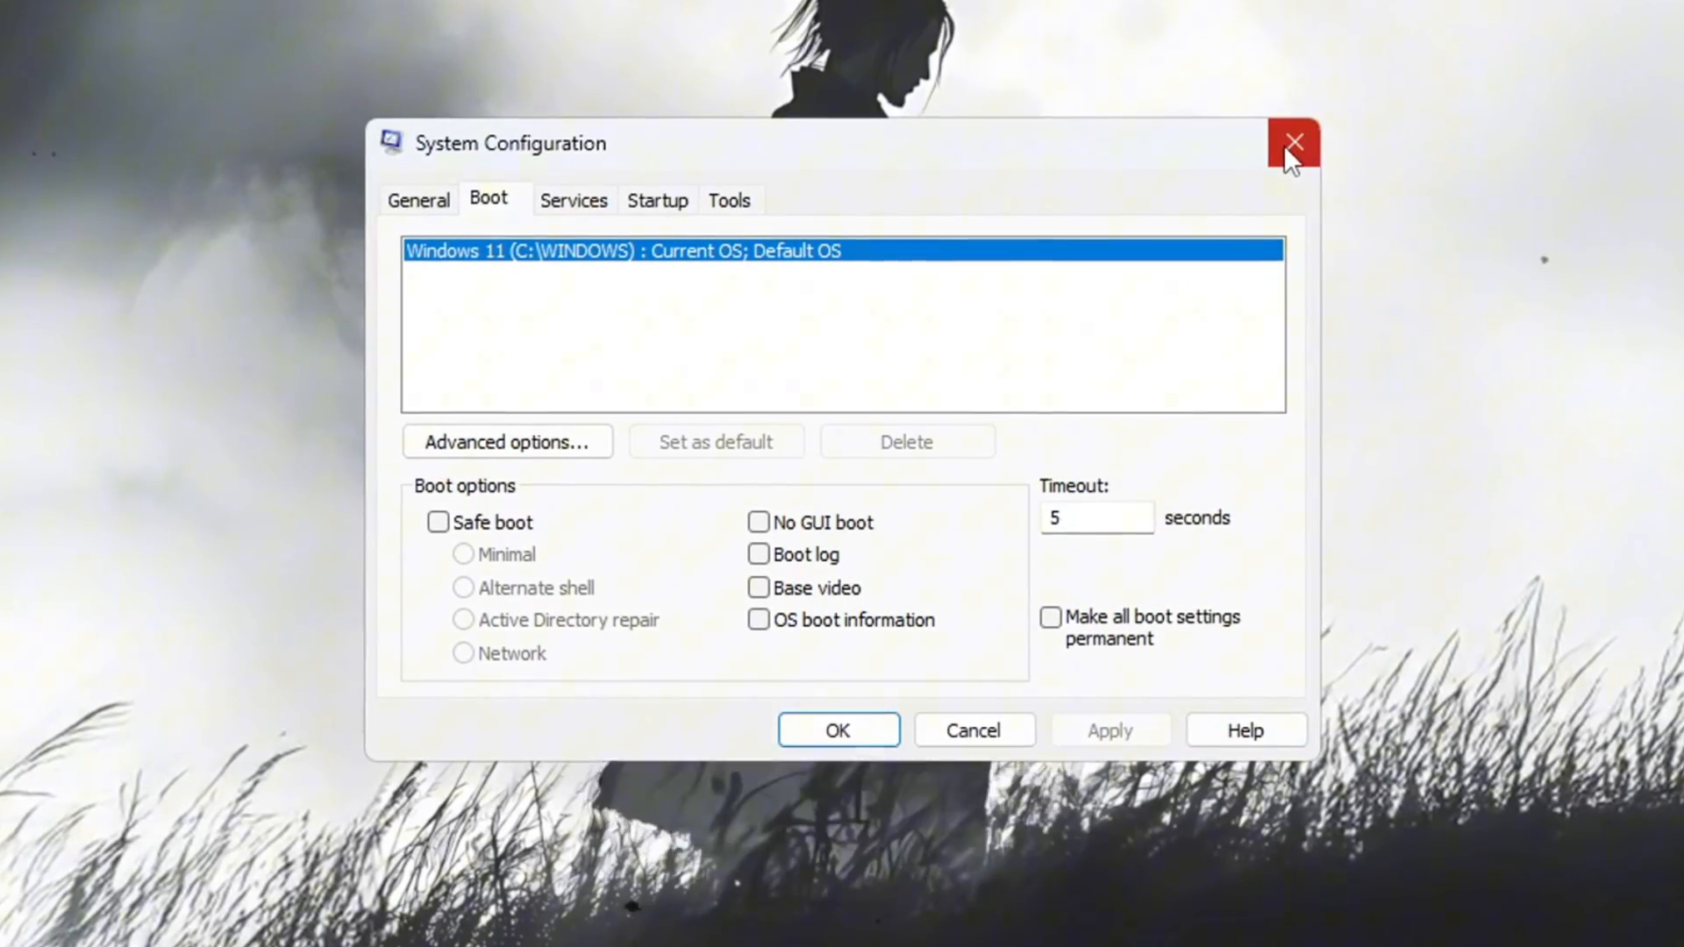
{"action": "mouse_move", "coordinate": [1300, 143]}
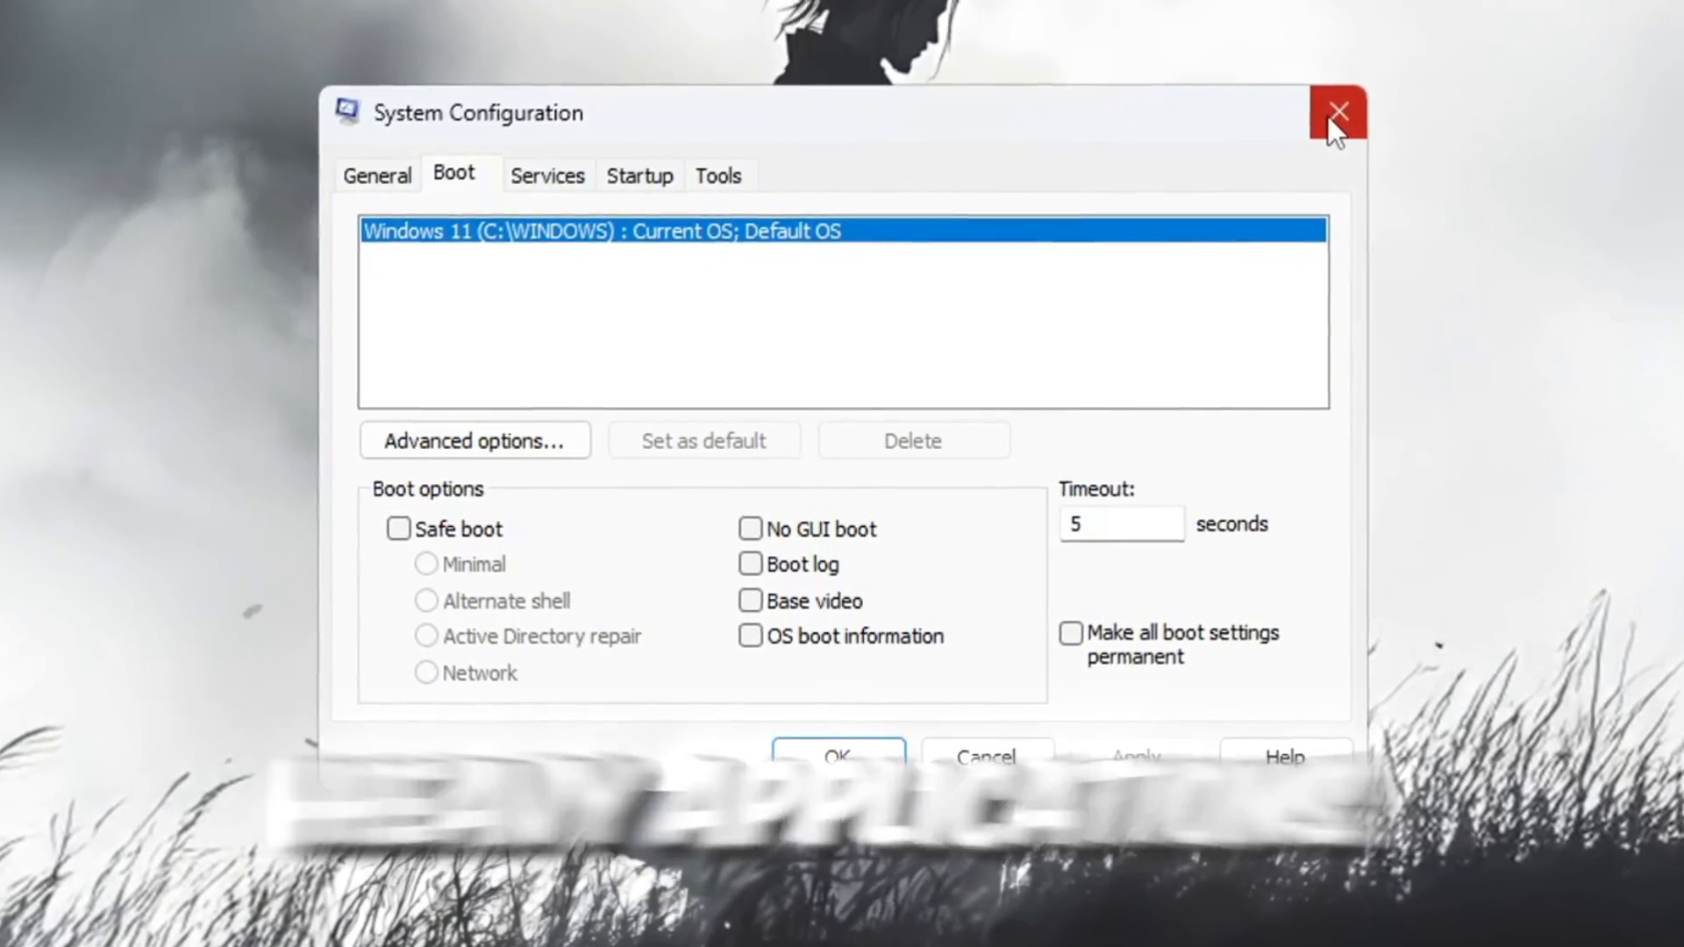
{"action": "left_click", "coordinate": [1336, 111]}
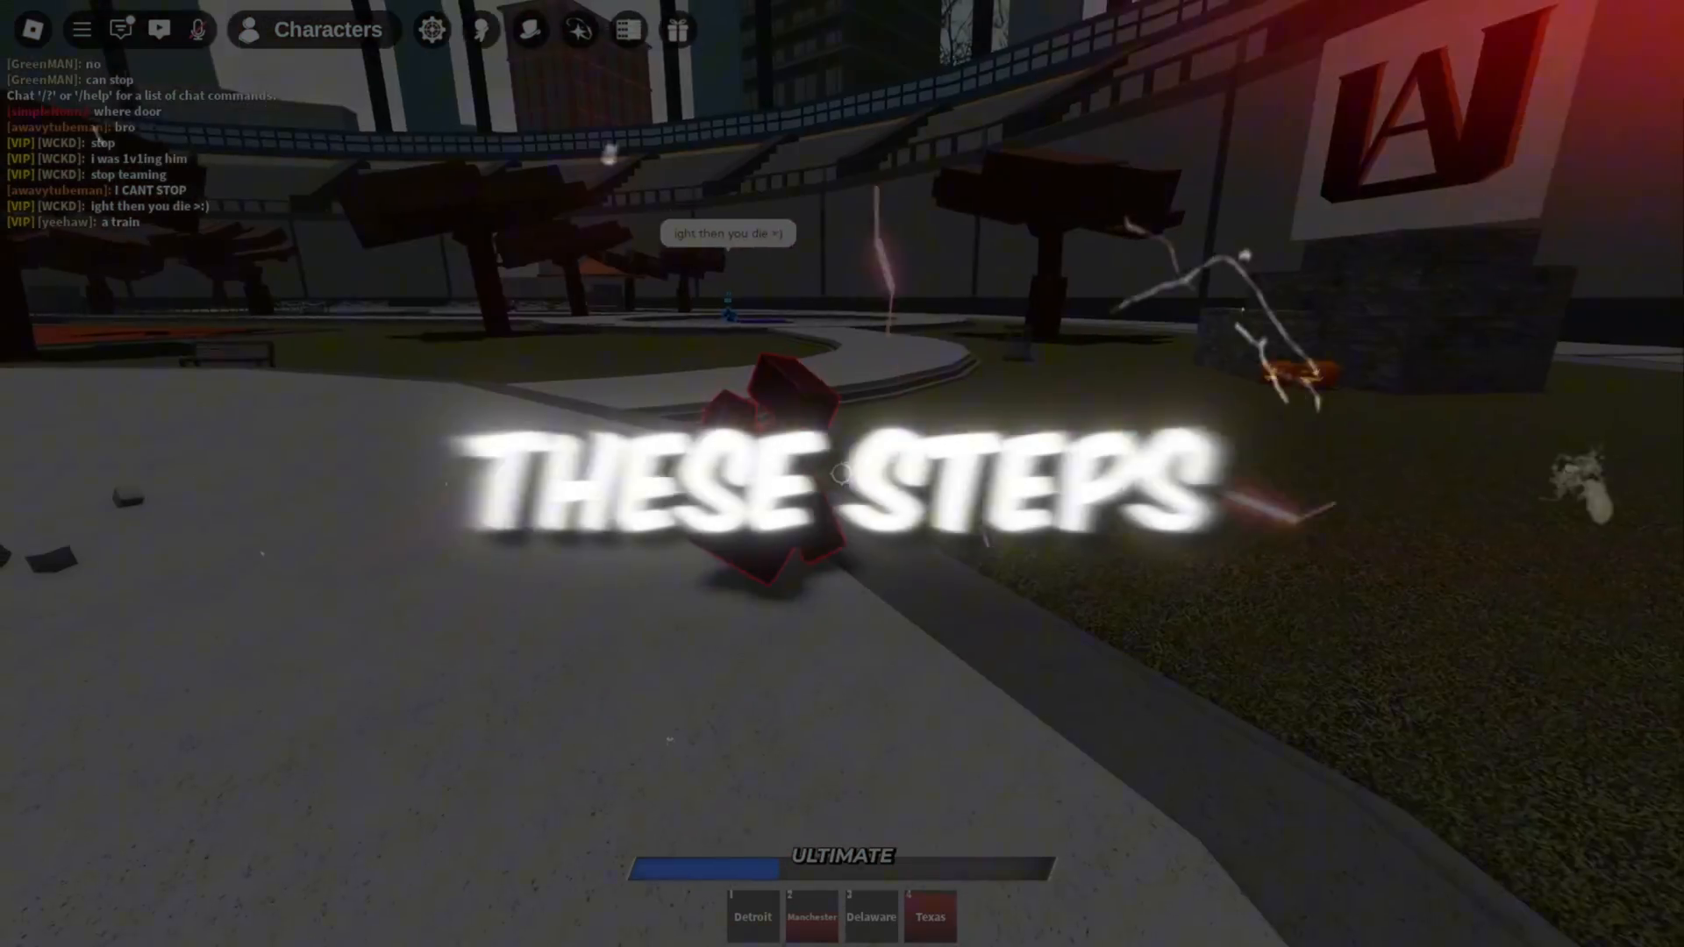